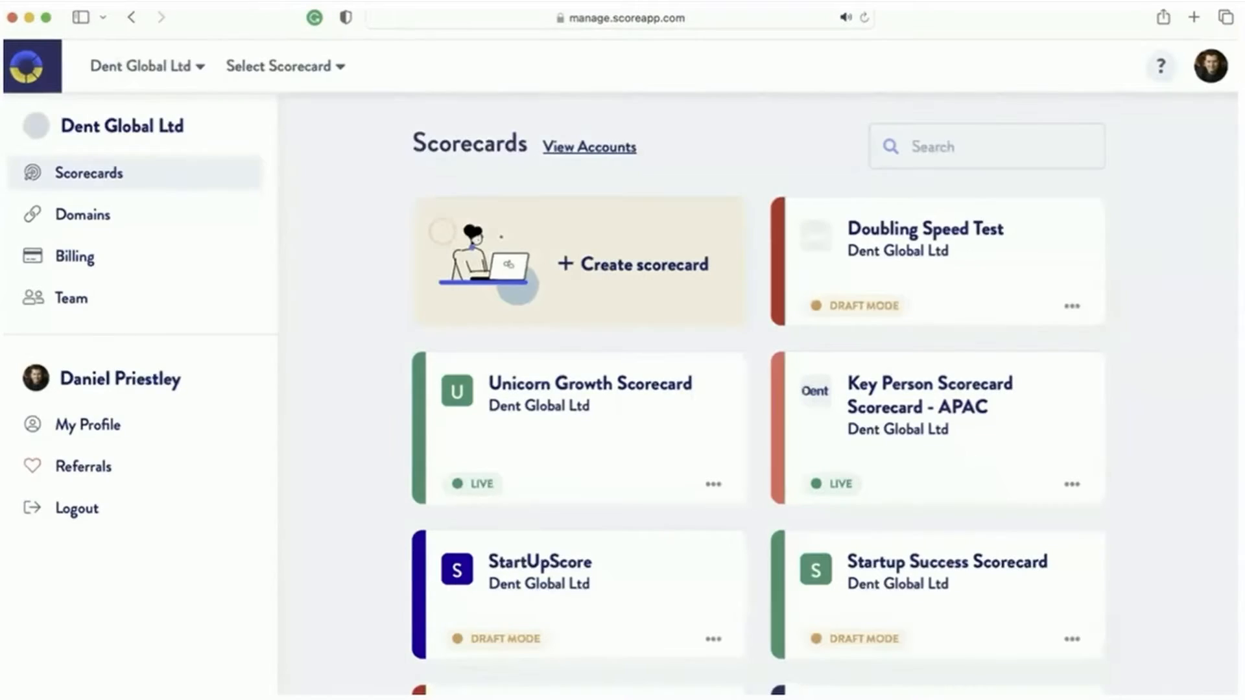
{"action": "mouse_move", "coordinate": [679, 226]}
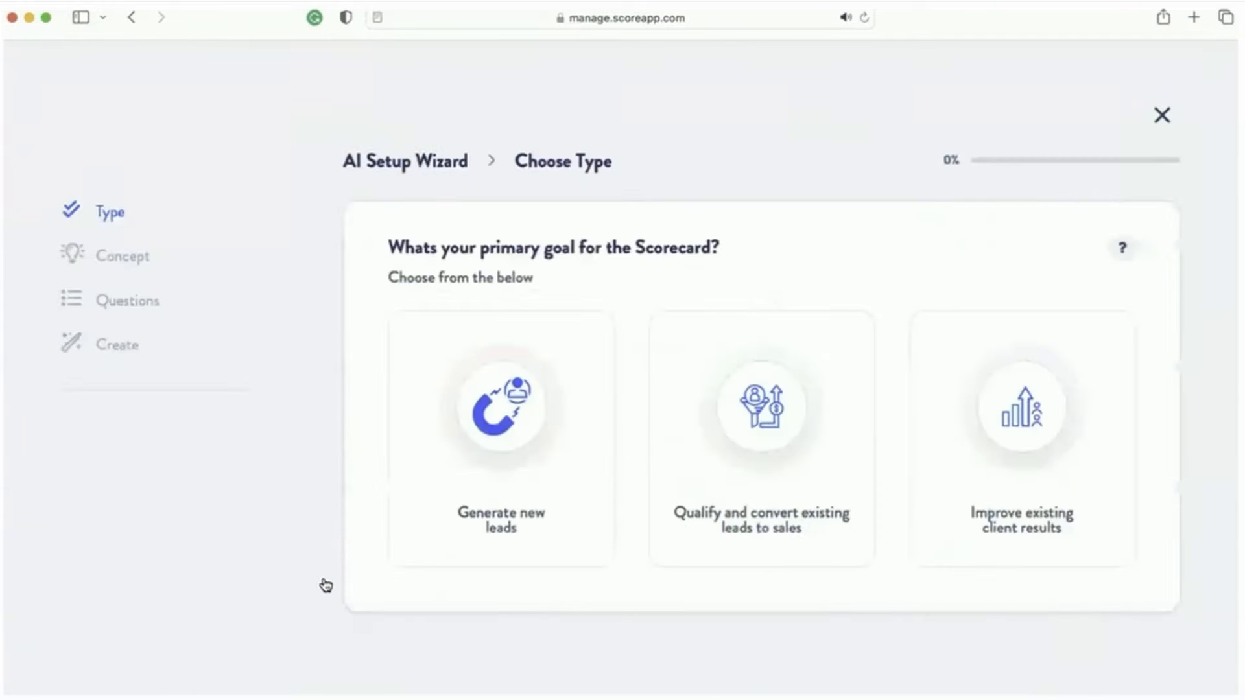
{"action": "mouse_move", "coordinate": [945, 516]}
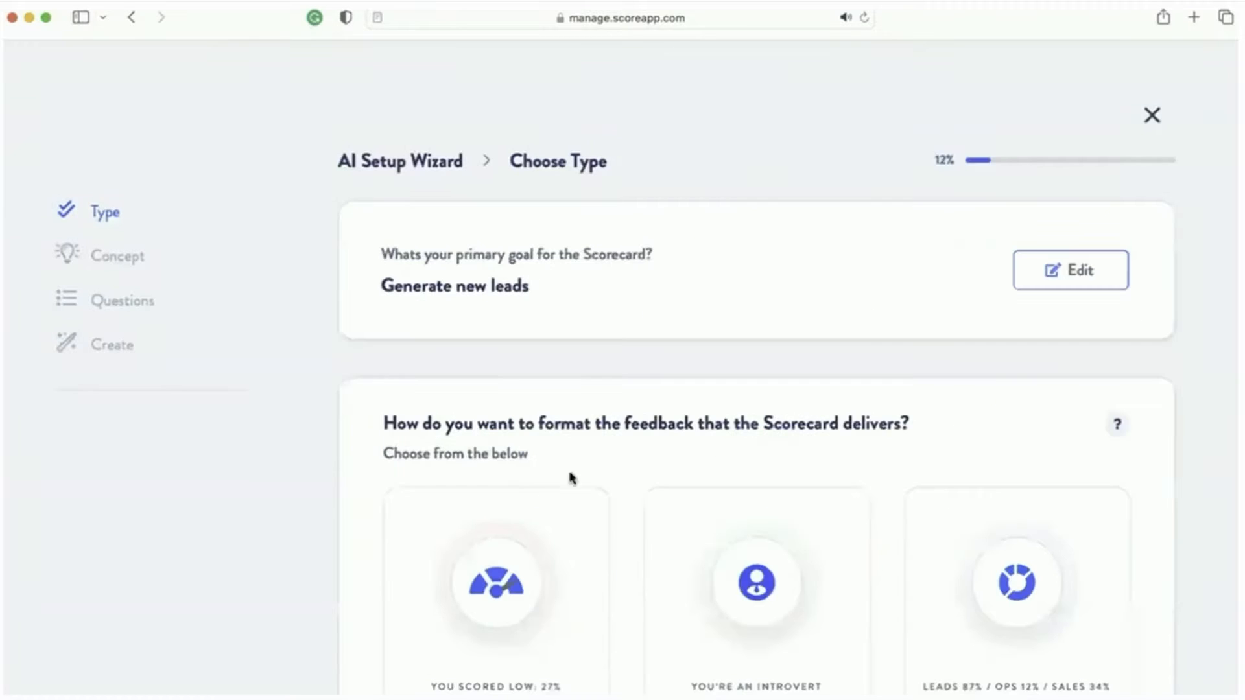
Step: Scroll through the AI wizard's type options for the lead-generation scorecard
{"action": "scroll", "scroll_direction": "down", "scroll_amount": 3}
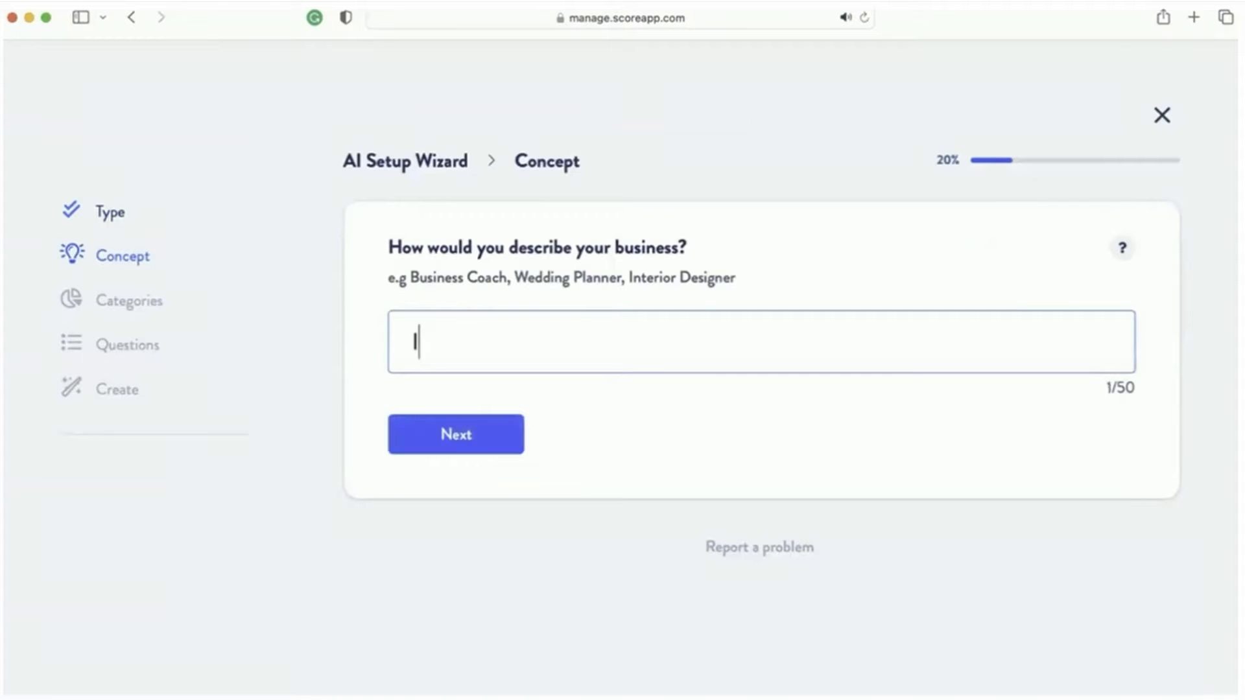
Step: Describe the business as 'IT security consultant' and confirm it
{"action": "type", "text": "IT security consult"}
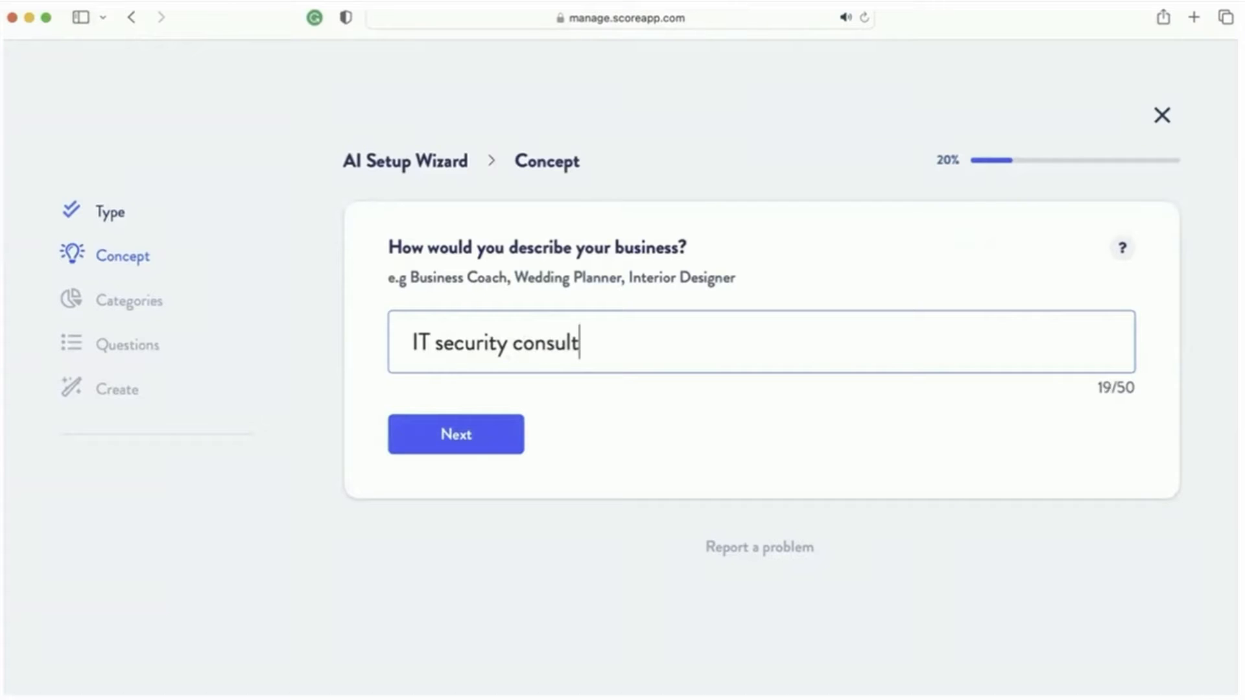
{"action": "left_click", "coordinate": [455, 434]}
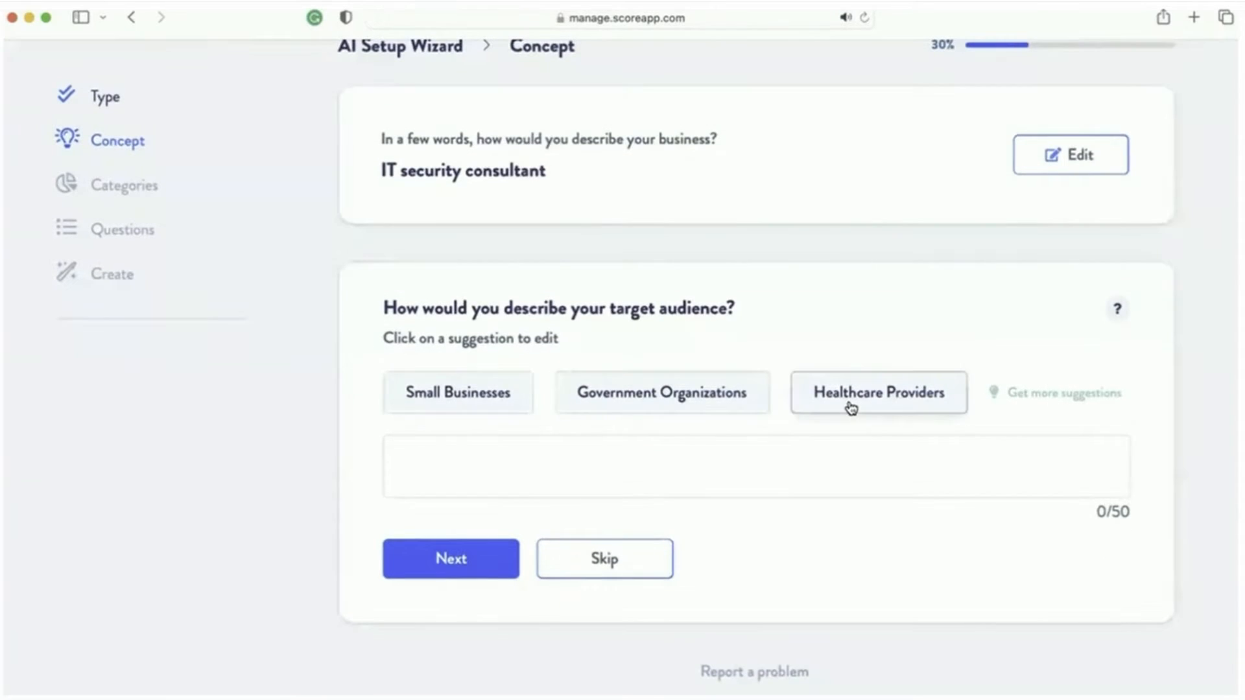
Step: Set 'Financial Services' as the target audience and continue
{"action": "type", "text": "Financial"}
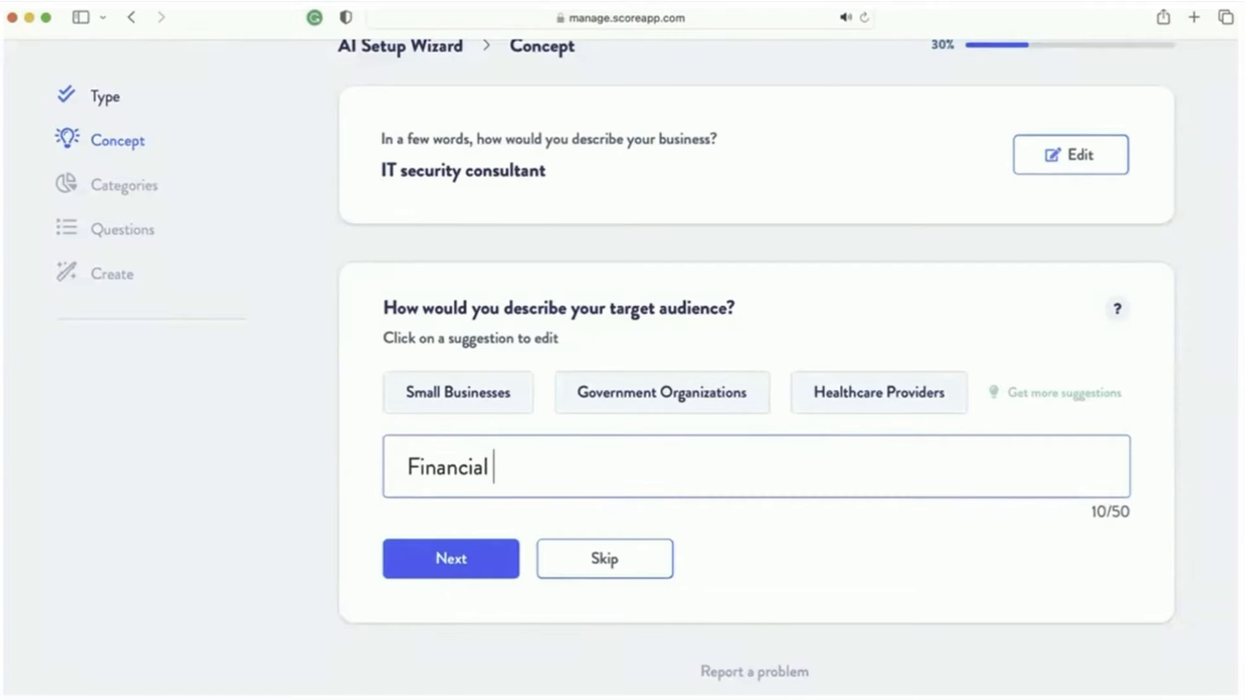
{"action": "type", "text": "Services"}
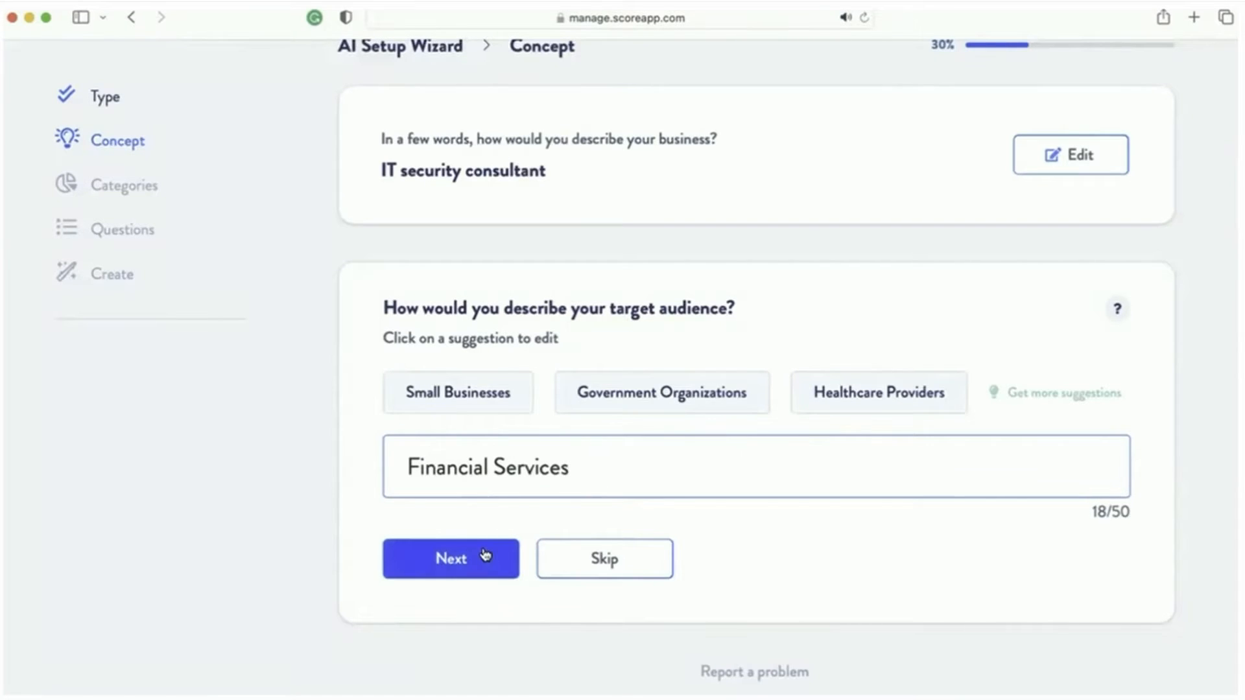
{"action": "left_click", "coordinate": [449, 557]}
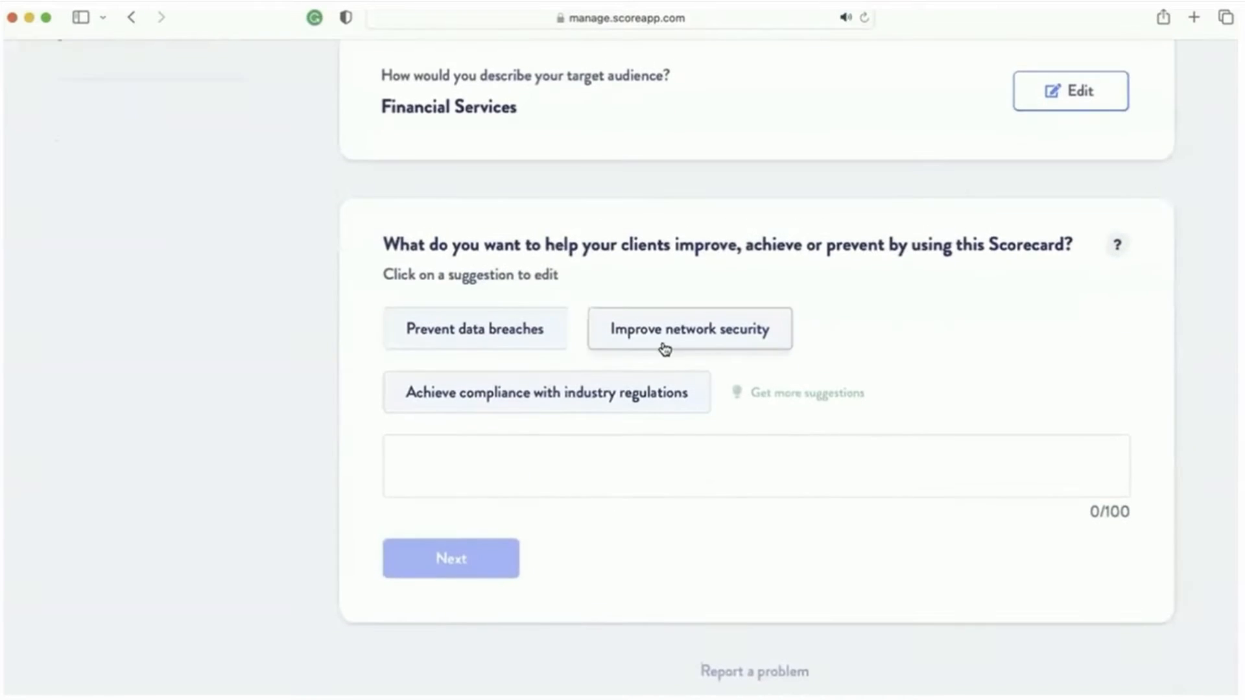
Step: Use the 'Prevent data breaches' suggestion as the scorecard goal
{"action": "left_click", "coordinate": [476, 328]}
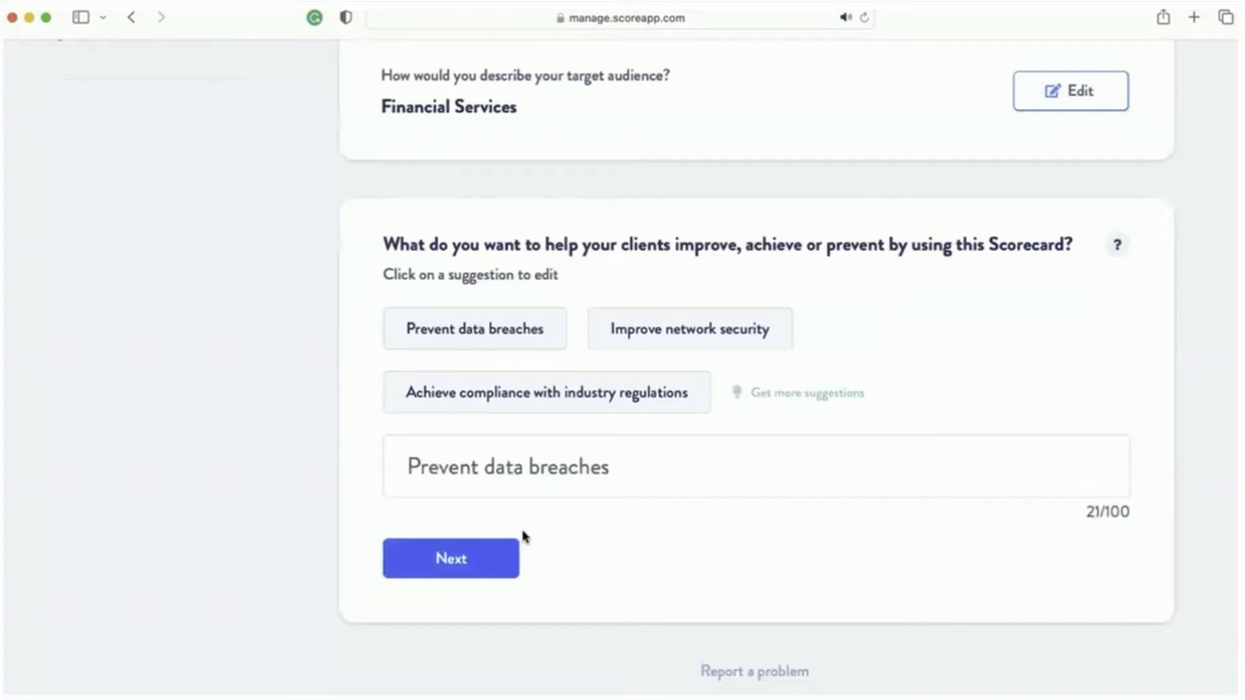
{"action": "left_click", "coordinate": [450, 558]}
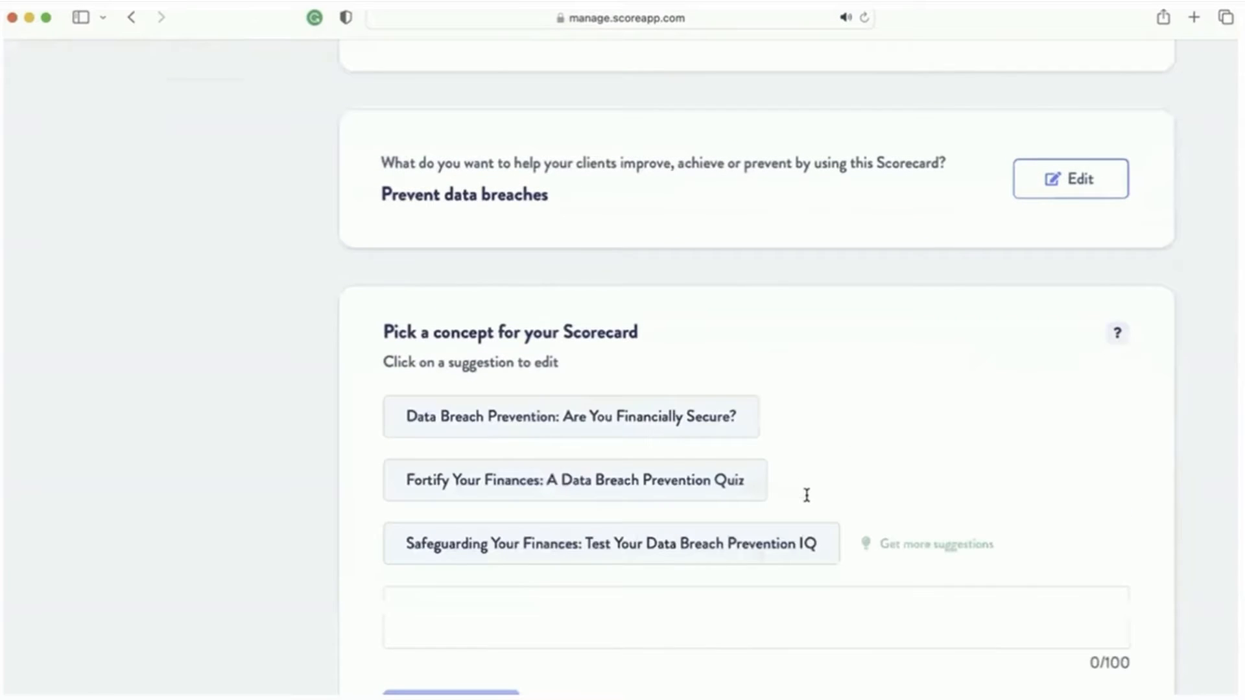
{"action": "scroll", "scroll_direction": "down", "scroll_amount": 3}
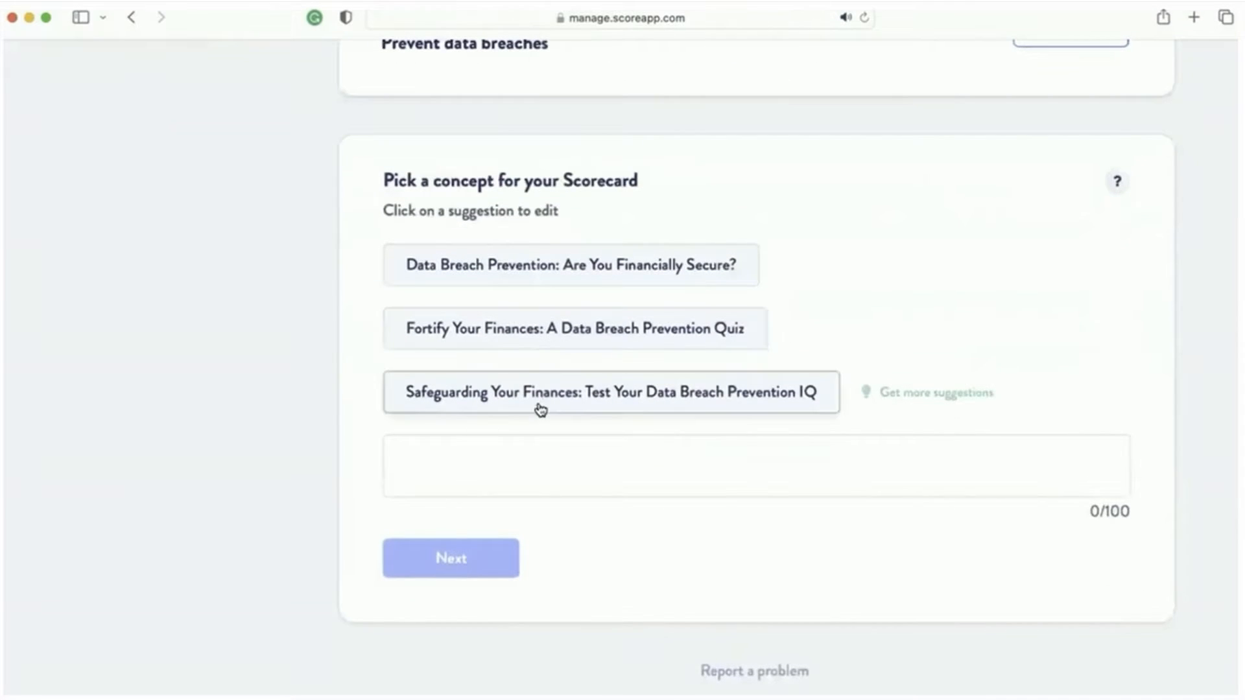
Step: Retitle the concept 'Fortify Your Financial Services Firm: A Data Breach Prevention Quiz' and continue
{"action": "left_click", "coordinate": [575, 328]}
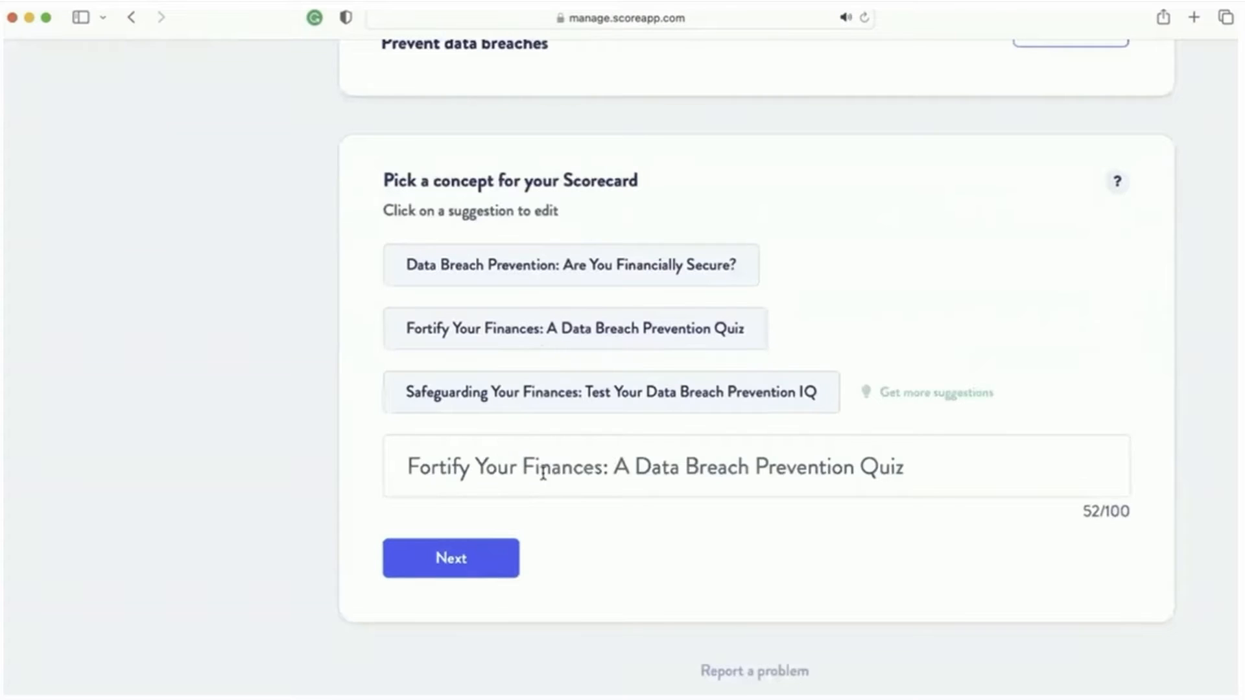
{"action": "double_click", "coordinate": [560, 467]}
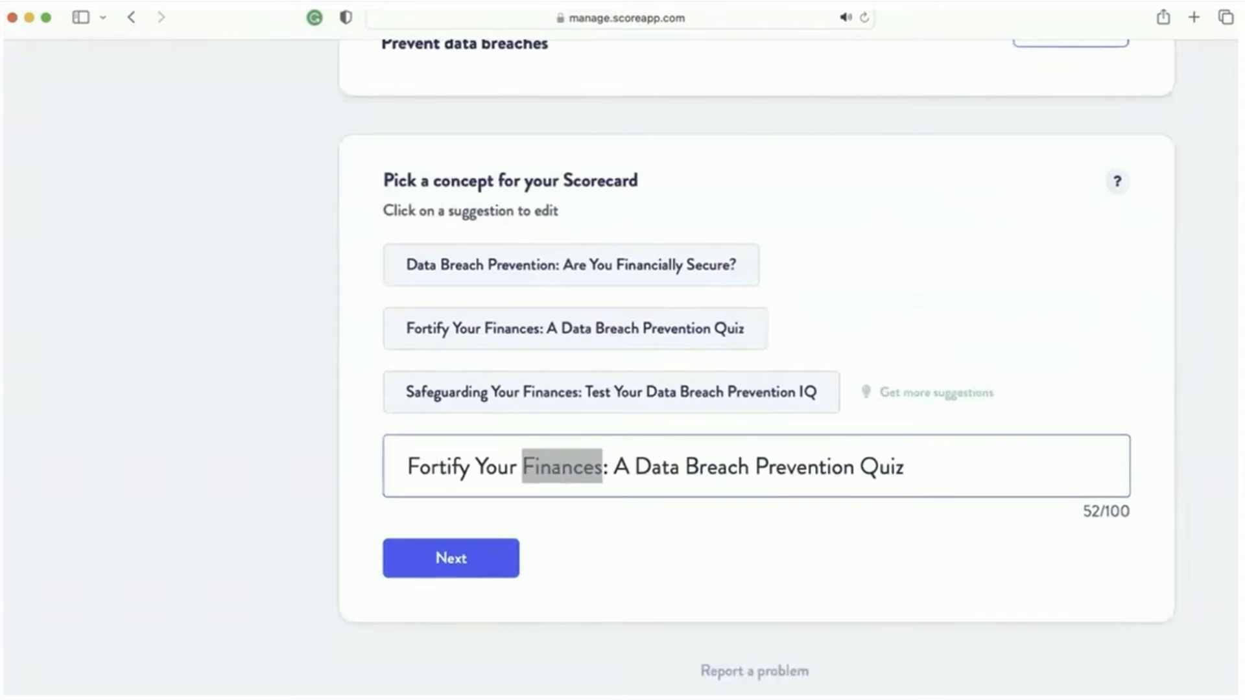
{"action": "type", "text": "Financial S"}
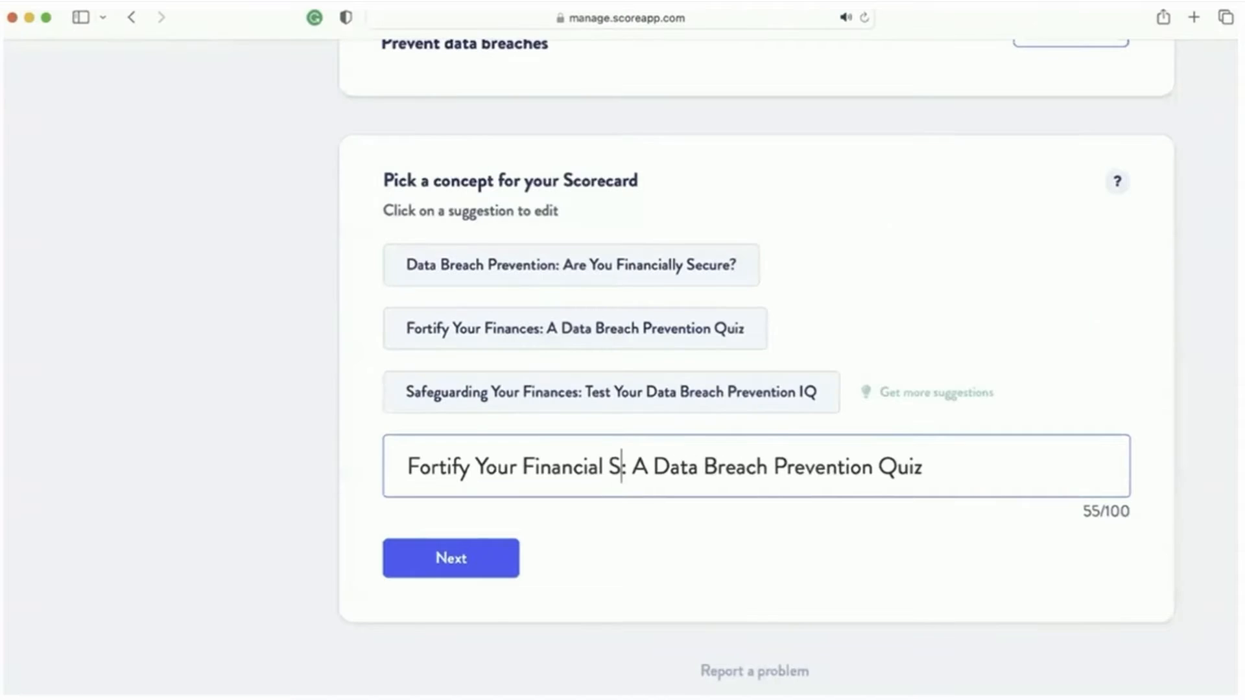
{"action": "type", "text": "ervices"}
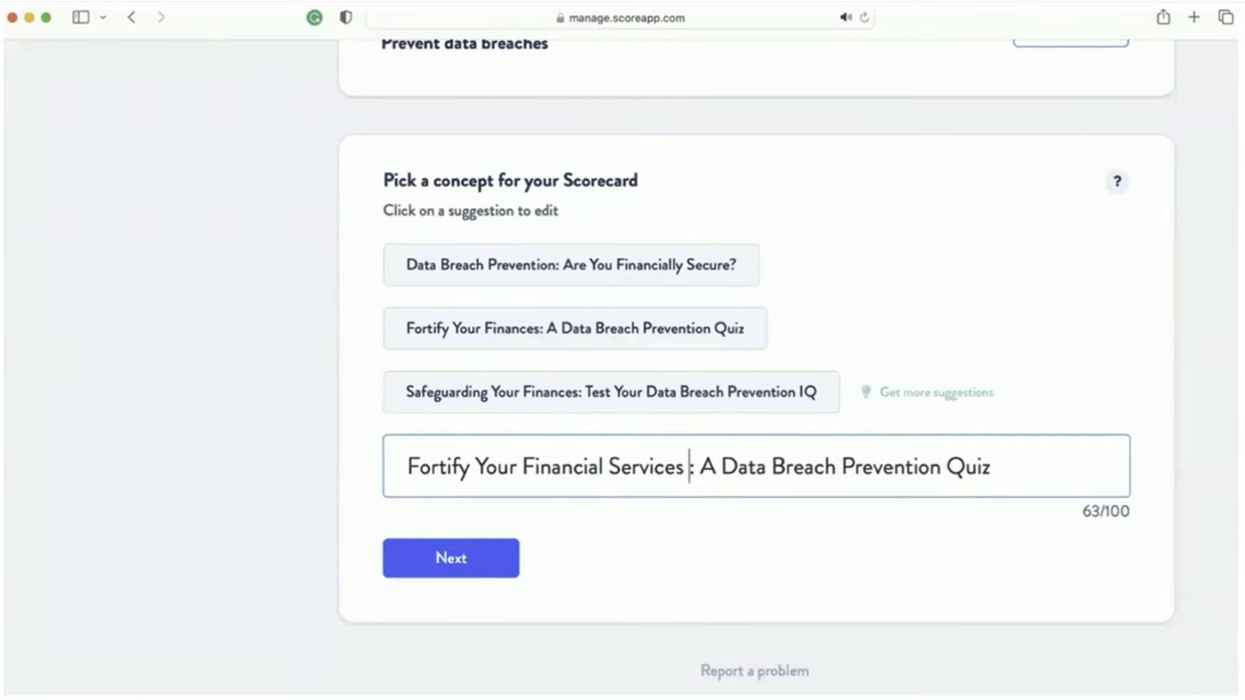
{"action": "type", "text": "Firm"}
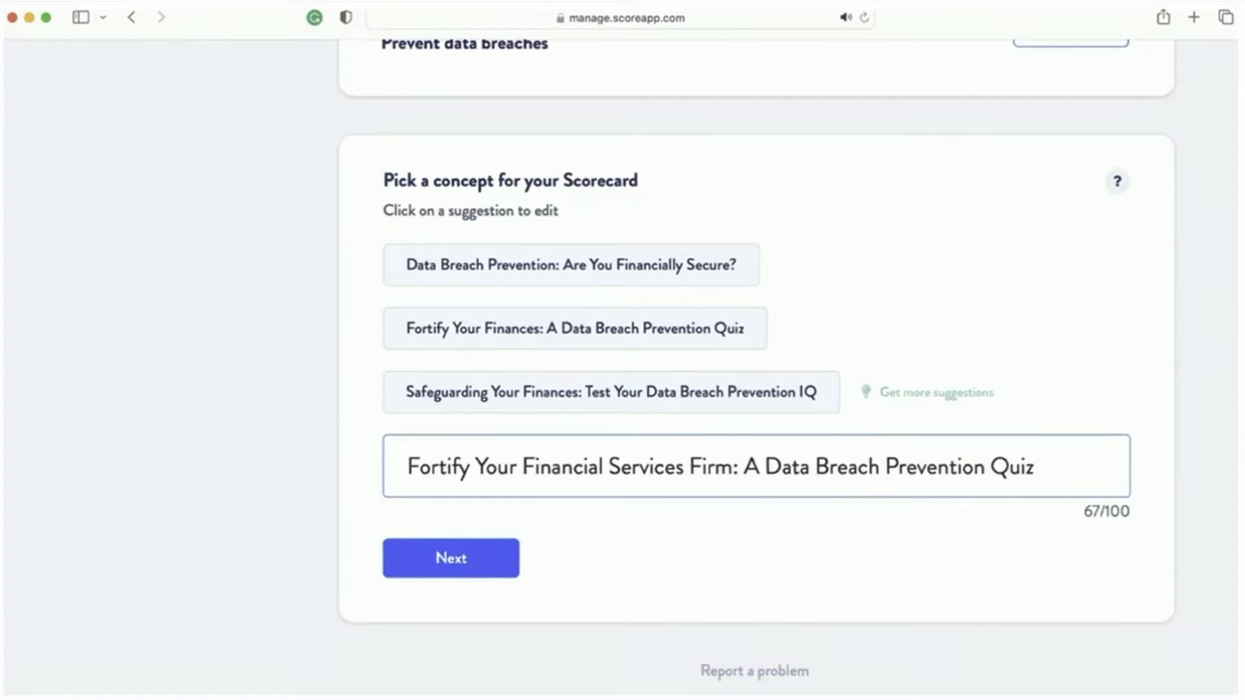
{"action": "left_click", "coordinate": [450, 557]}
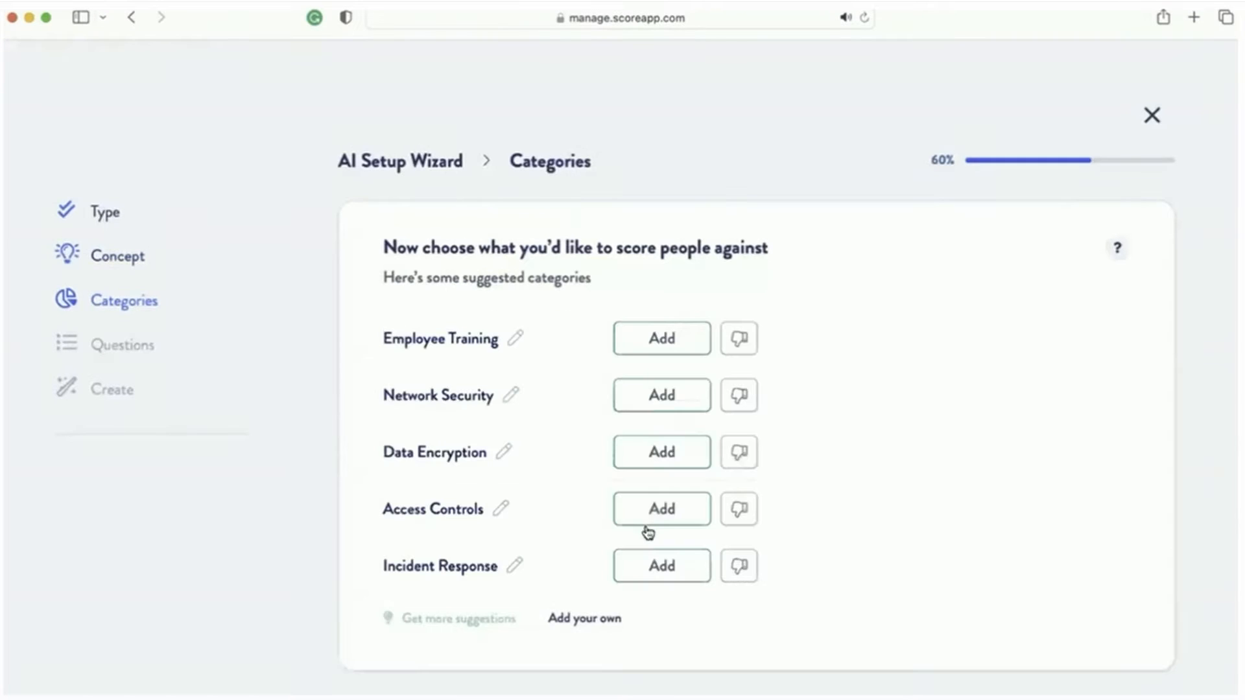
Step: Add Employee Training and Incident Response as scoring categories
{"action": "left_click", "coordinate": [660, 339]}
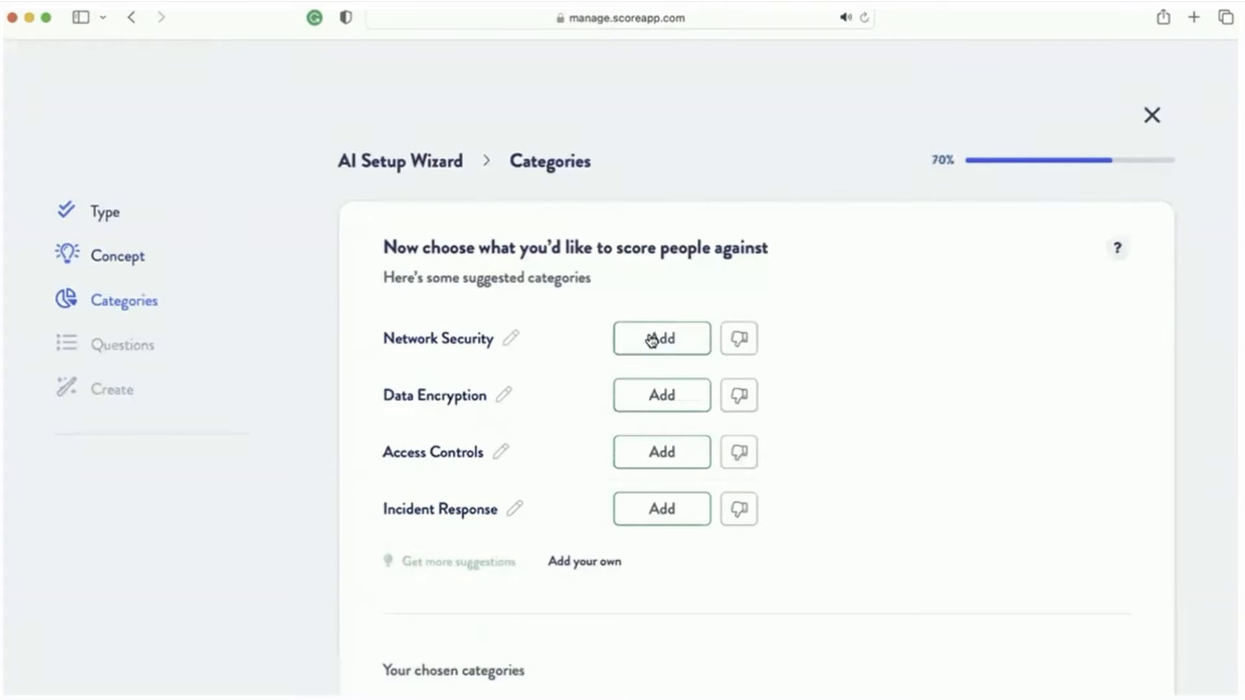
{"action": "mouse_move", "coordinate": [610, 513]}
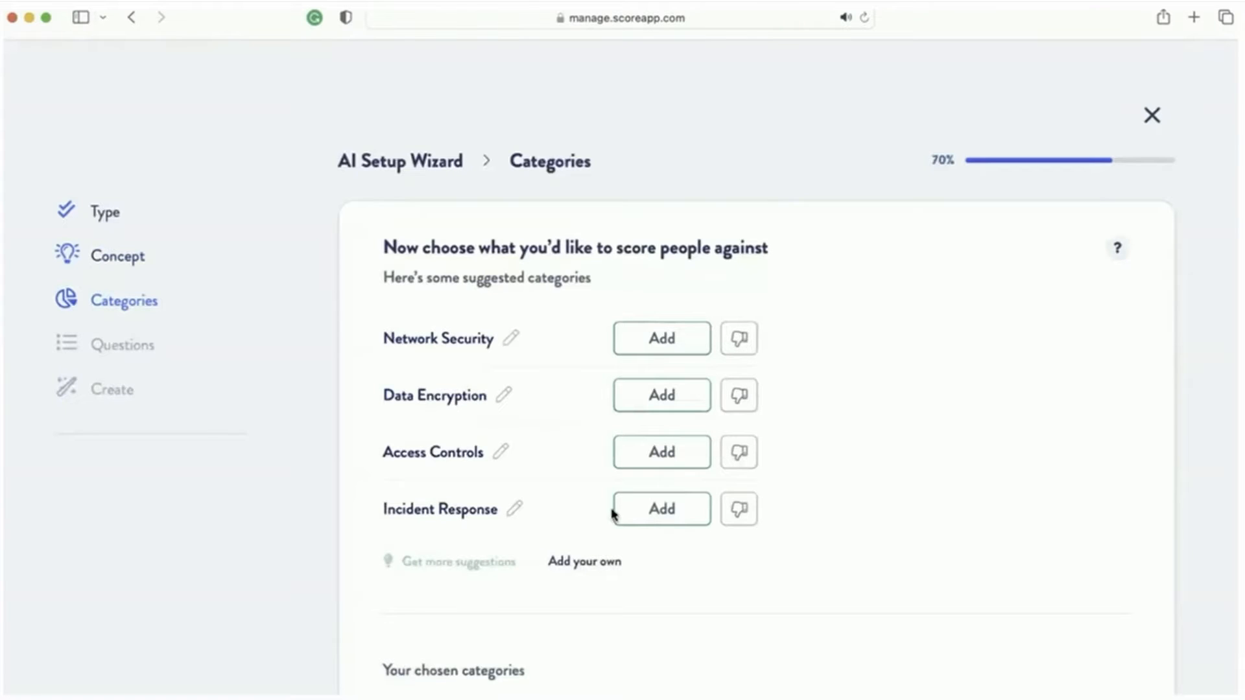
{"action": "left_click", "coordinate": [660, 508]}
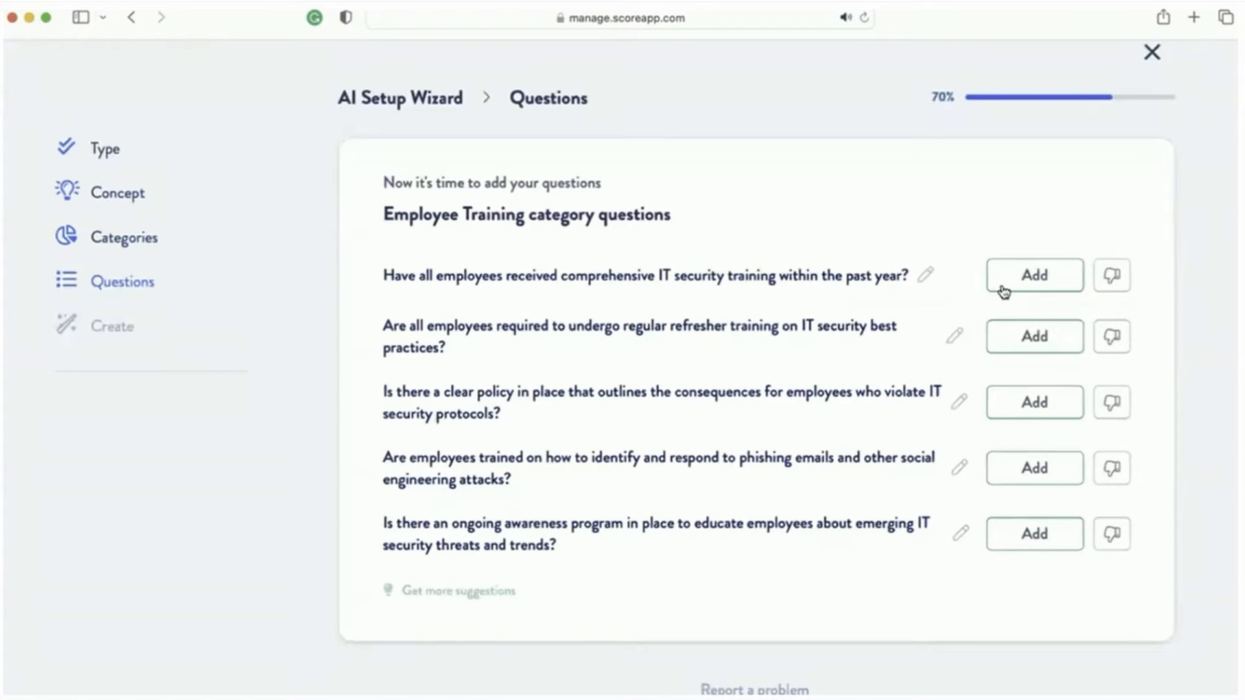
Step: Add the security training and violation-consequences questions for Employee Training
{"action": "left_click", "coordinate": [1034, 275]}
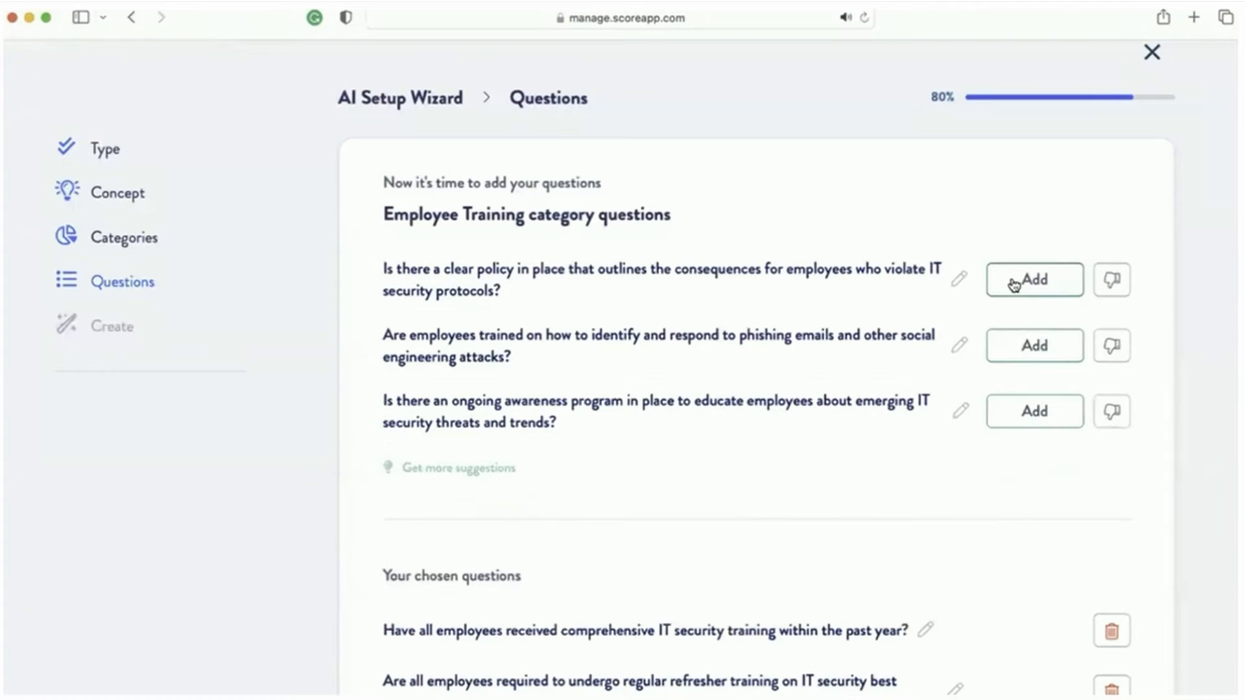
{"action": "left_click", "coordinate": [1033, 280]}
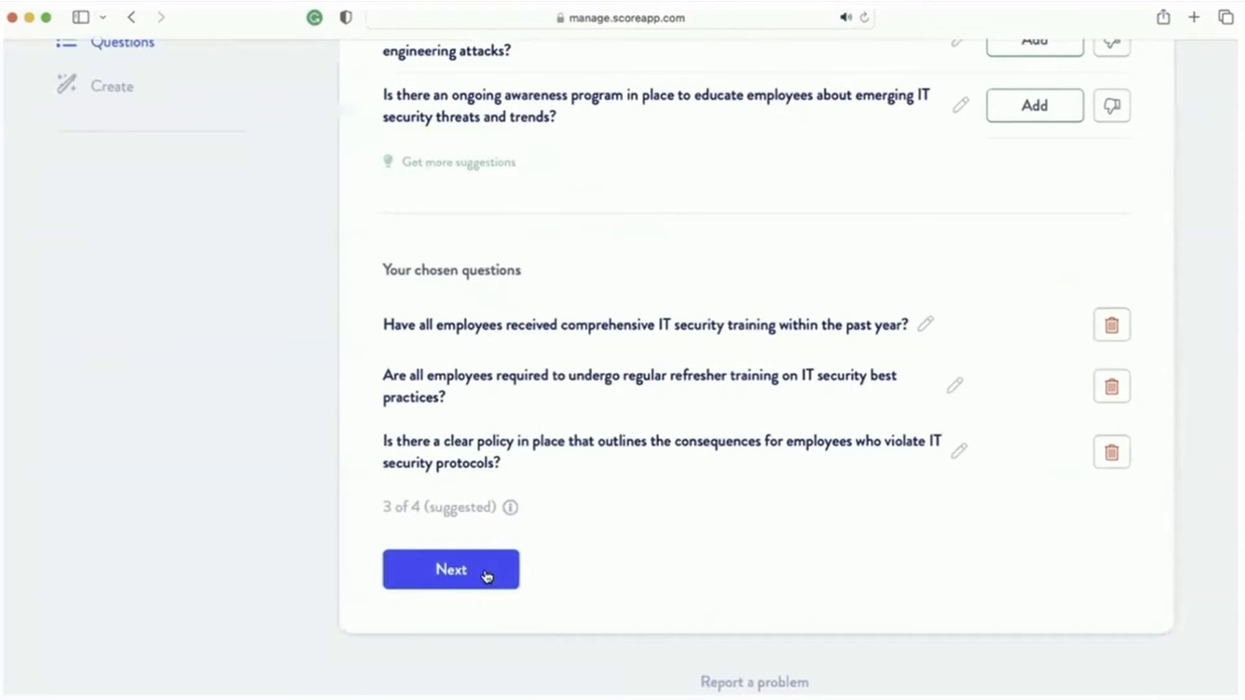
{"action": "left_click", "coordinate": [450, 570]}
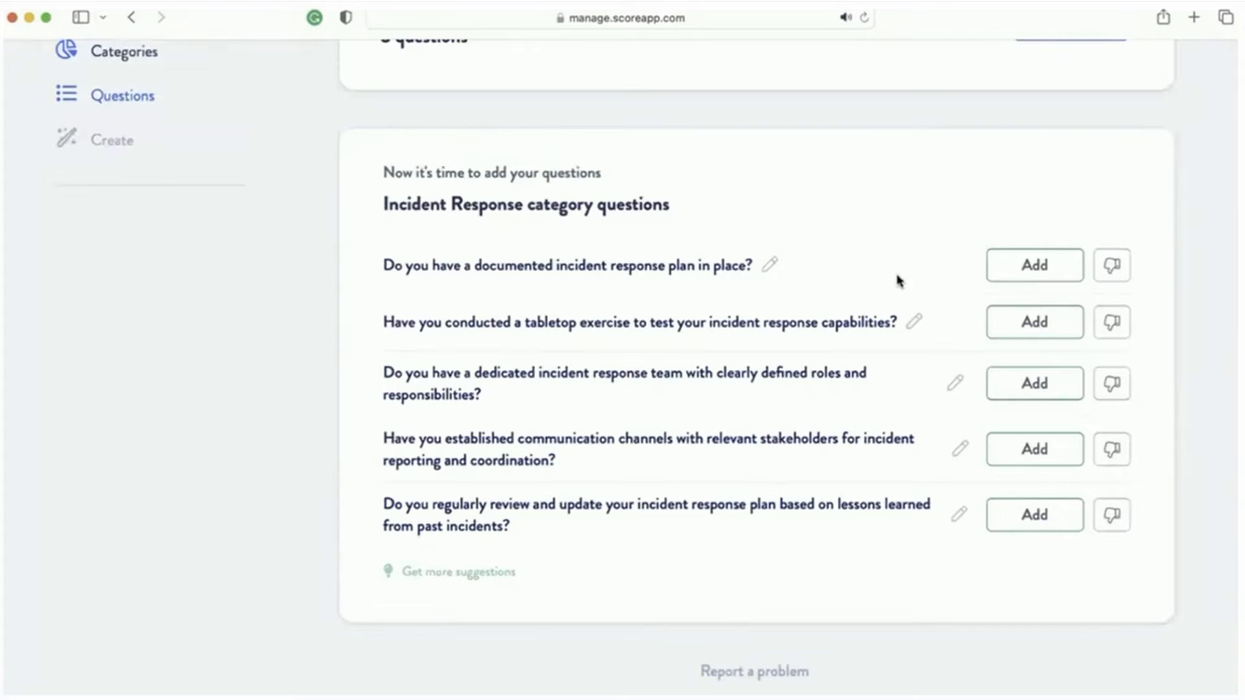
{"action": "mouse_move", "coordinate": [770, 266]}
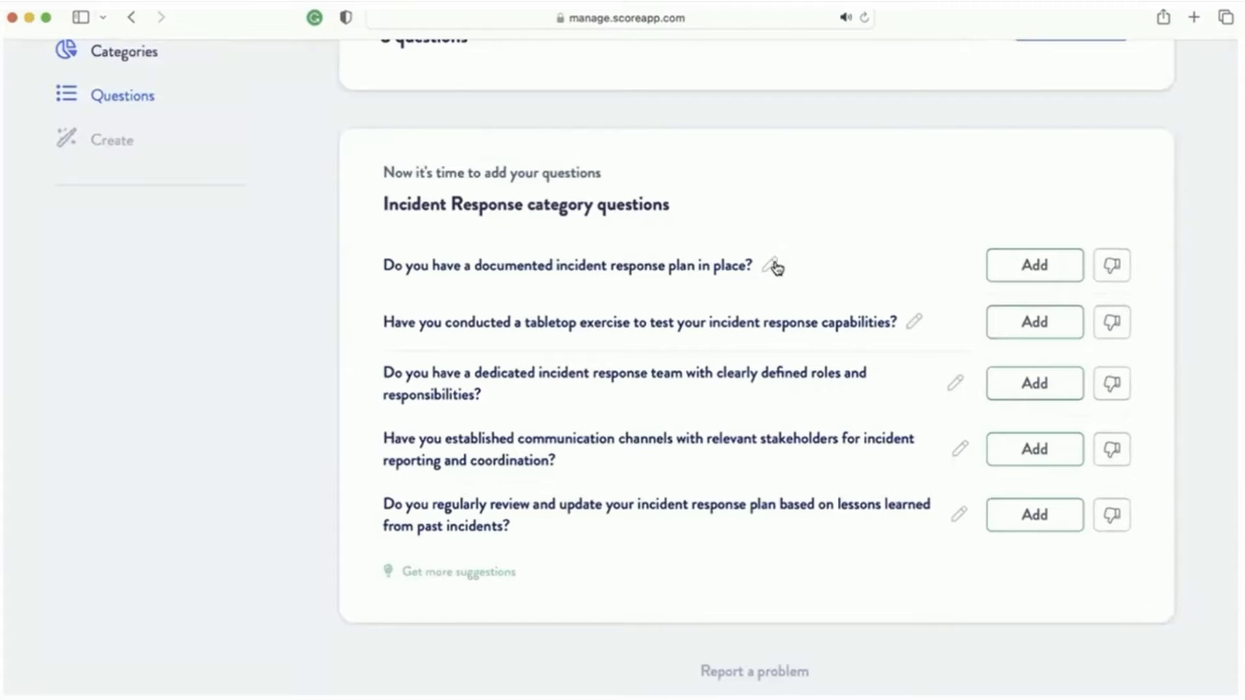
Step: Reword the documented response plan question to end with 'now', add it plus the plan-review question for Incident Response
{"action": "left_click", "coordinate": [774, 264]}
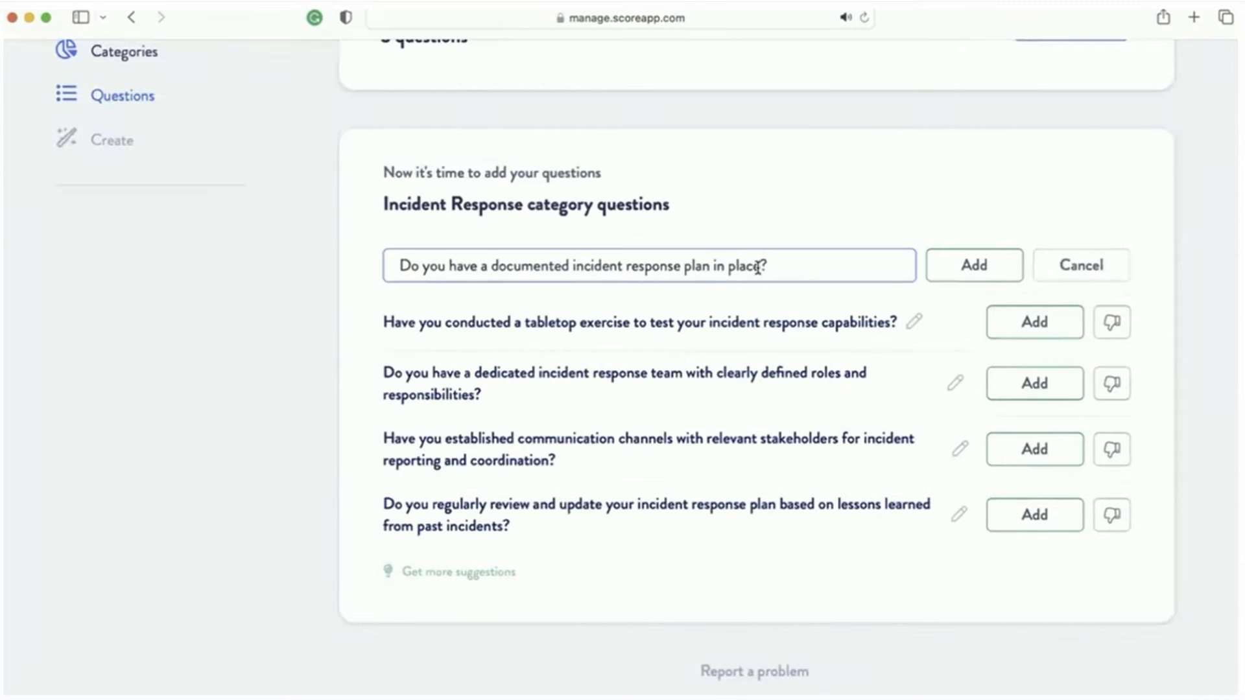
{"action": "type", "text": "now"}
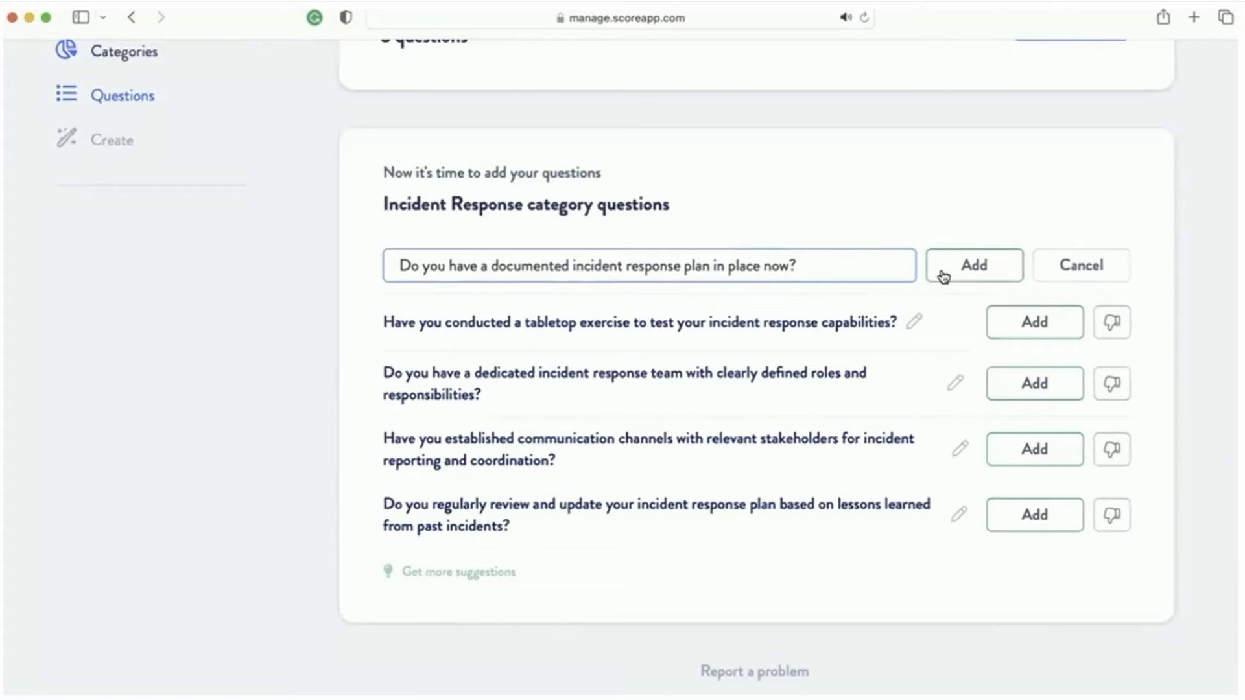
{"action": "left_click", "coordinate": [974, 264]}
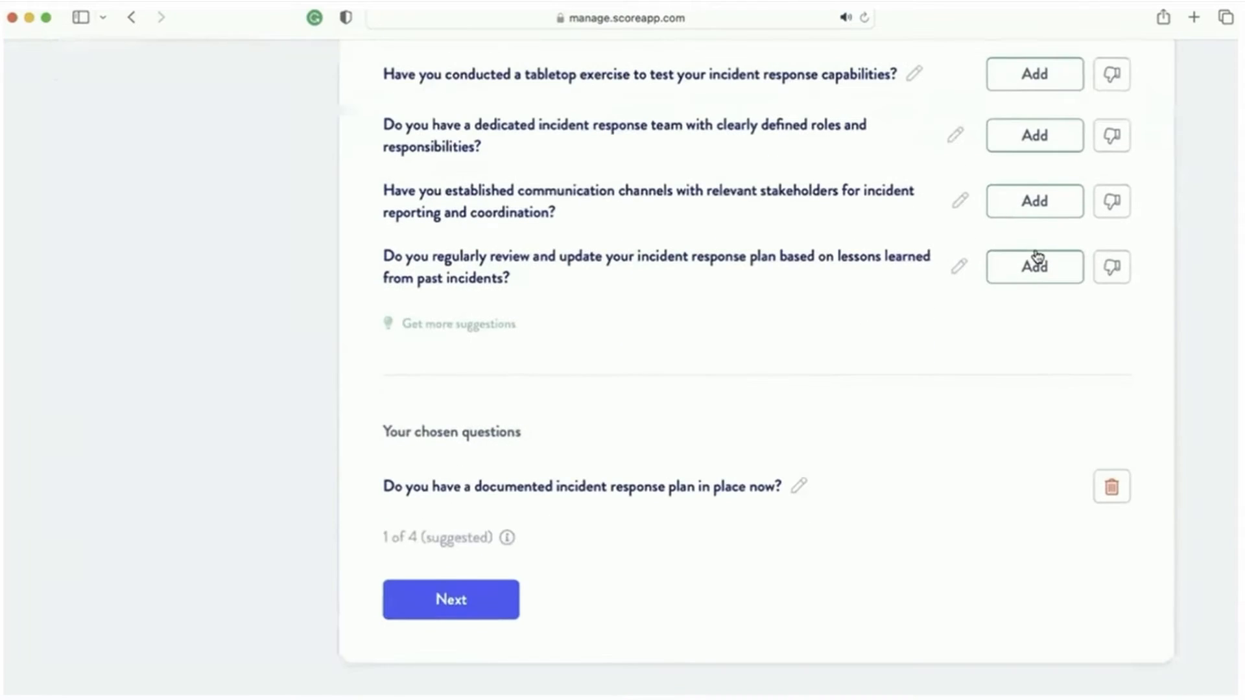
{"action": "left_click", "coordinate": [1034, 266]}
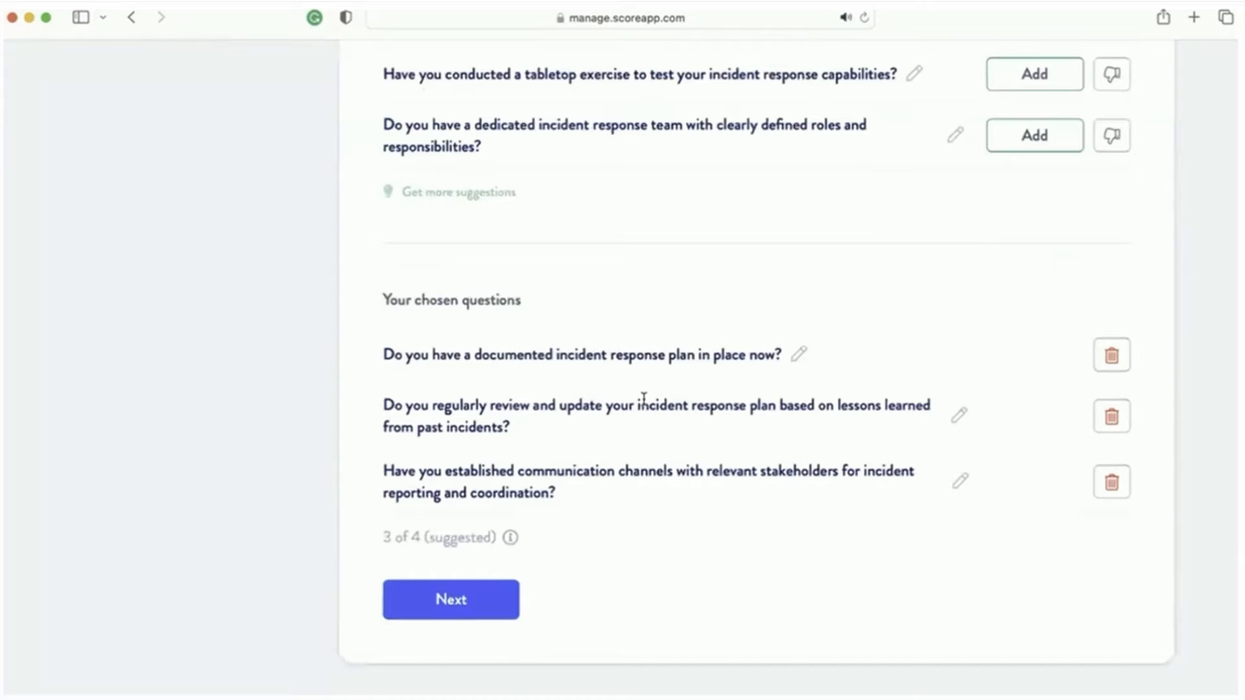
{"action": "left_click", "coordinate": [450, 599]}
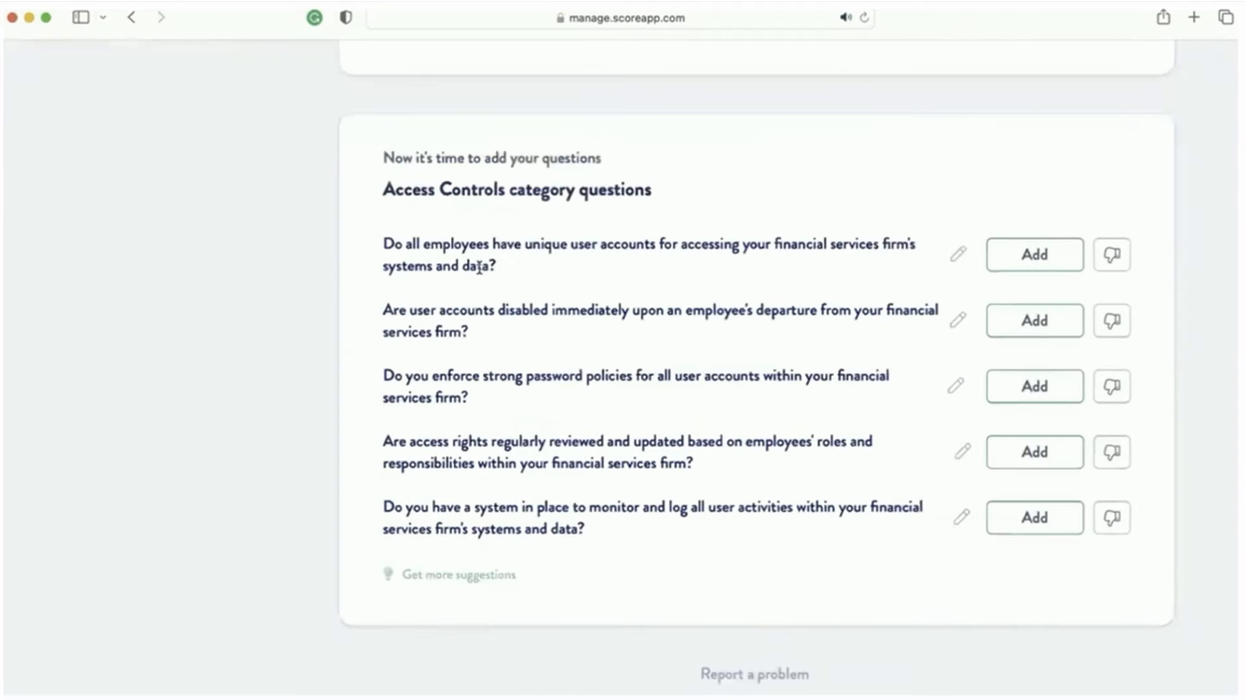
Step: Add the unique user accounts and departed-employee account questions for Access Controls and finish setup
{"action": "left_click", "coordinate": [1034, 254]}
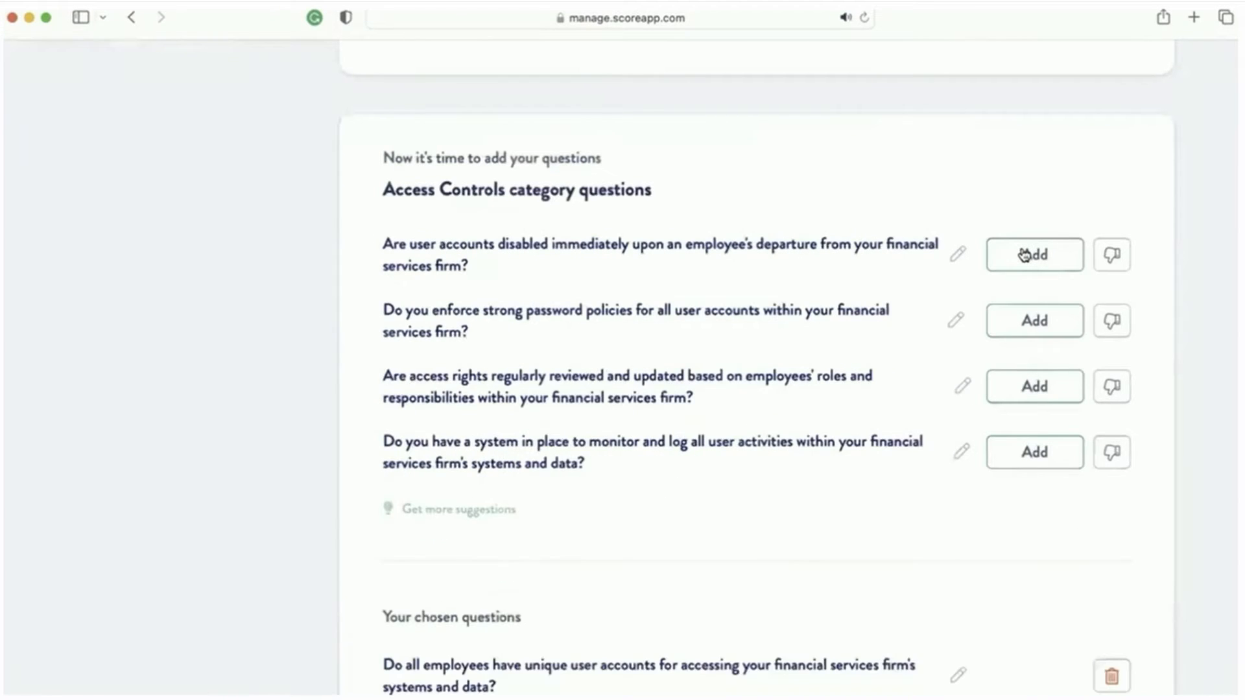
{"action": "left_click", "coordinate": [1033, 255]}
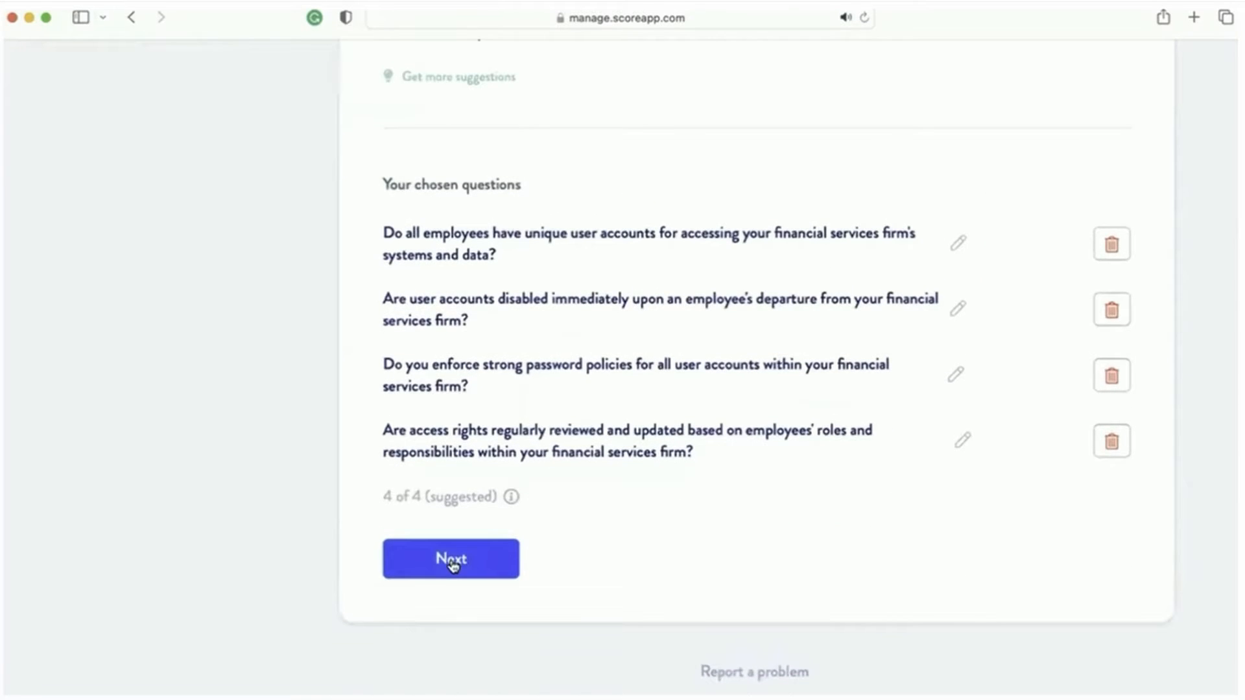
{"action": "left_click", "coordinate": [450, 558]}
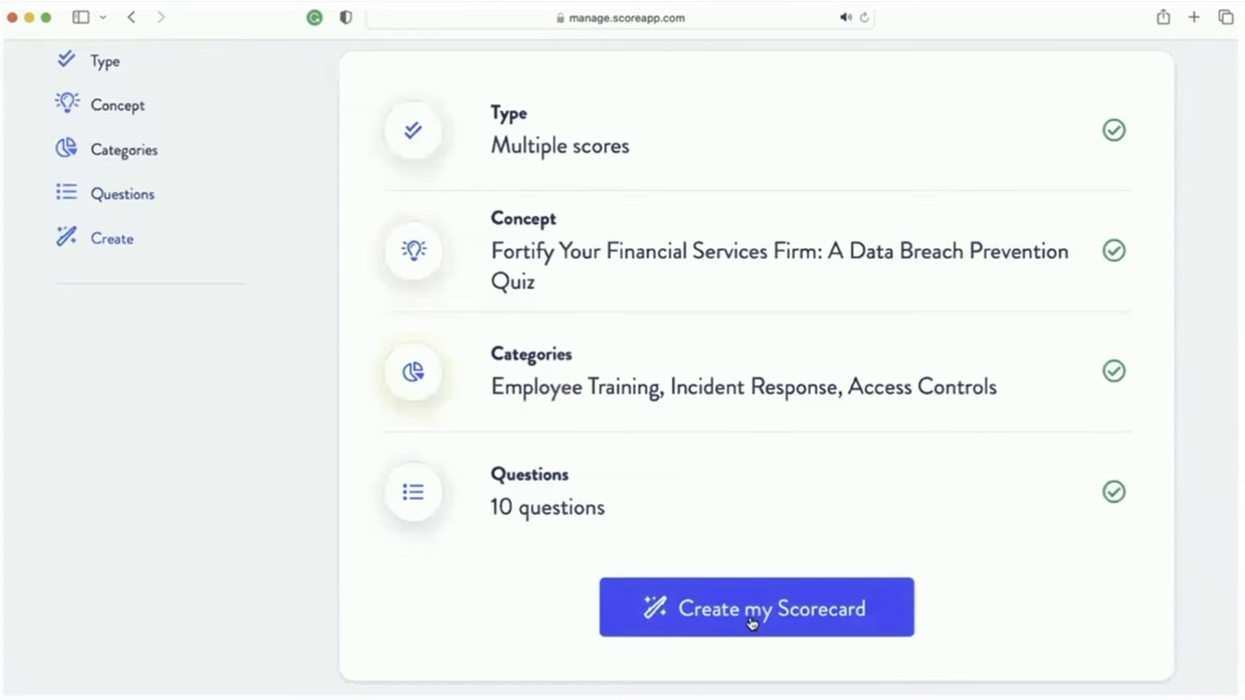
Step: Create the scorecard and go to its dashboard listing the Main Landing Page
{"action": "left_click", "coordinate": [754, 606]}
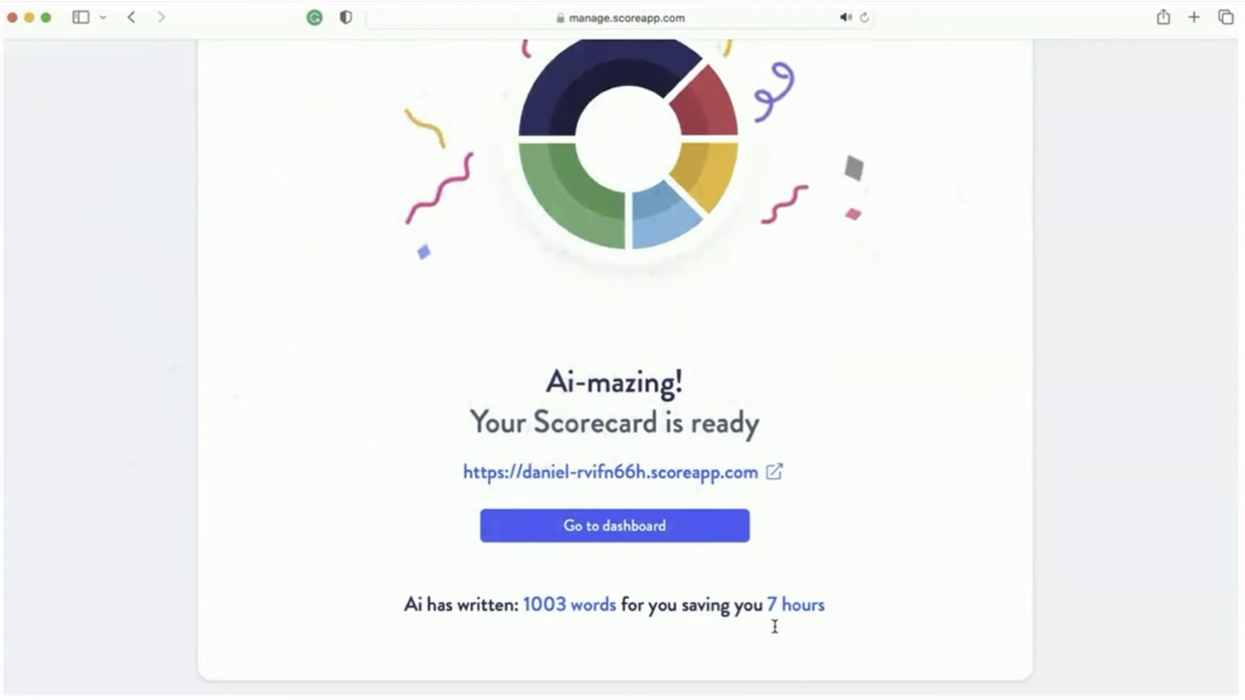
{"action": "left_click", "coordinate": [613, 526]}
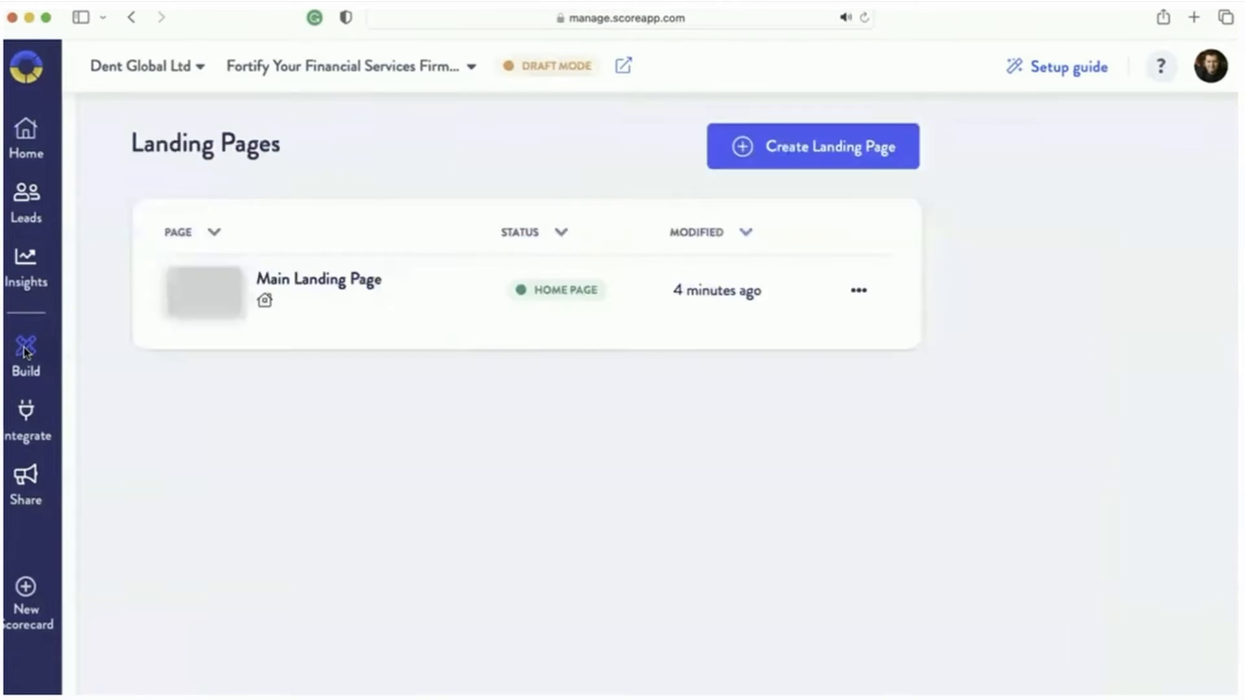
Step: Append 'Today' to the Main Landing Page banner headline and start choosing a new banner image
{"action": "left_click", "coordinate": [26, 353]}
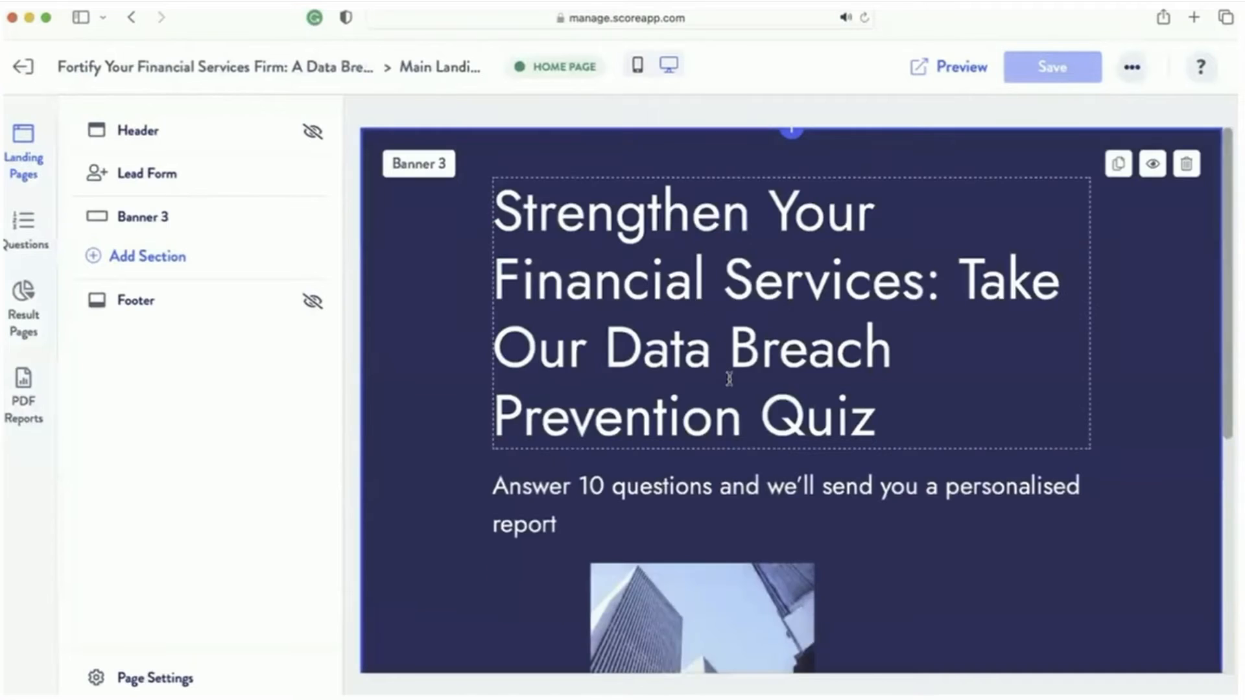
{"action": "scroll", "scroll_direction": "down", "scroll_amount": 3}
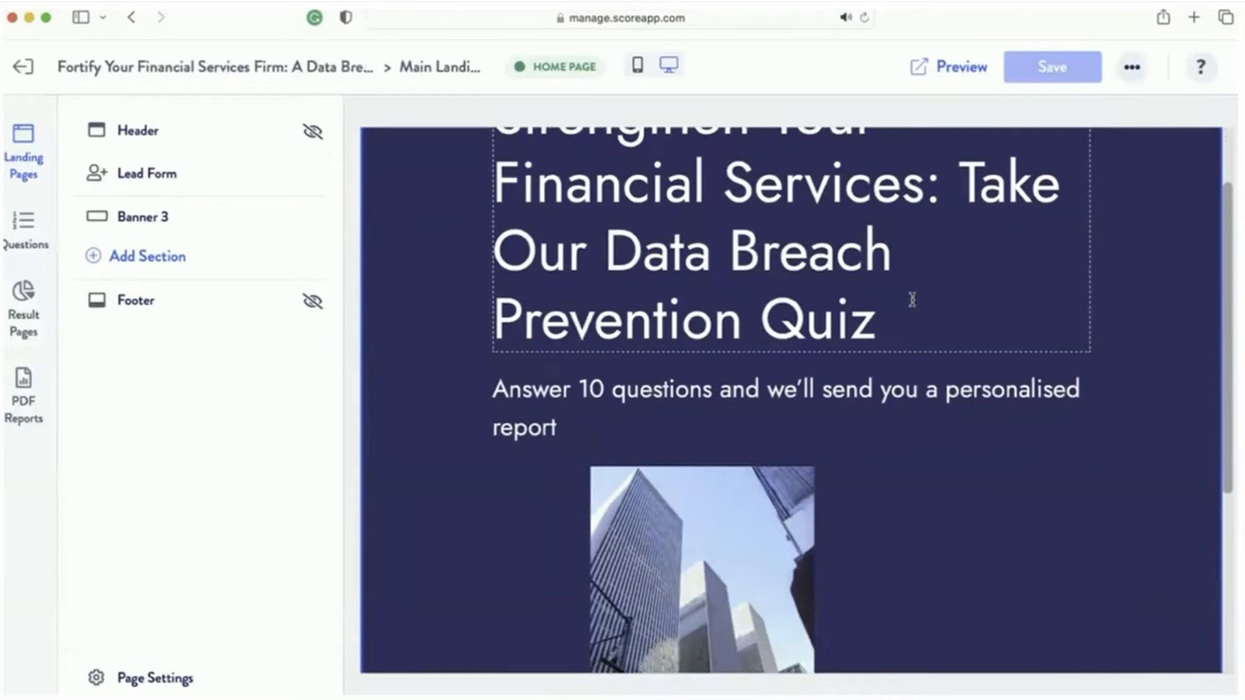
{"action": "left_click", "coordinate": [144, 217]}
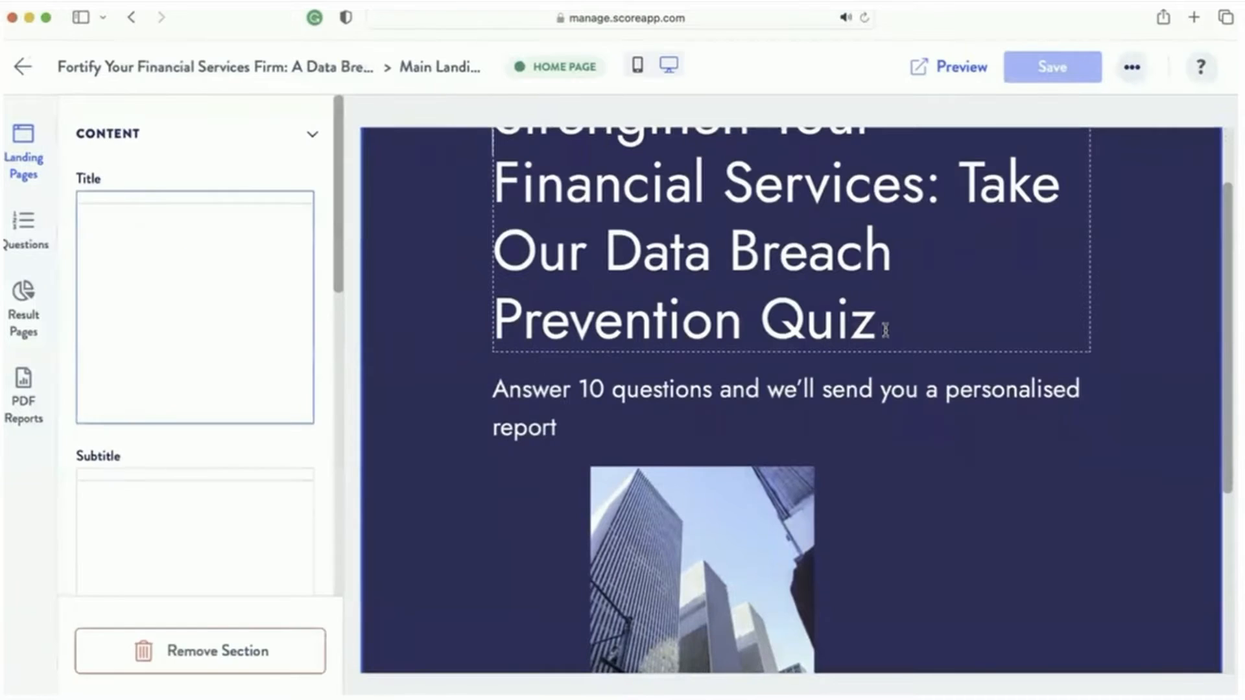
{"action": "type", "text": "Tod"}
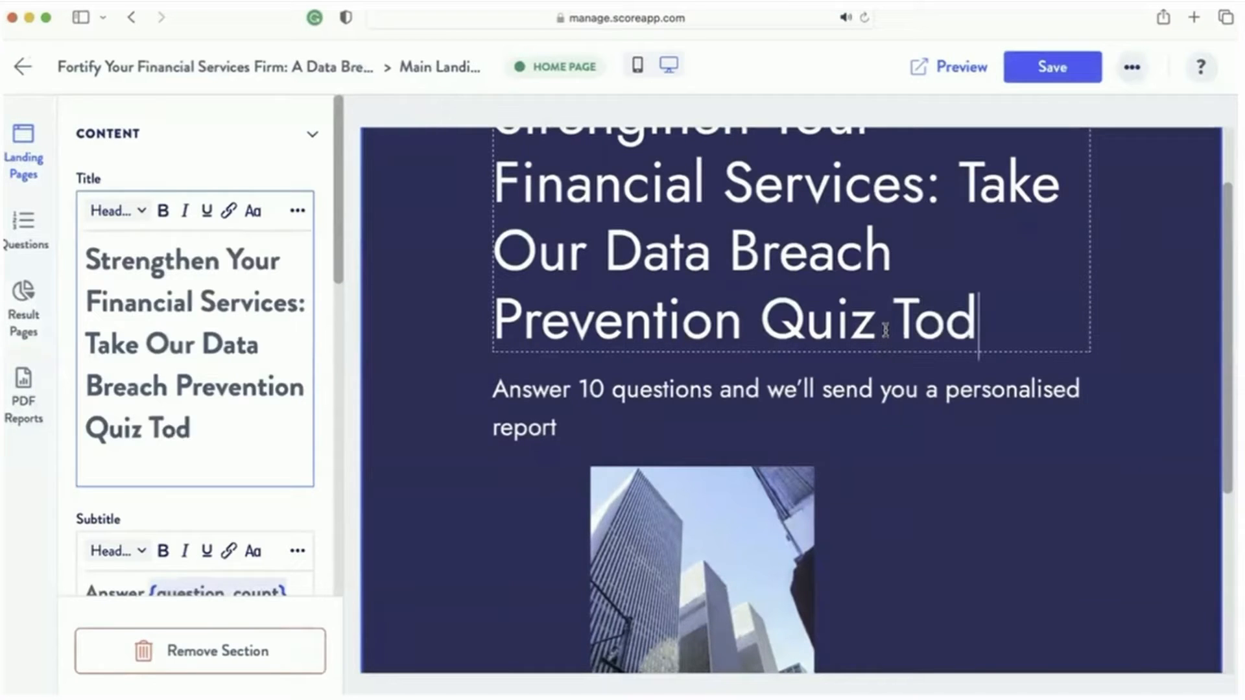
{"action": "type", "text": "ay"}
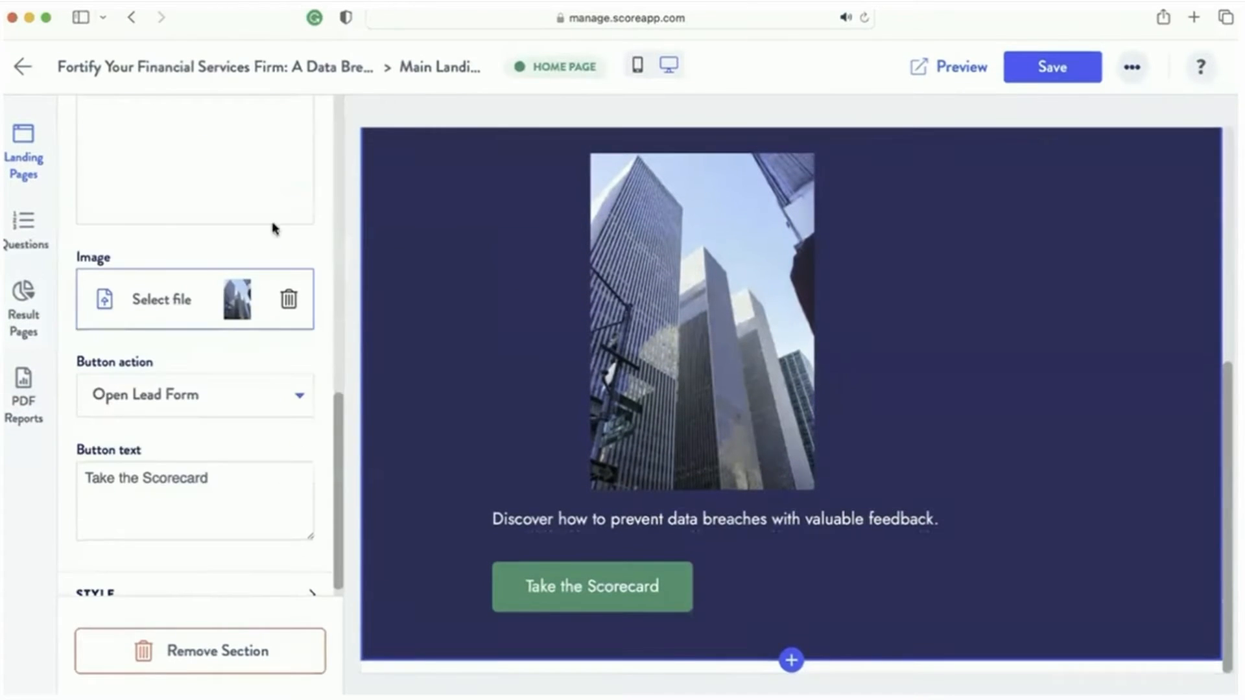
{"action": "left_click", "coordinate": [161, 300]}
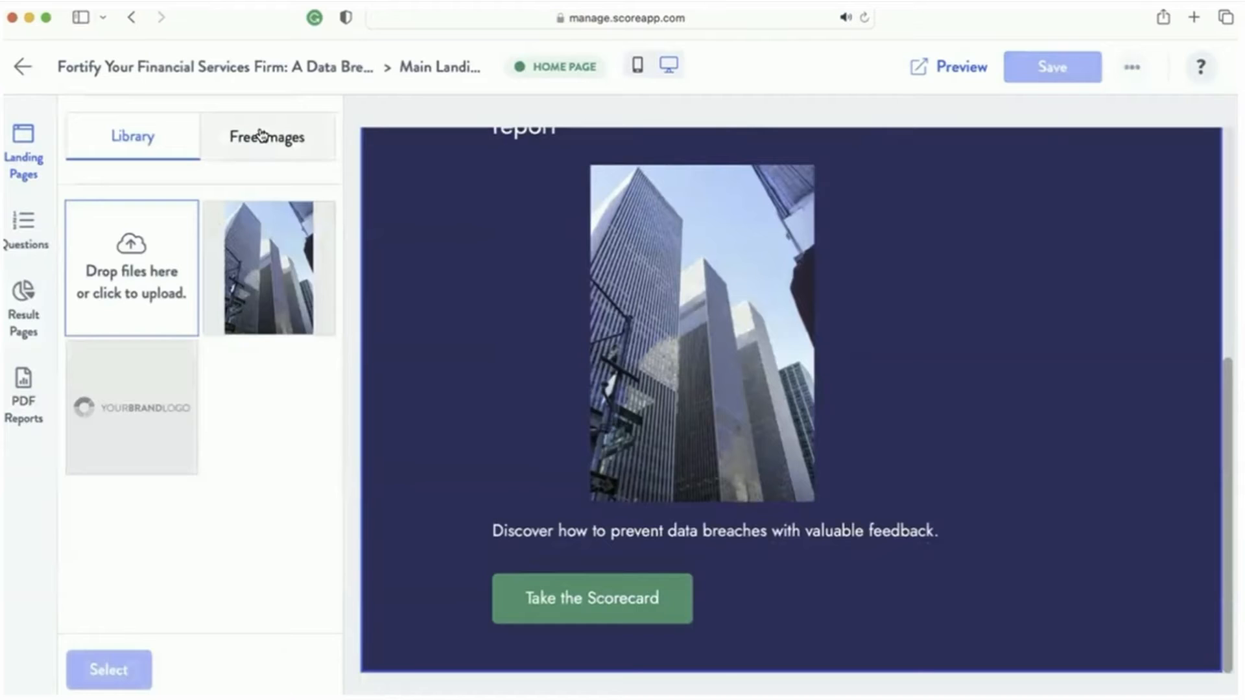
Step: Replace the banner with a free laptop-dashboard photo found by searching 'data'
{"action": "left_click", "coordinate": [267, 136]}
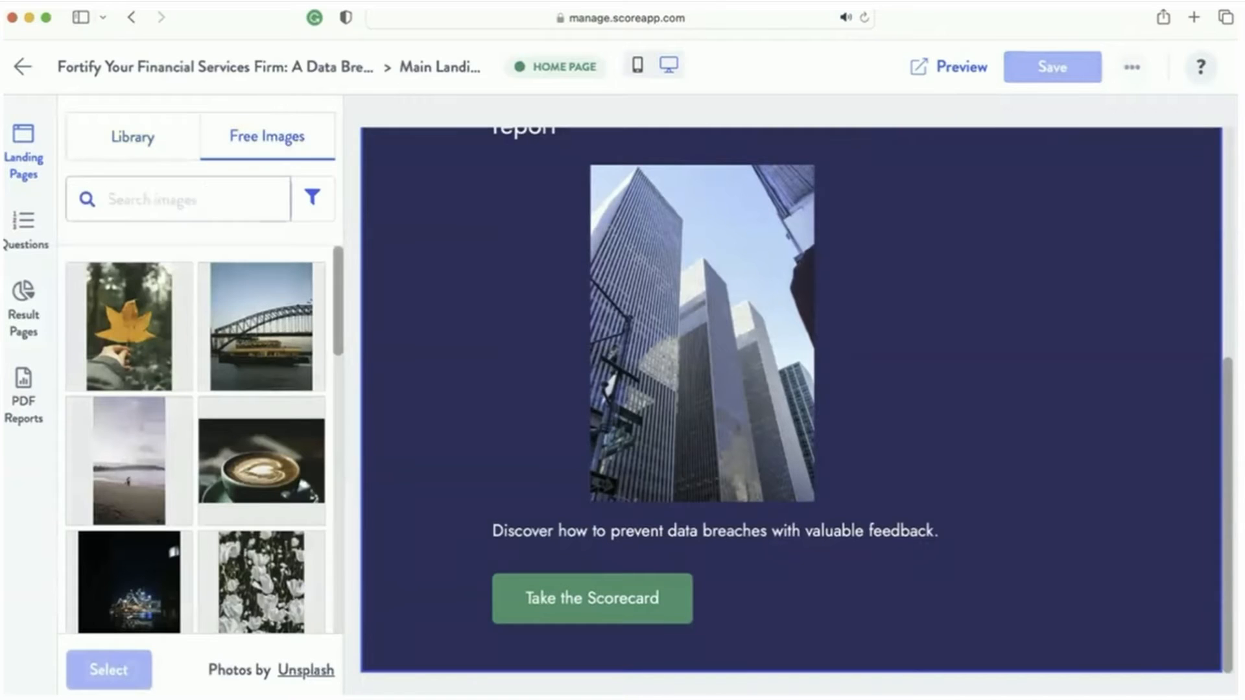
{"action": "type", "text": "data"}
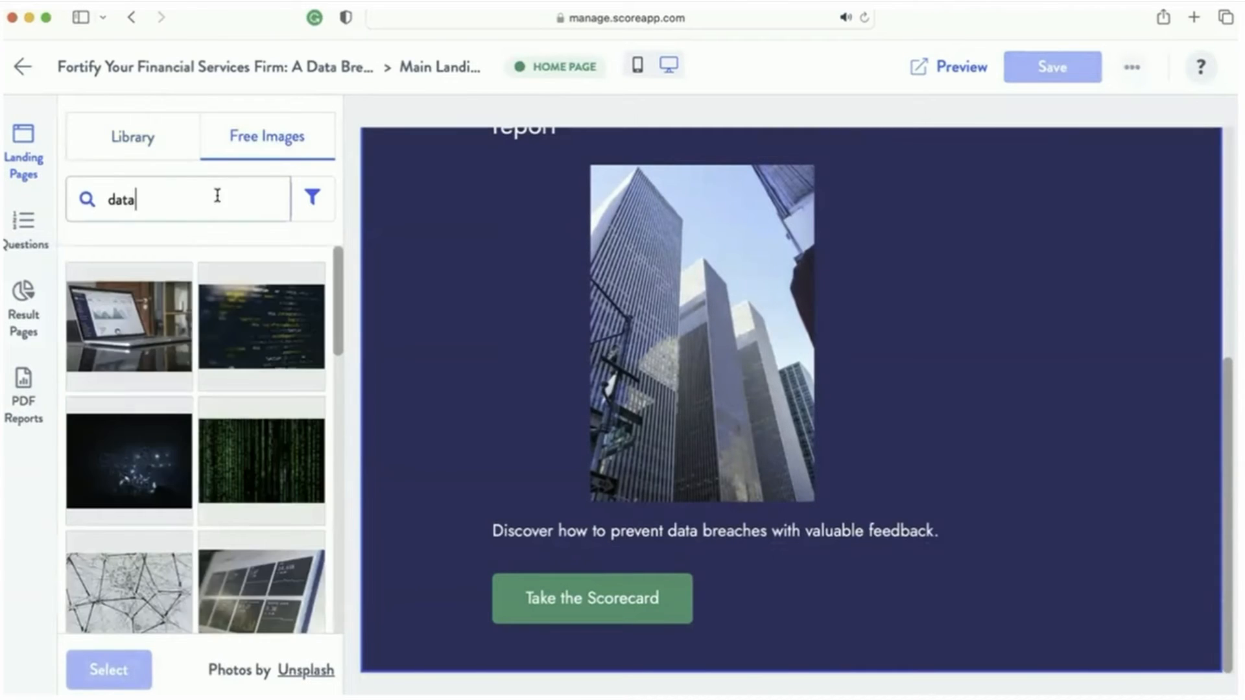
{"action": "left_click", "coordinate": [128, 324]}
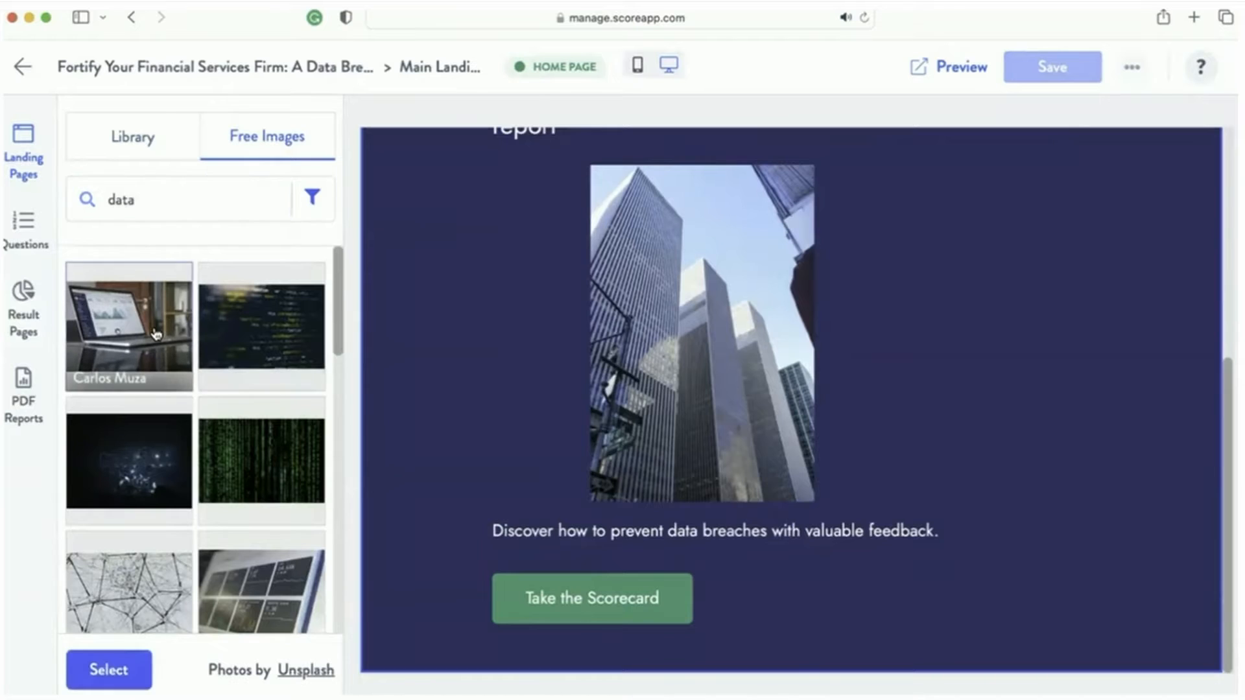
{"action": "left_click", "coordinate": [107, 669]}
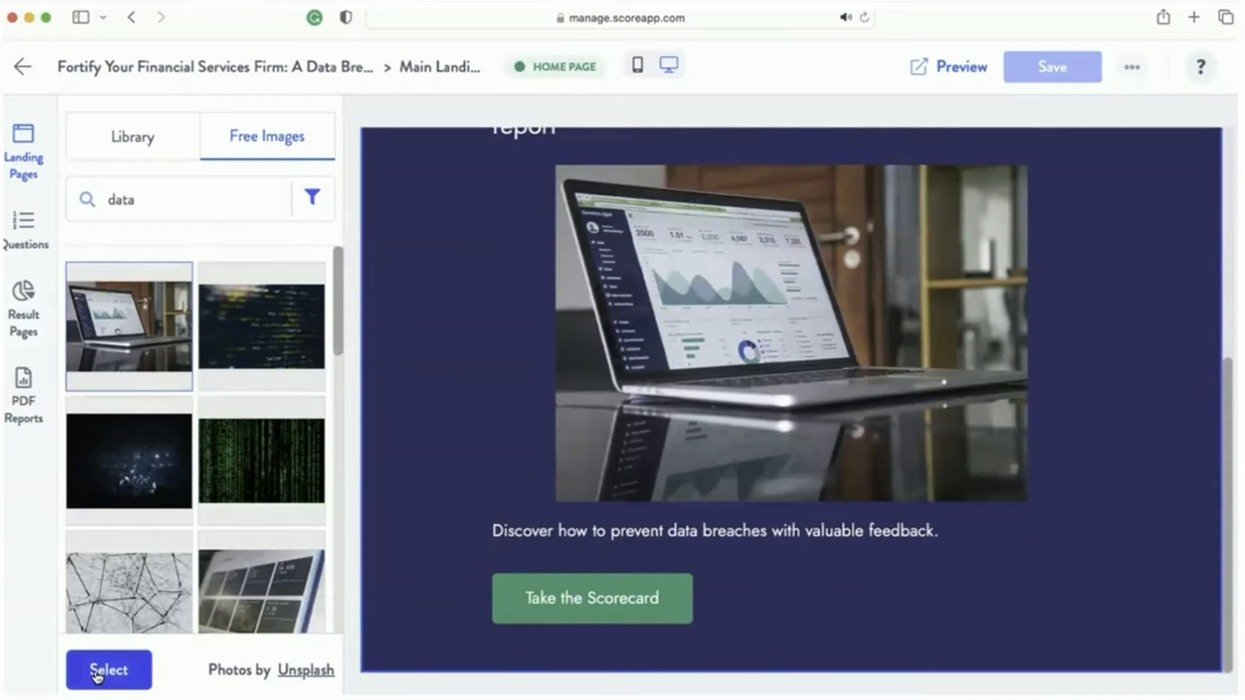
{"action": "left_click", "coordinate": [109, 669]}
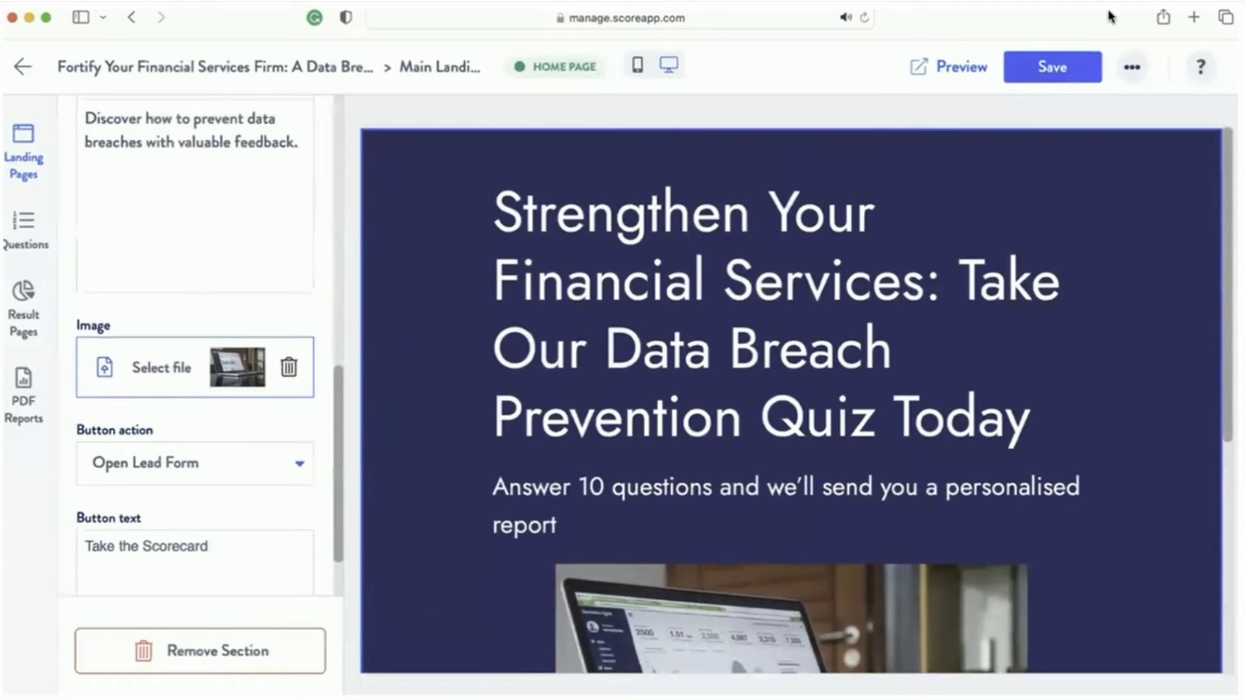
{"action": "left_click", "coordinate": [1050, 66]}
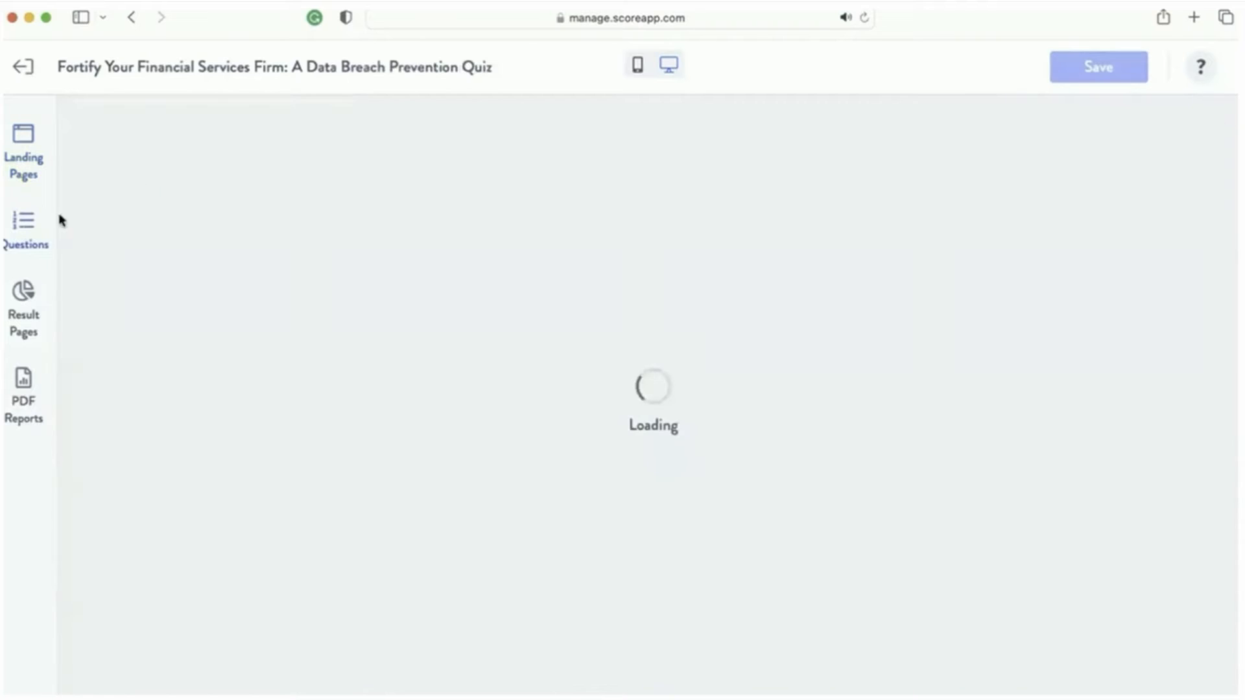
Step: Add a multiple-choice question 'Are you interested in training your team on this?'
{"action": "left_click", "coordinate": [25, 231]}
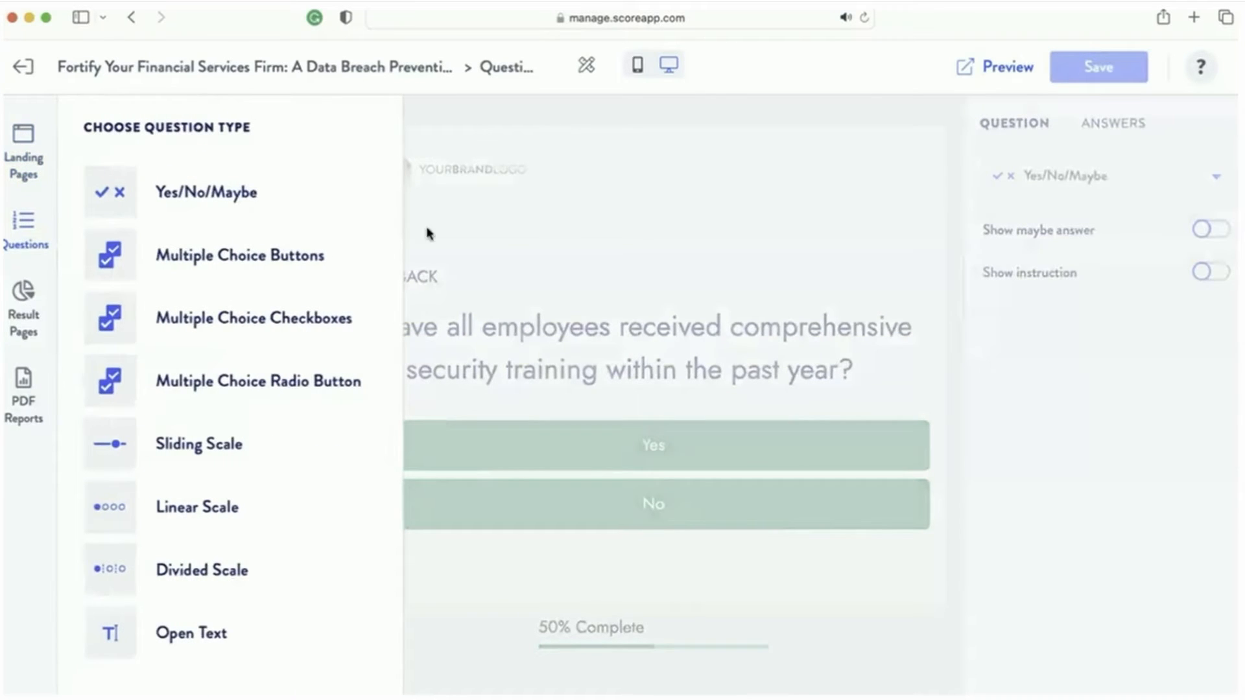
{"action": "mouse_move", "coordinate": [257, 260]}
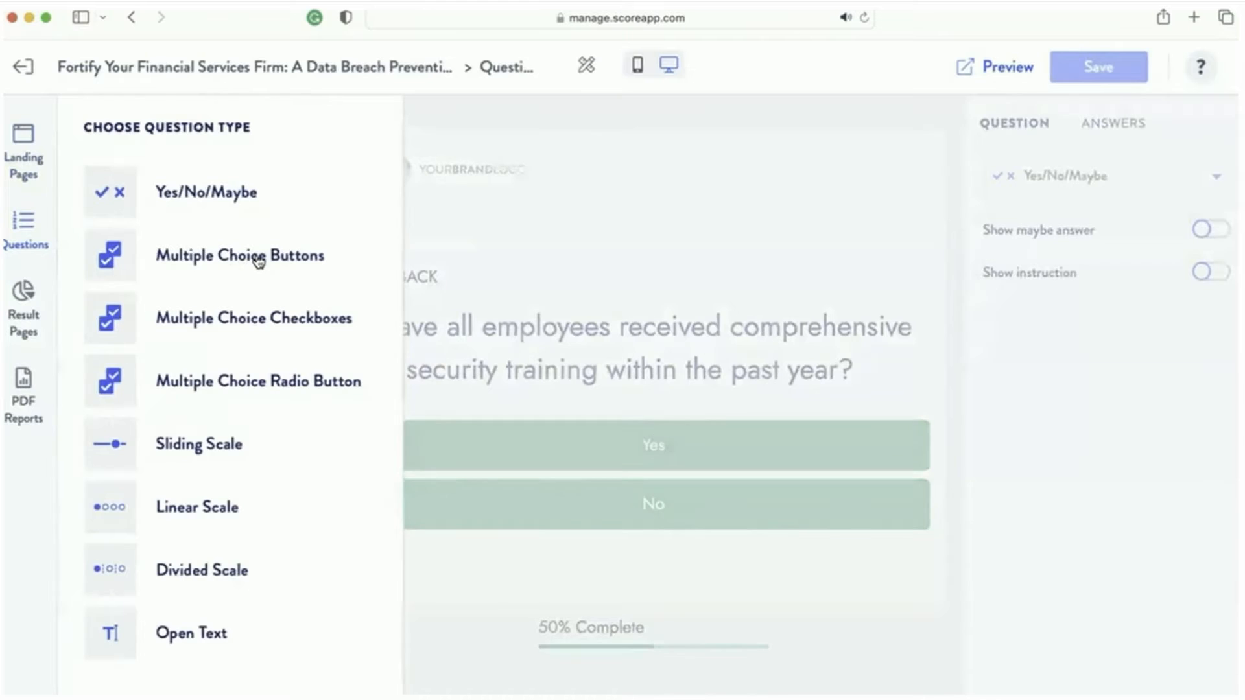
{"action": "left_click", "coordinate": [238, 255]}
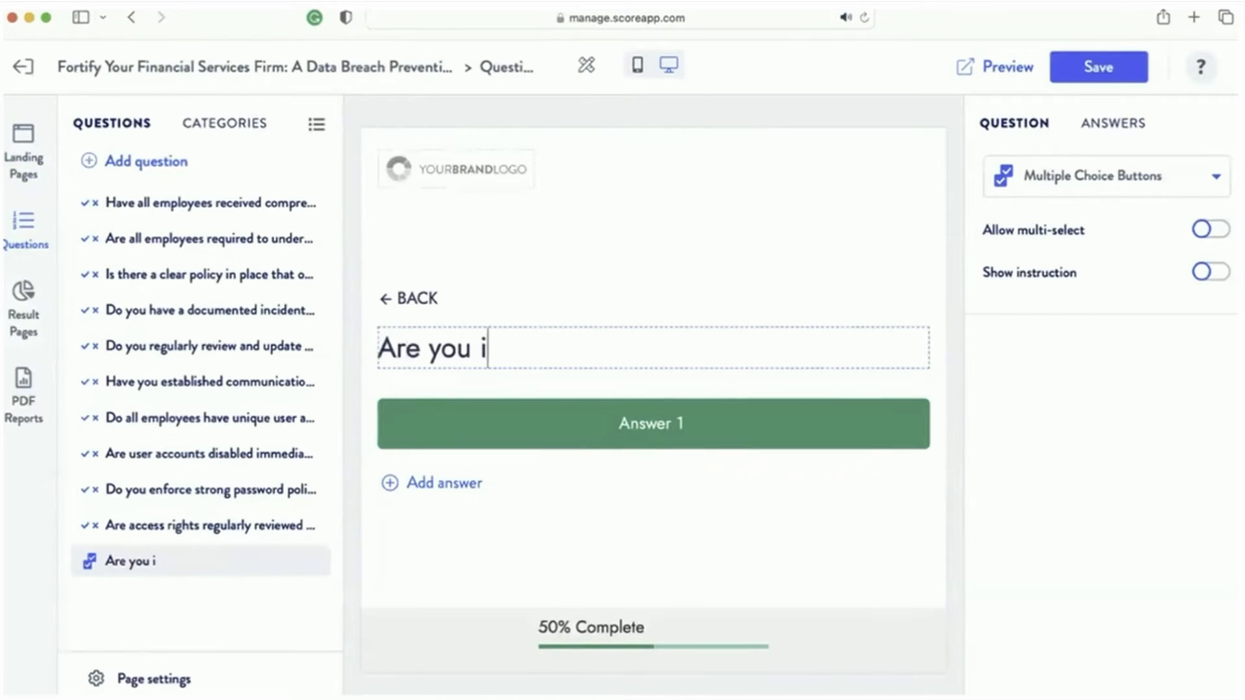
{"action": "type", "text": "nterested"}
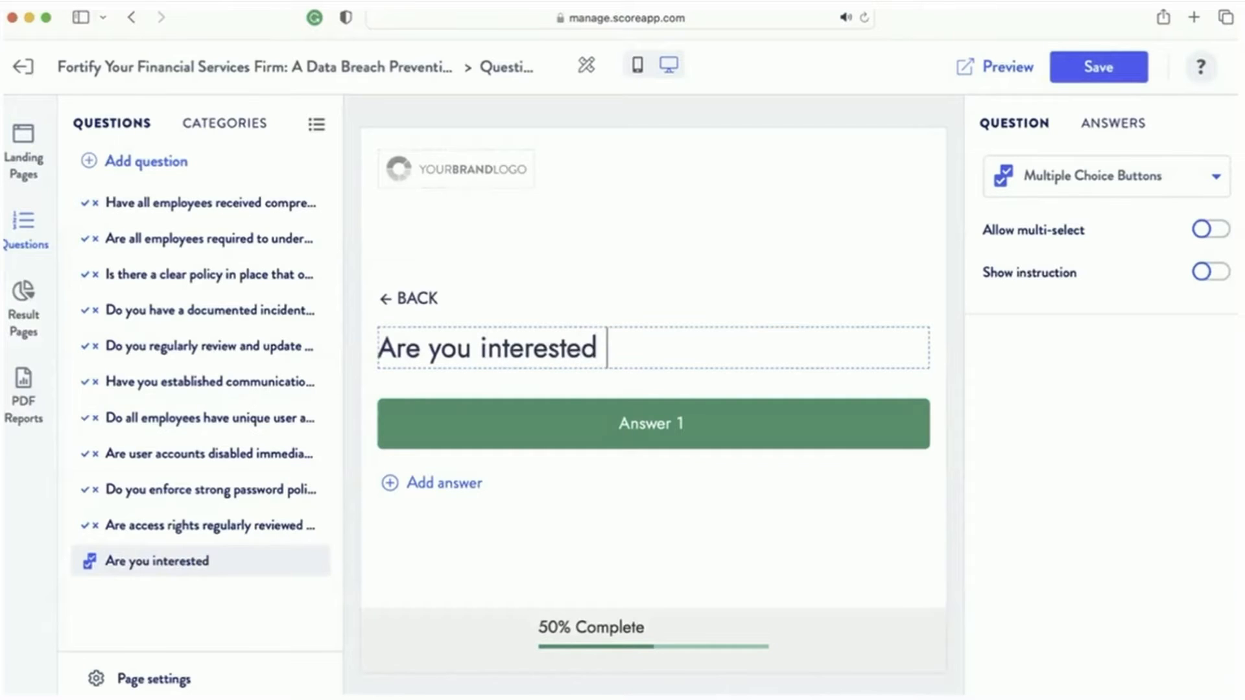
{"action": "type", "text": "in training your team on"}
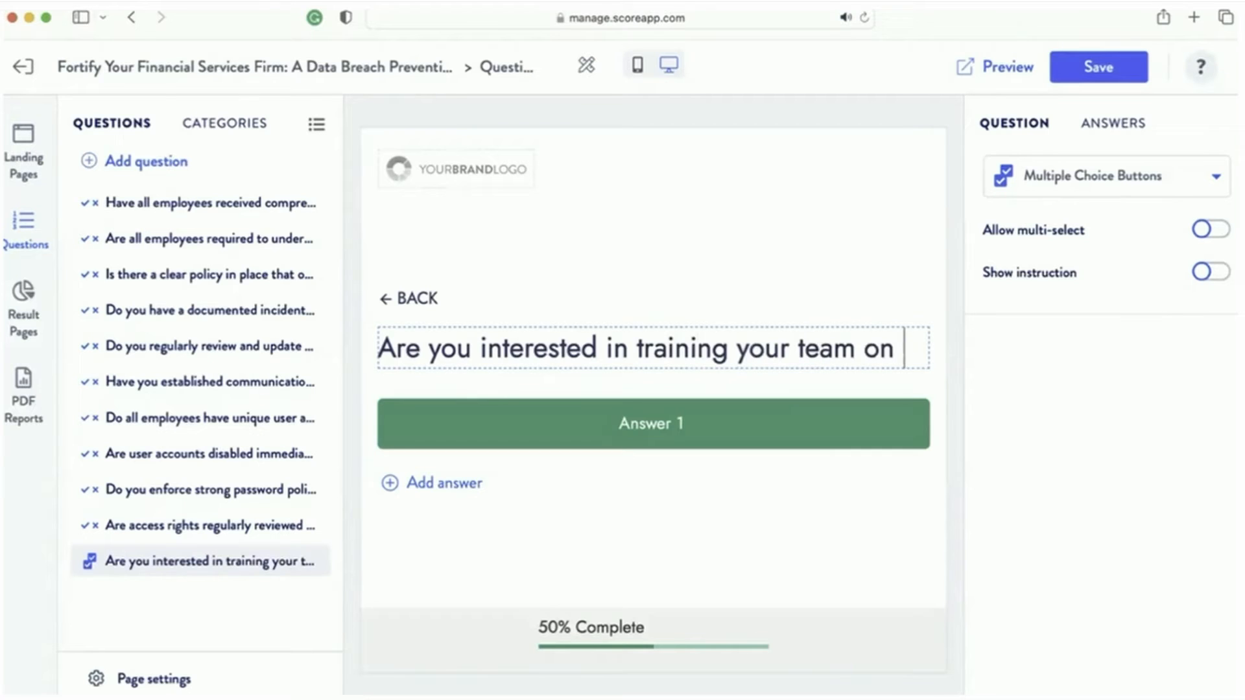
{"action": "type", "text": "this?"}
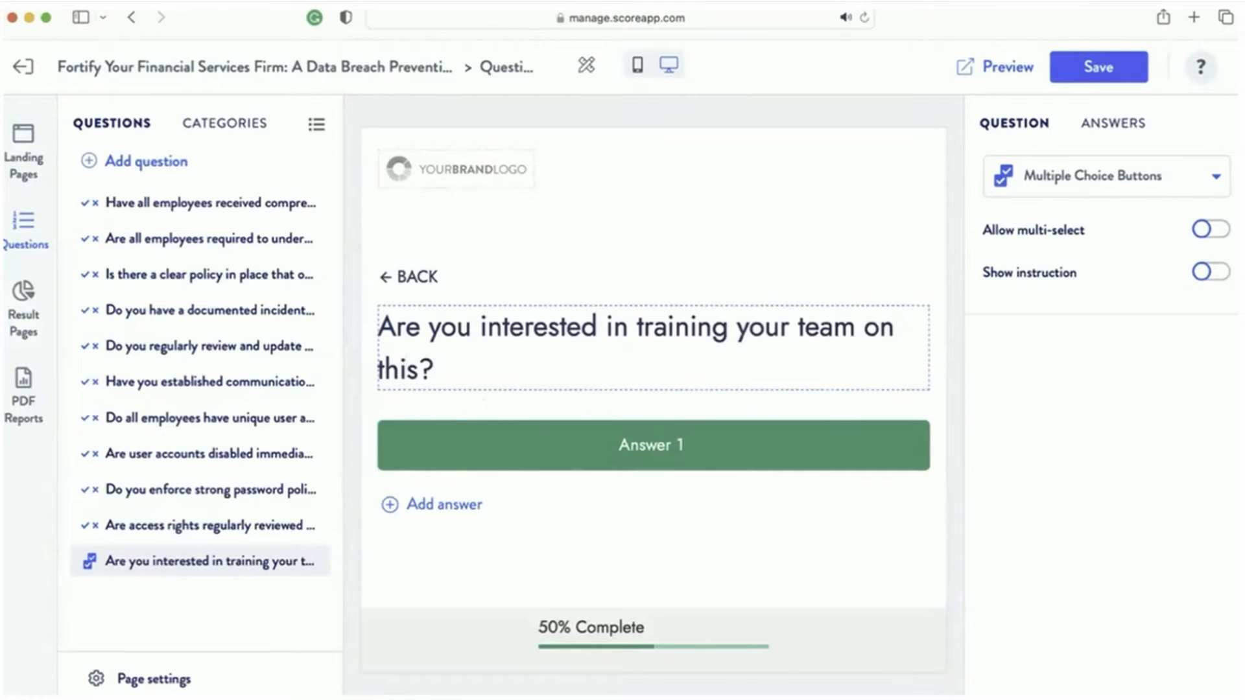
Step: Give the question answers Yes ASAP, Maybe Next Year and No
{"action": "left_click", "coordinate": [649, 445]}
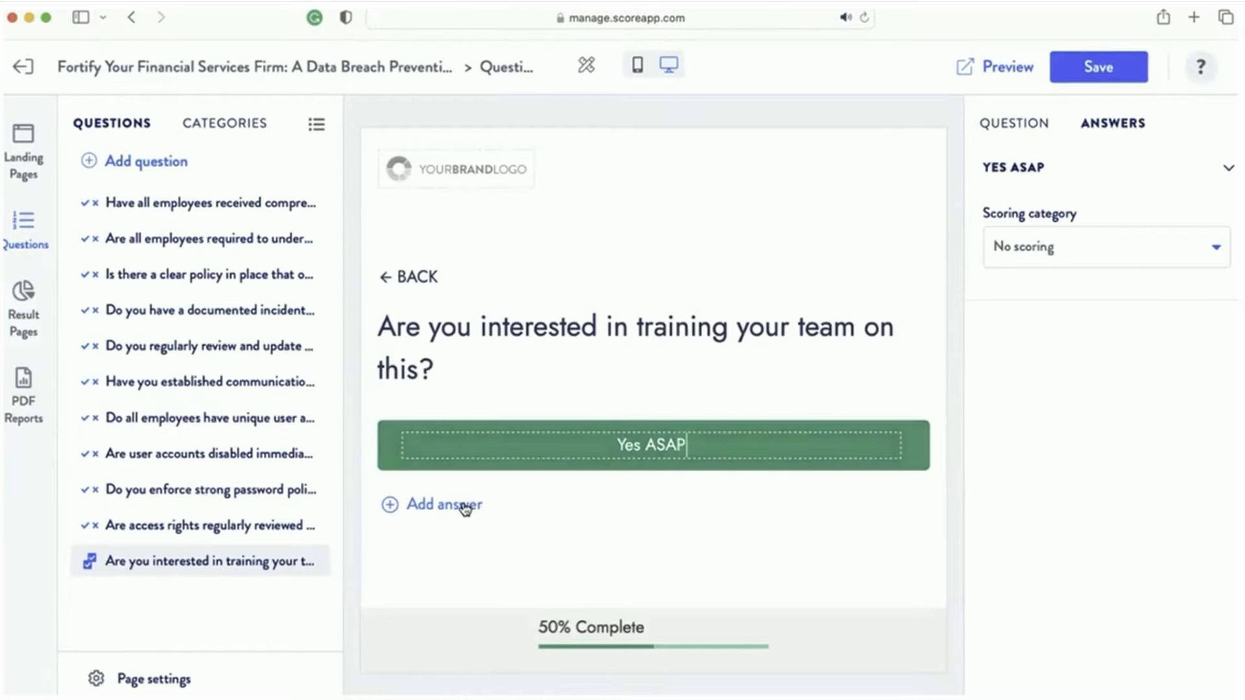
{"action": "left_click", "coordinate": [443, 505]}
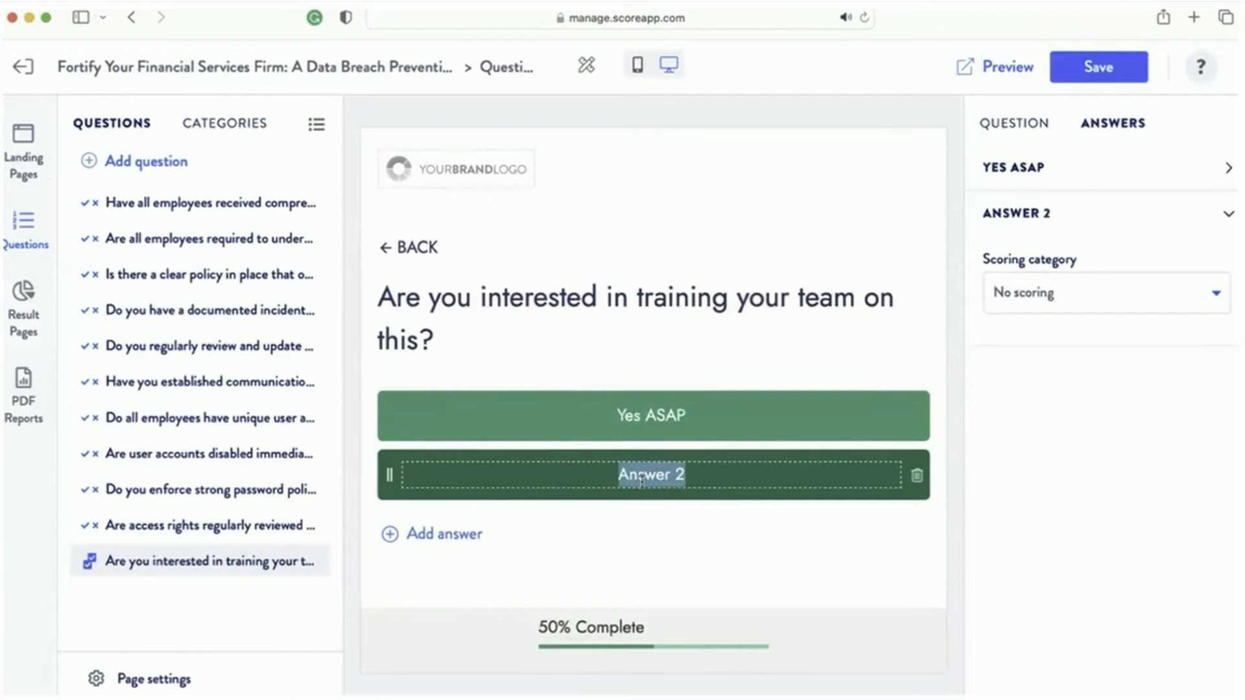
{"action": "type", "text": "Maybe"}
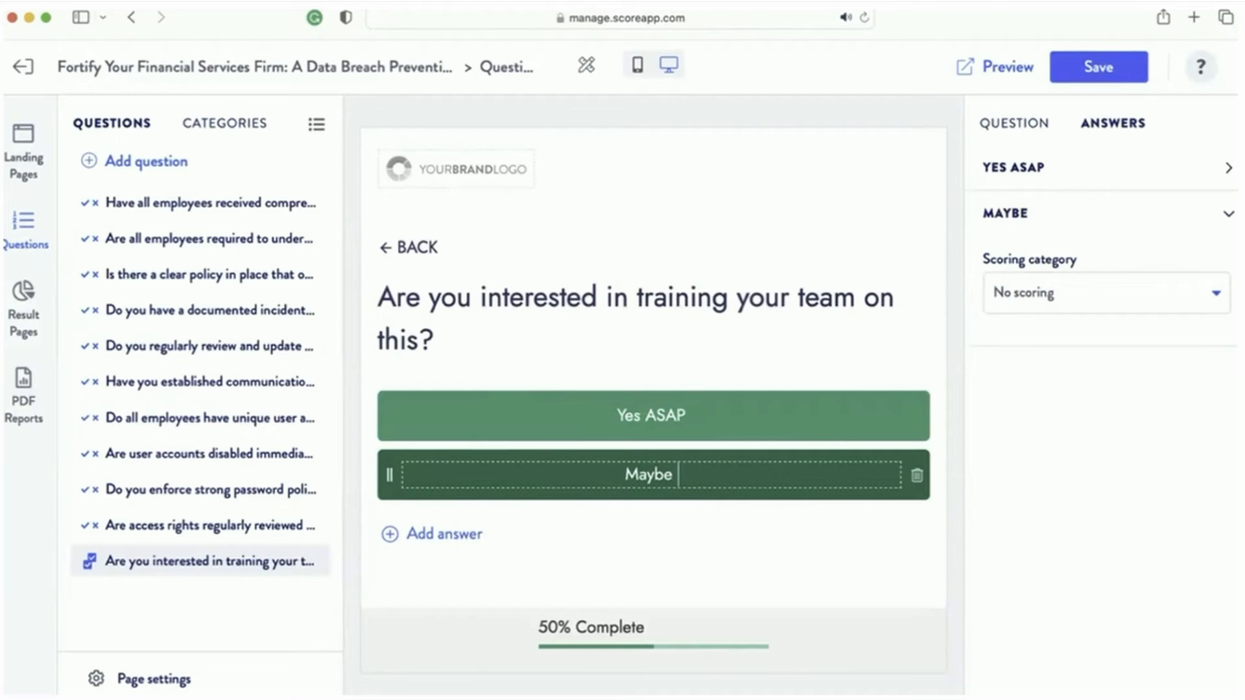
{"action": "type", "text": "Next Year"}
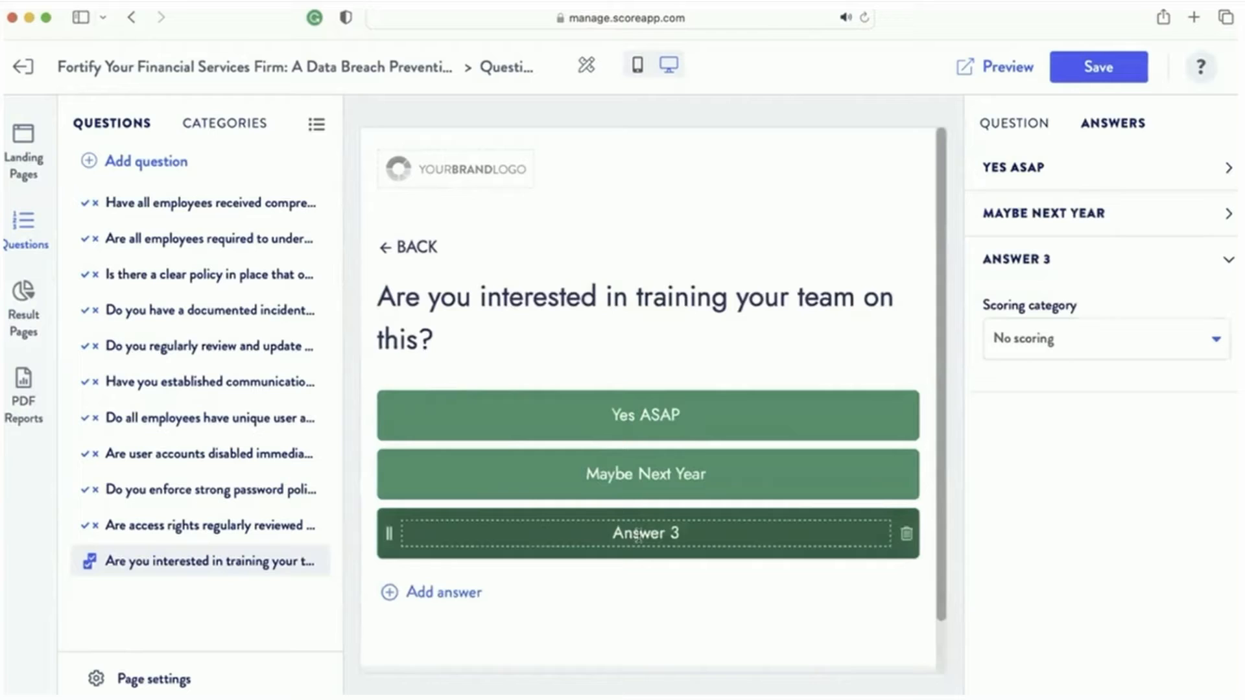
{"action": "type", "text": "N"}
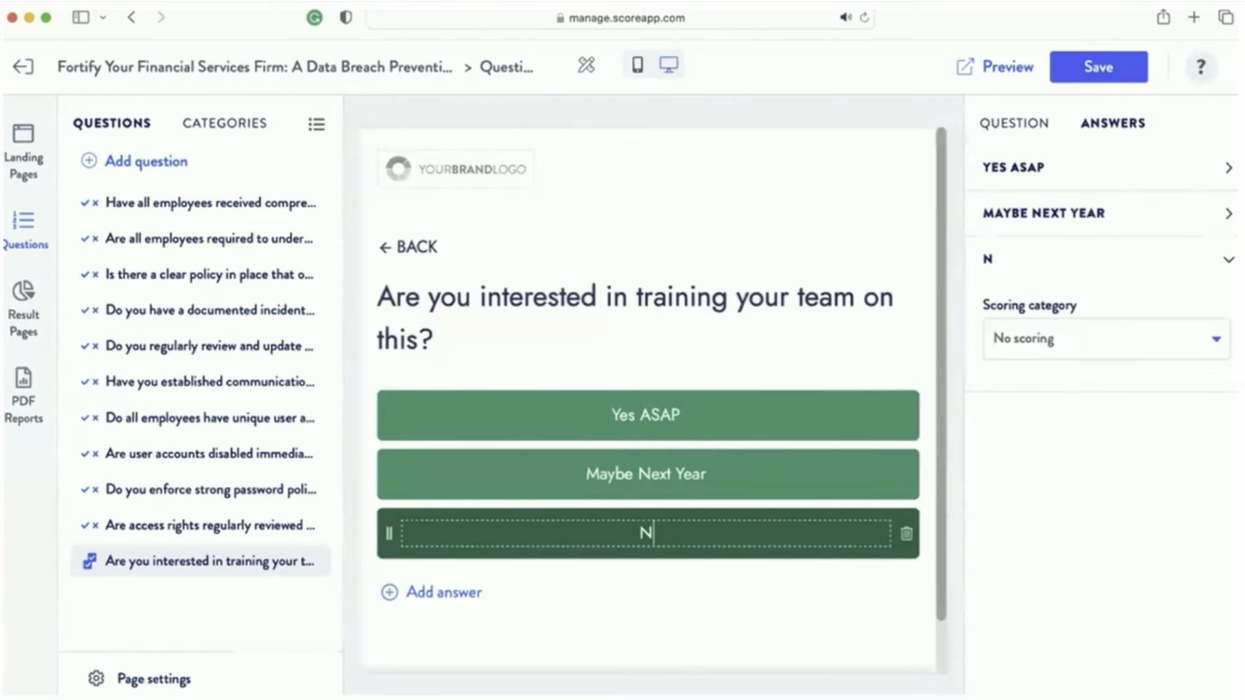
{"action": "type", "text": "o"}
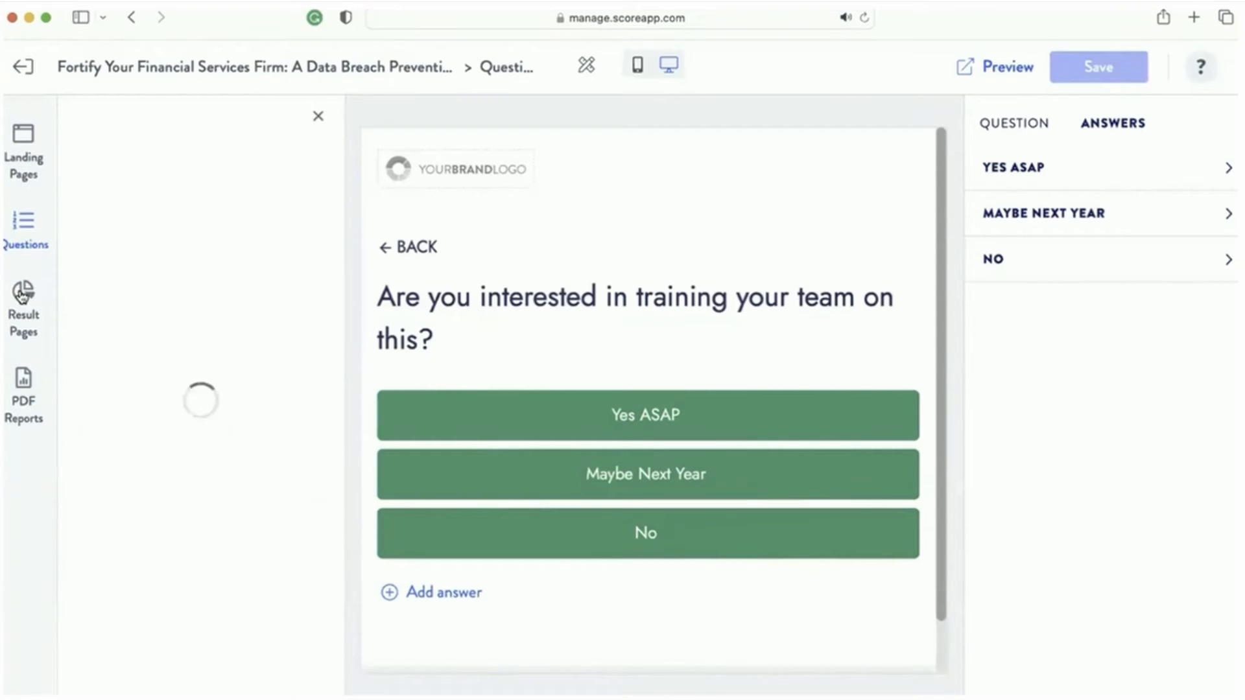
Step: Review the main result page down to the call-to-action section
{"action": "left_click", "coordinate": [23, 296]}
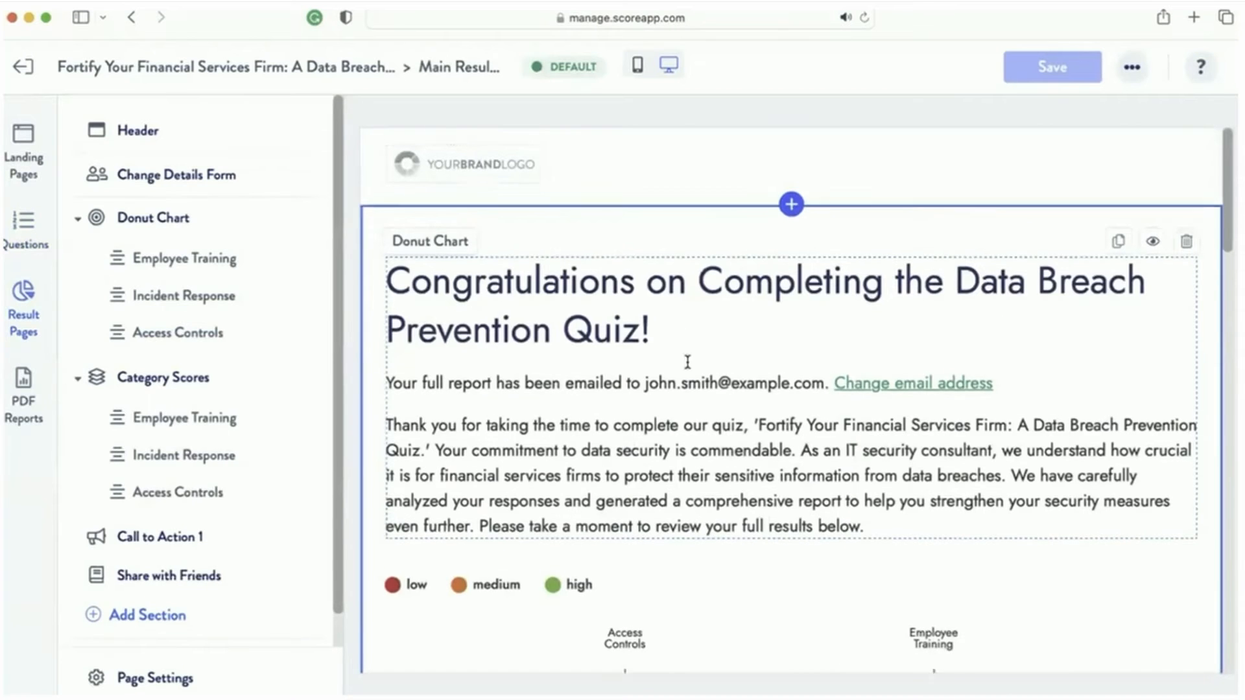
{"action": "scroll", "scroll_direction": "down", "scroll_amount": 3}
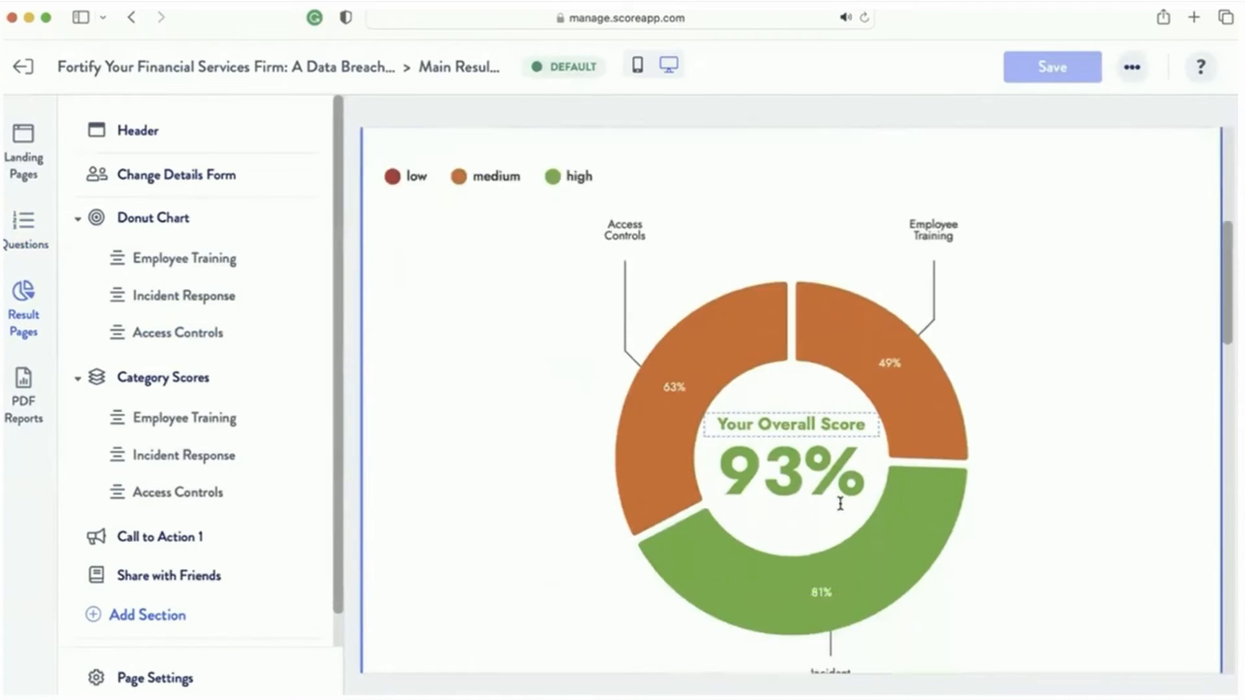
{"action": "scroll", "scroll_direction": "down", "scroll_amount": 3}
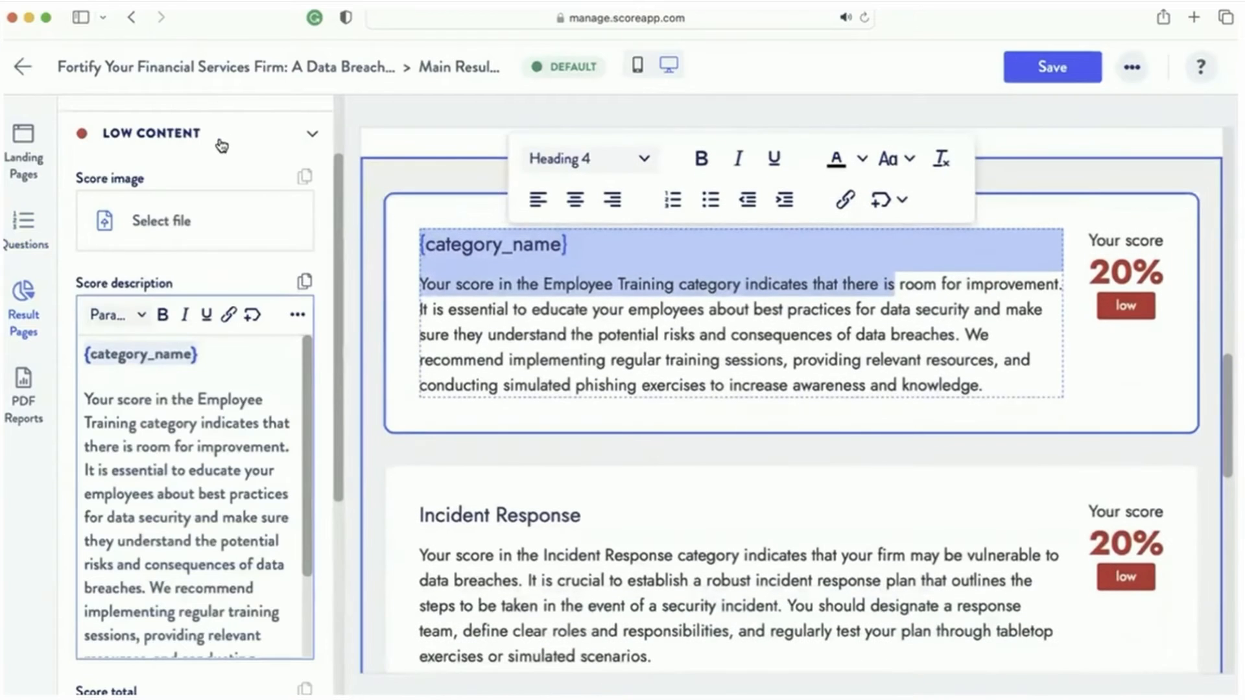
Step: Preview and open Employee Training's medium-score dynamic content for editing
{"action": "left_click", "coordinate": [313, 134]}
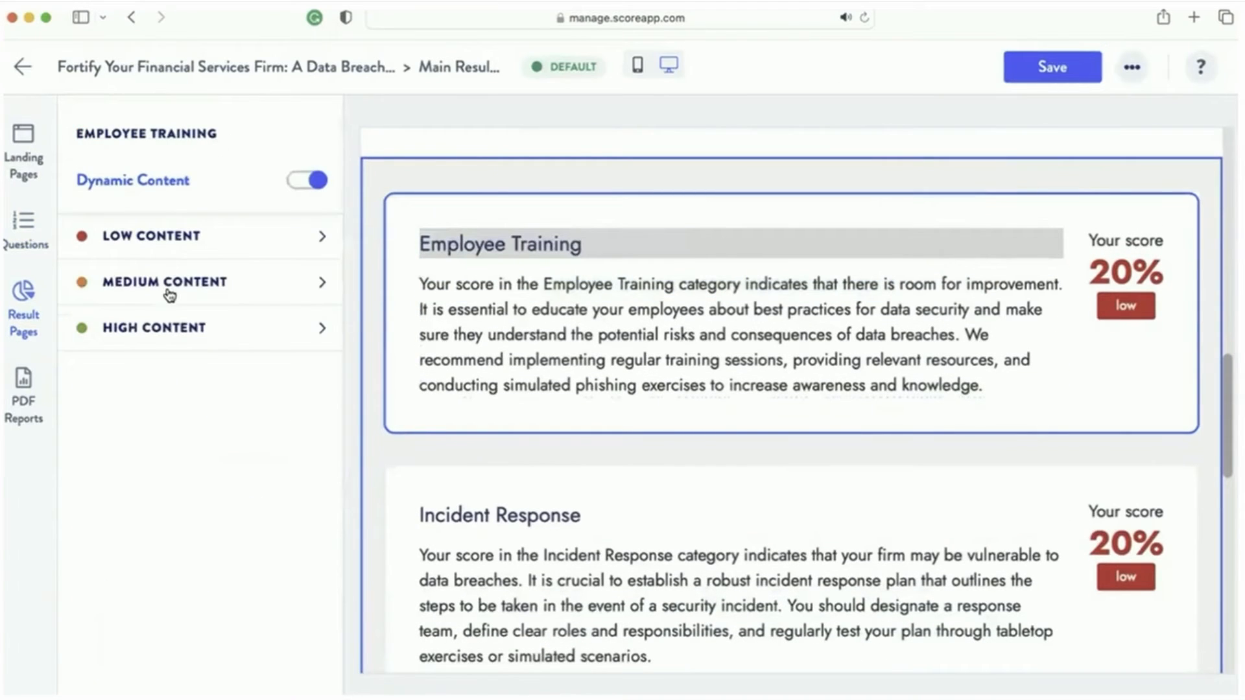
{"action": "left_click", "coordinate": [165, 281]}
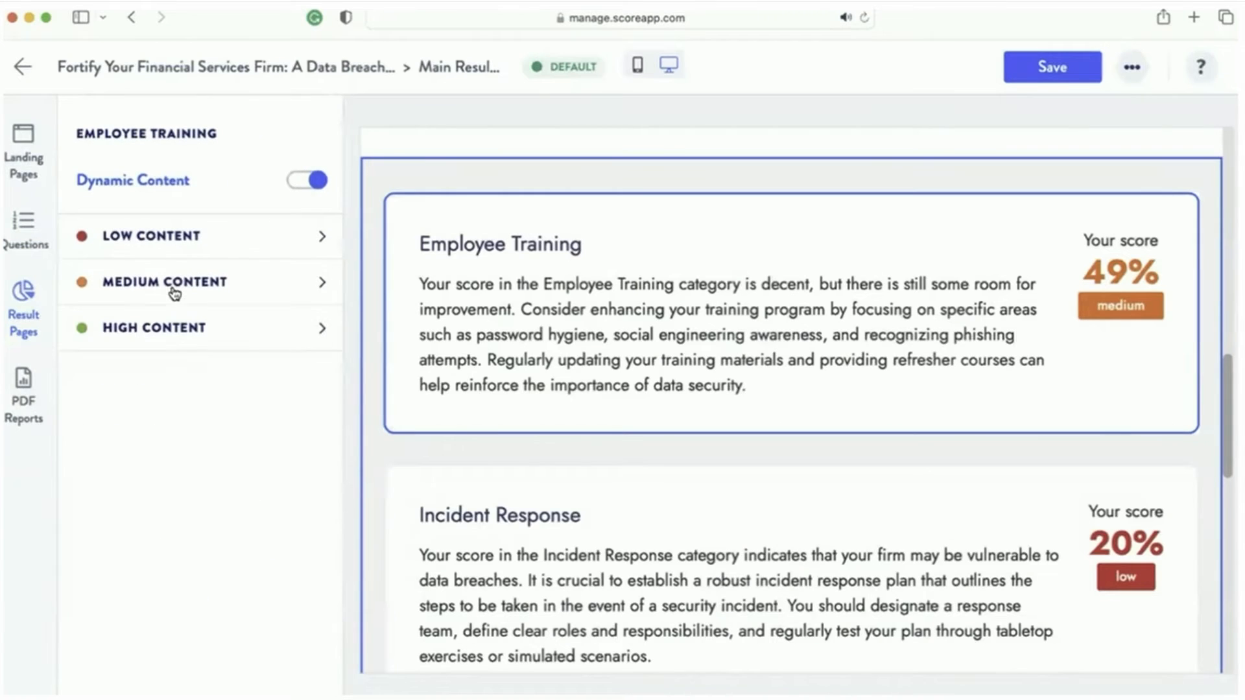
{"action": "left_click", "coordinate": [155, 328]}
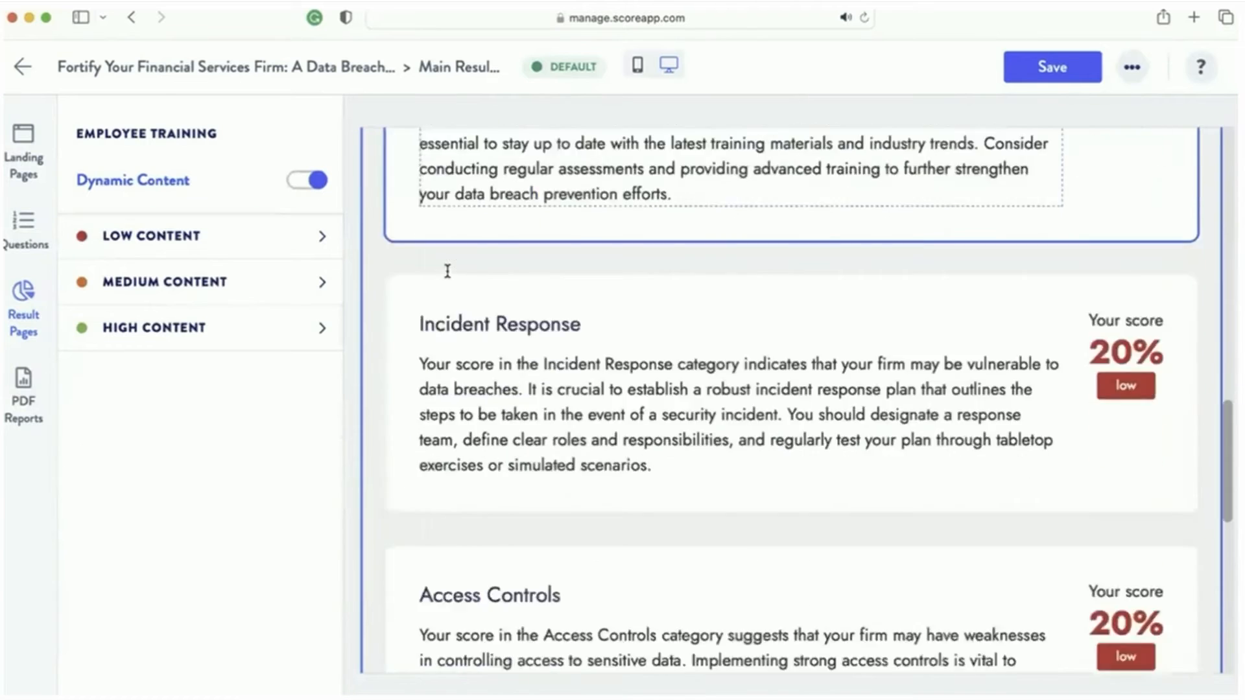
{"action": "scroll", "scroll_direction": "down", "scroll_amount": 3}
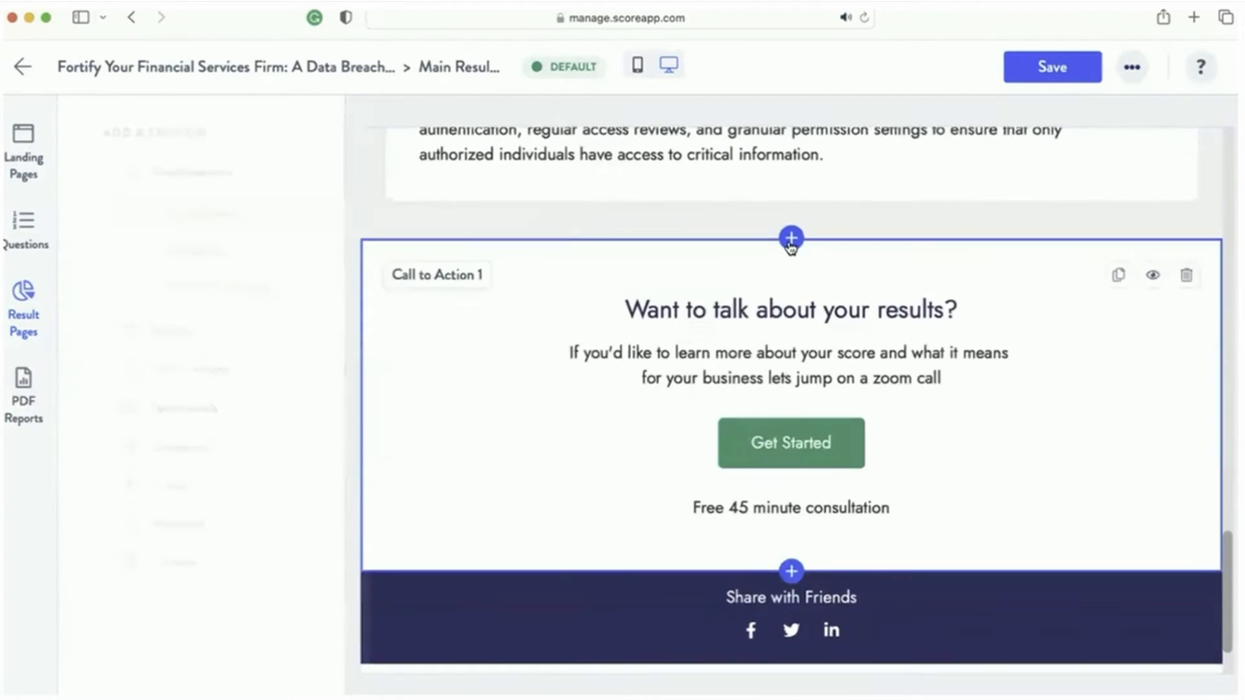
Step: Add the first showreel Videos layout as a new section on the main result page
{"action": "left_click", "coordinate": [790, 237]}
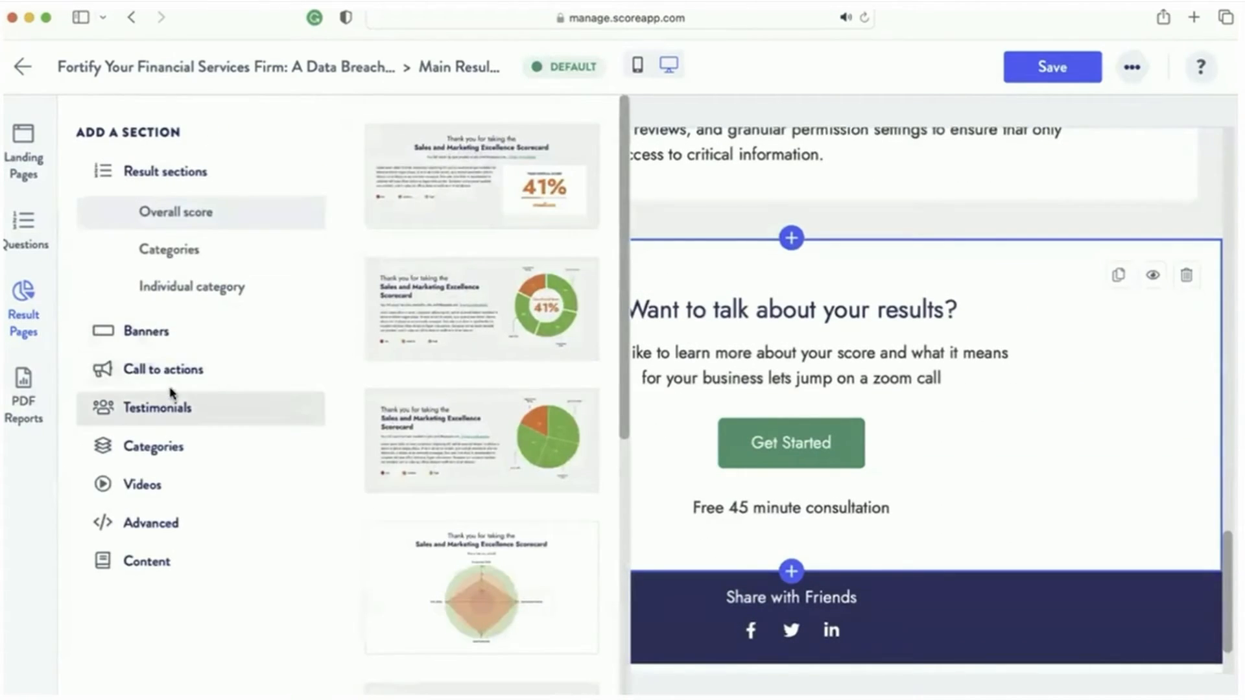
{"action": "left_click", "coordinate": [141, 484]}
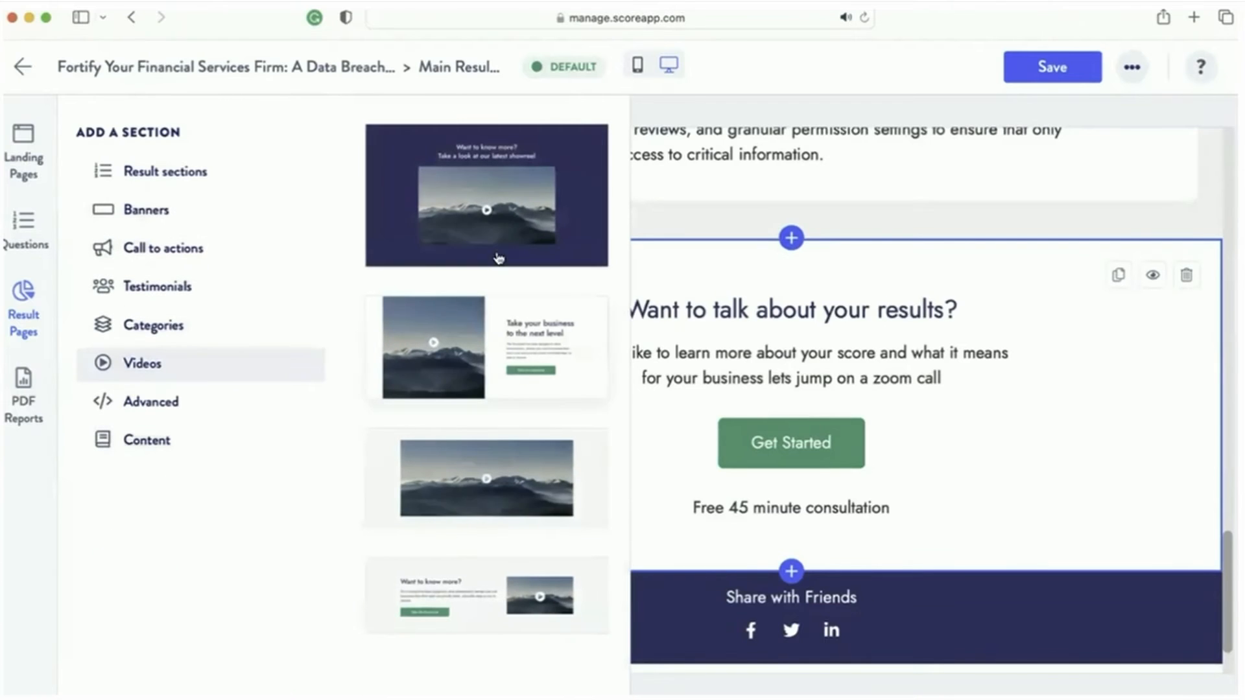
{"action": "left_click", "coordinate": [791, 310]}
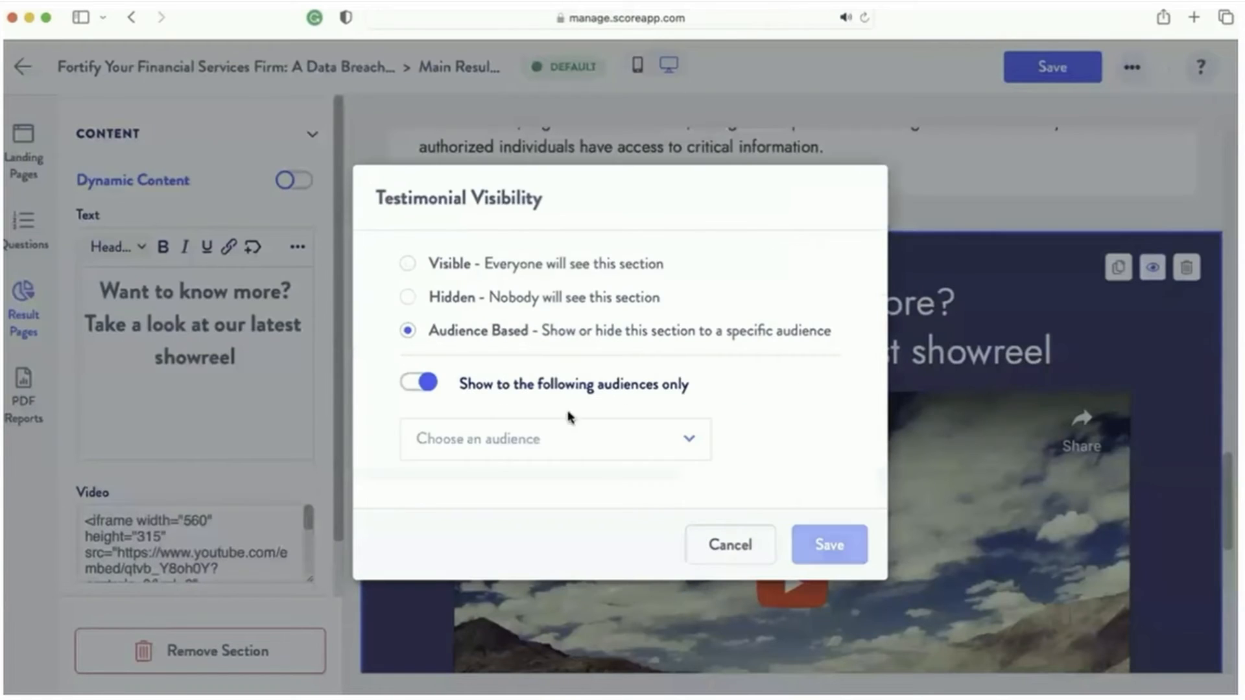
{"action": "mouse_move", "coordinate": [653, 450]}
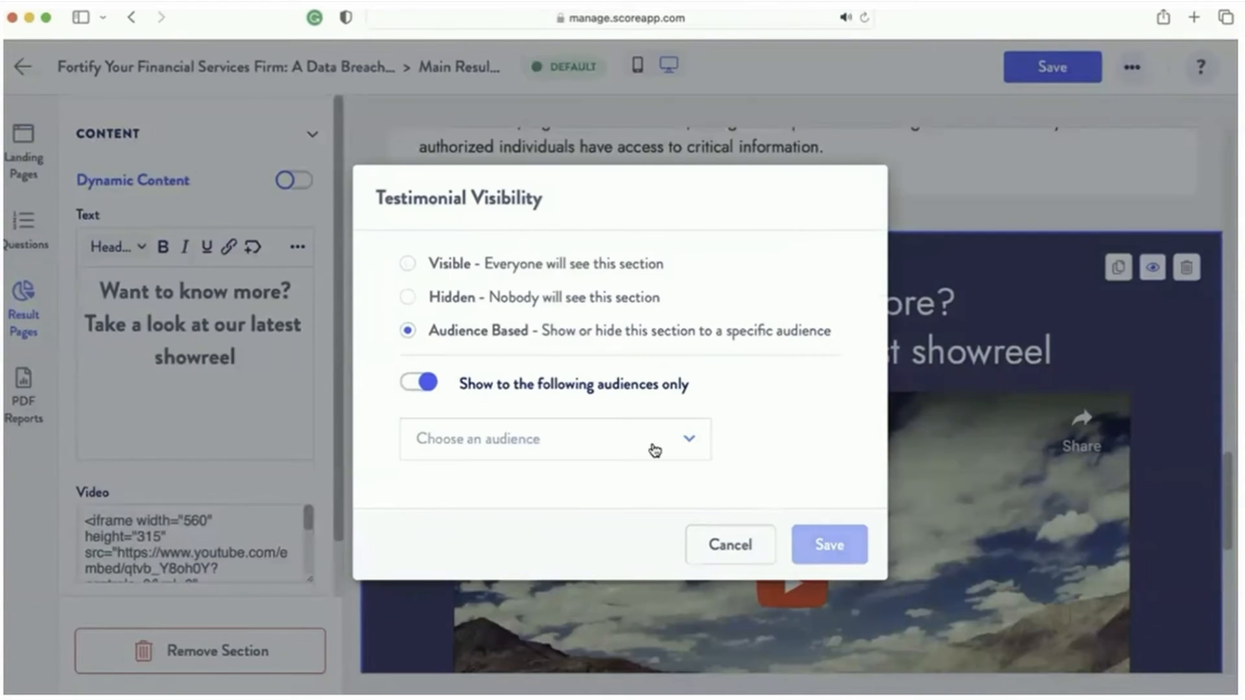
Step: Create a new audience named 'Special Offer 1', browse its conditions, and go back to the section outline
{"action": "left_click", "coordinate": [554, 439]}
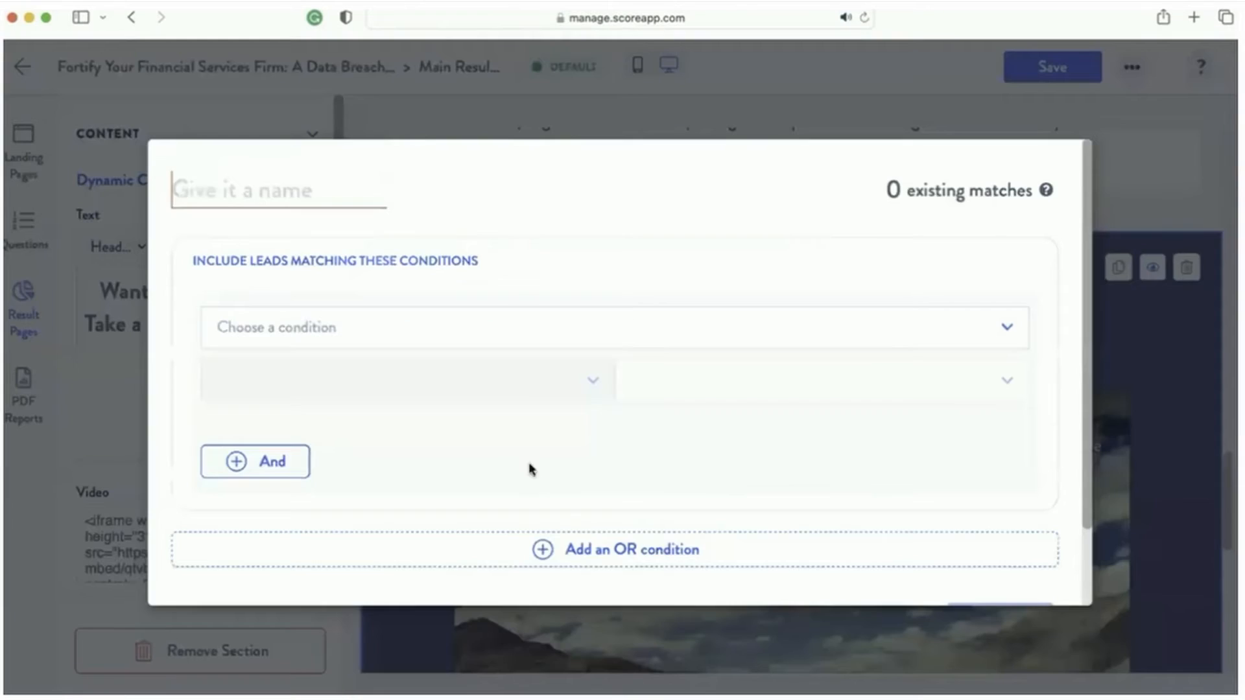
{"action": "type", "text": "S"}
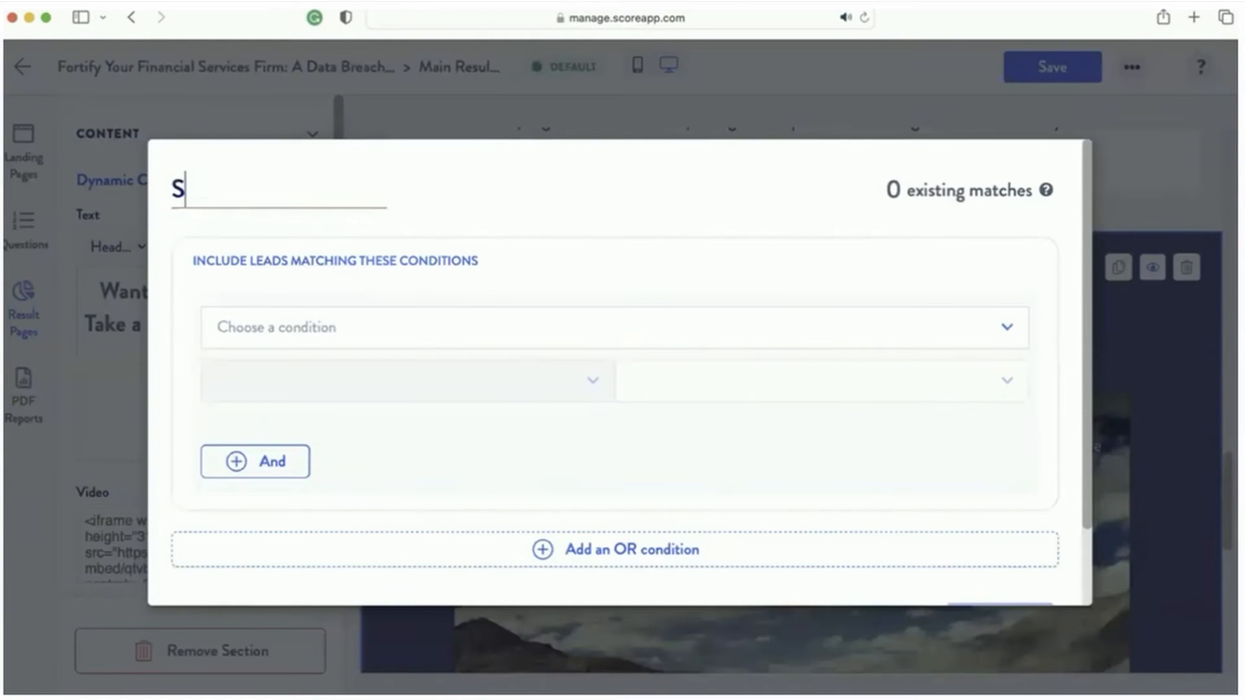
{"action": "type", "text": "pecial Offer 1"}
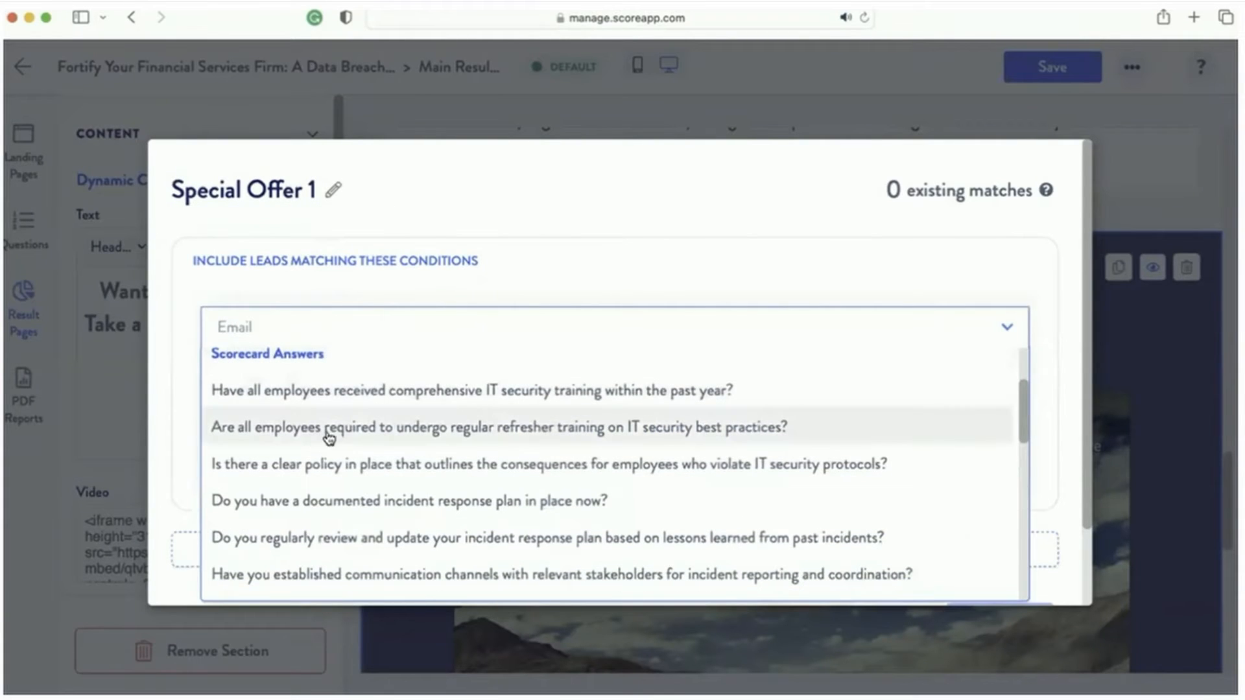
{"action": "mouse_move", "coordinate": [463, 411]}
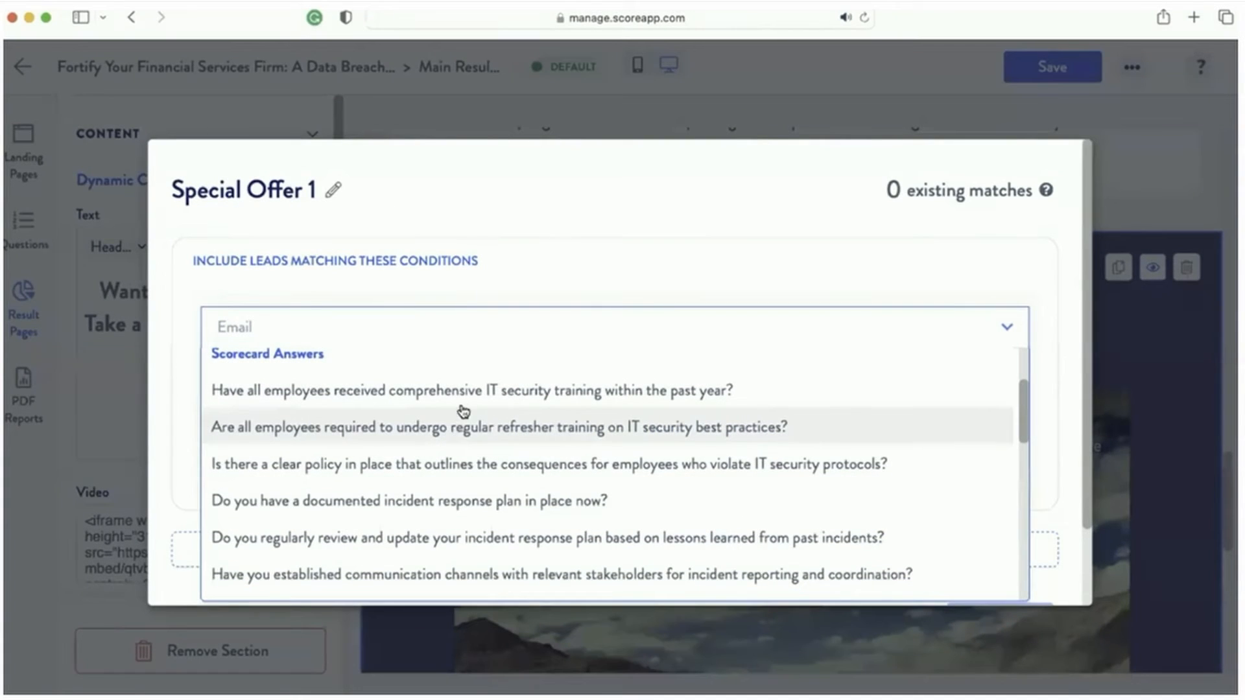
{"action": "left_click", "coordinate": [471, 390]}
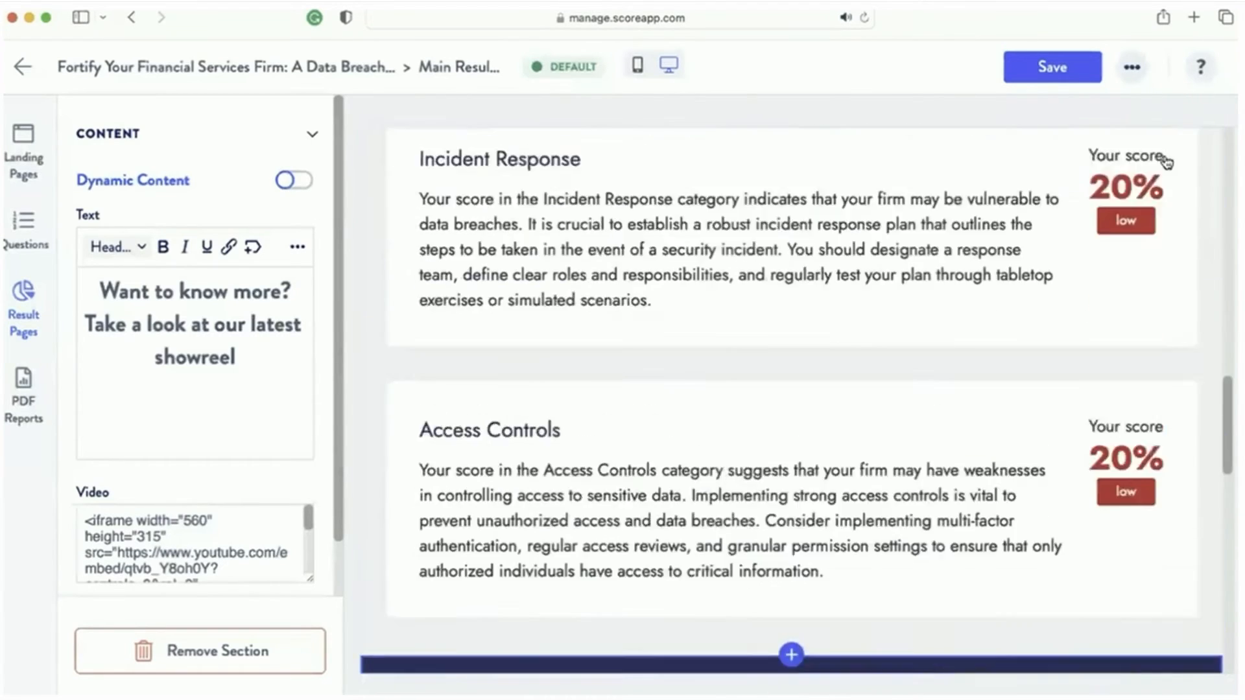
{"action": "left_click", "coordinate": [1051, 66]}
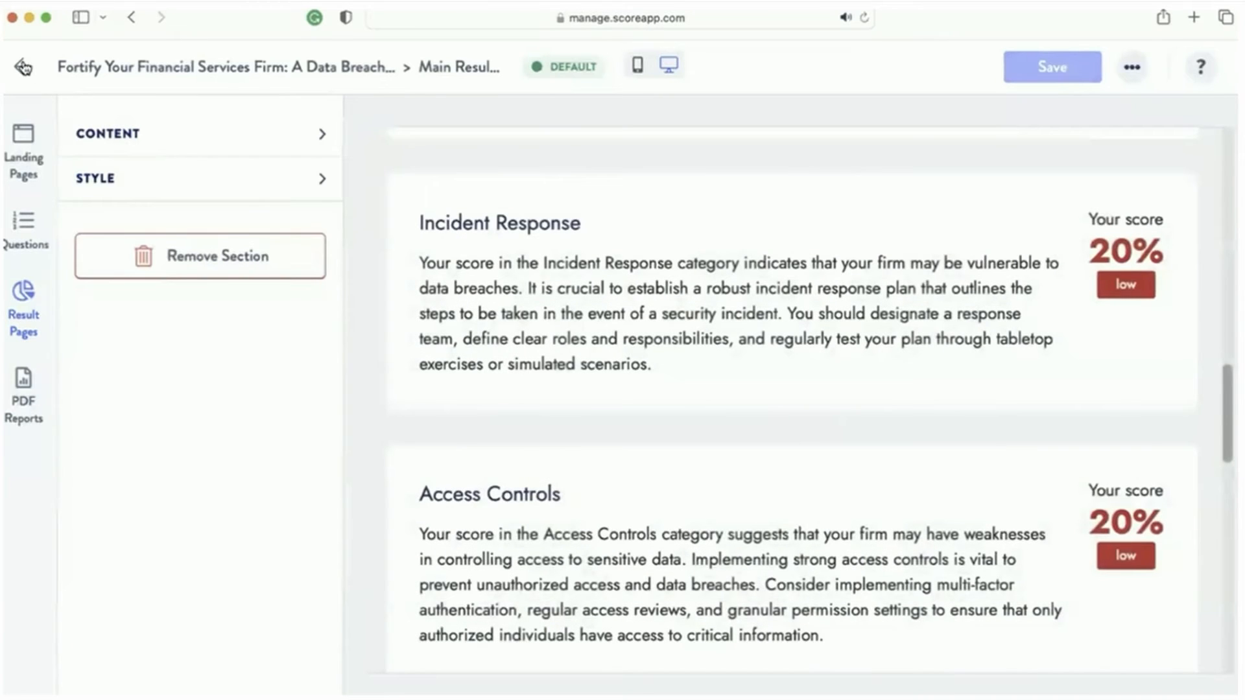
{"action": "left_click", "coordinate": [22, 66]}
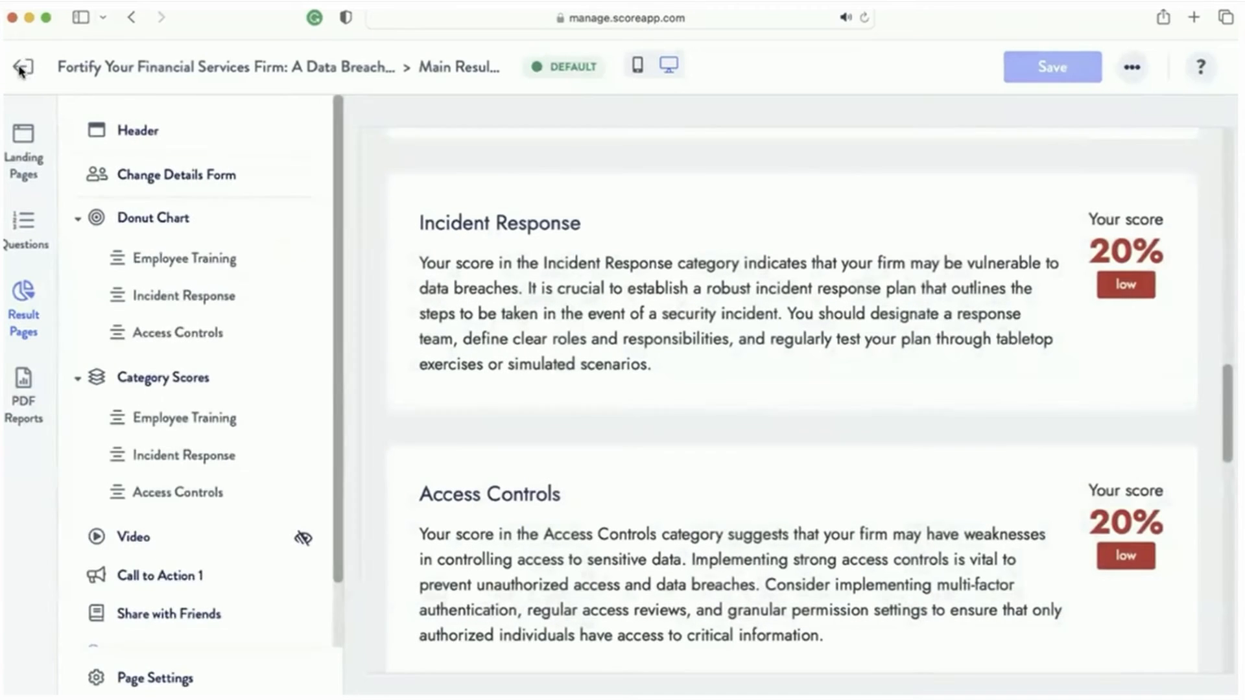
Step: Leave the editor for the scorecard Home and publish it, confirming it goes live
{"action": "left_click", "coordinate": [22, 66]}
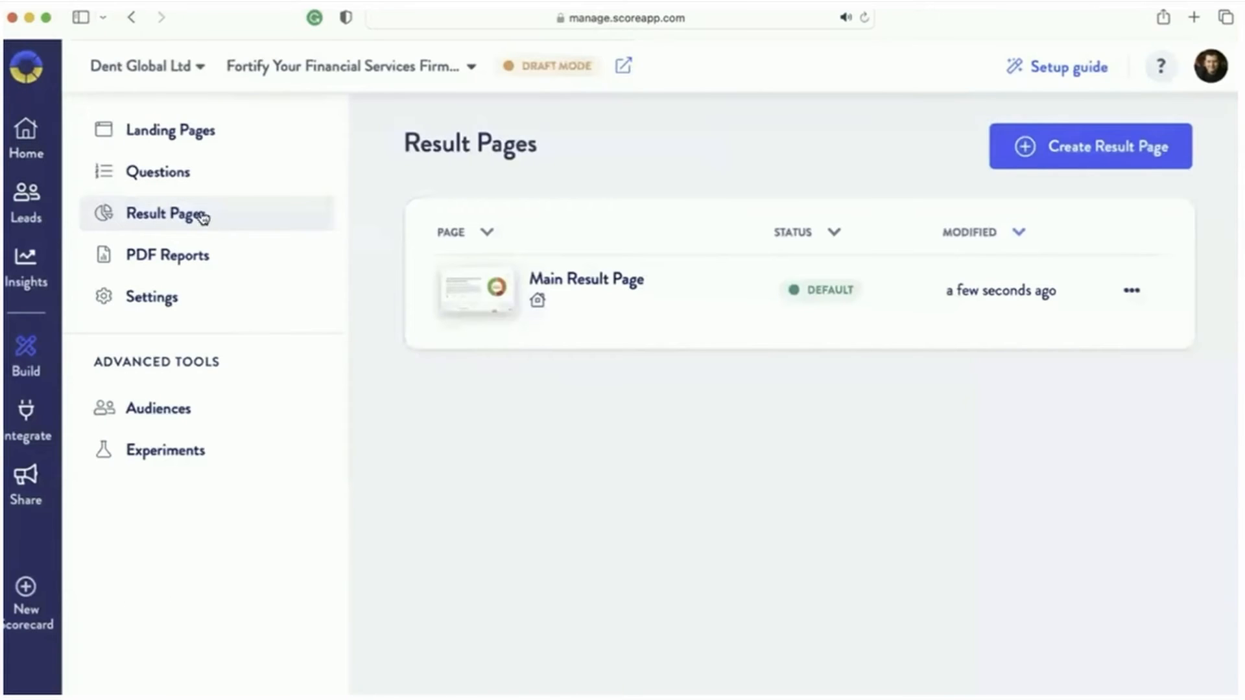
{"action": "left_click", "coordinate": [26, 135]}
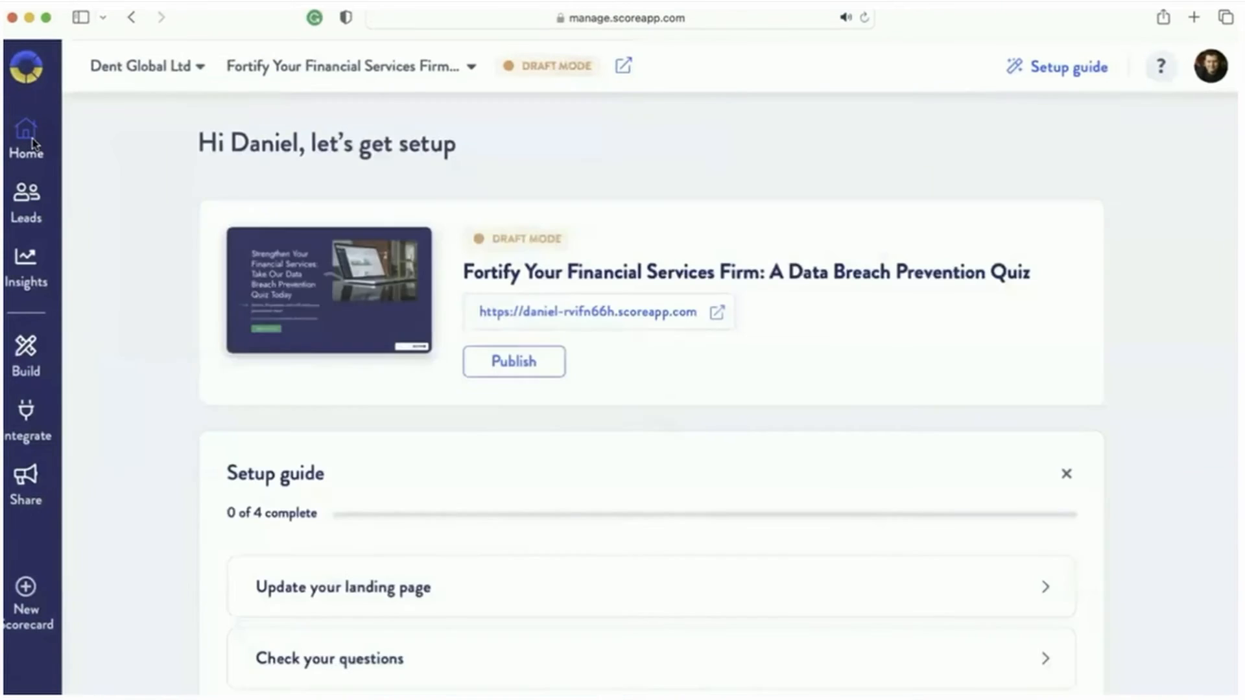
{"action": "left_click", "coordinate": [513, 362]}
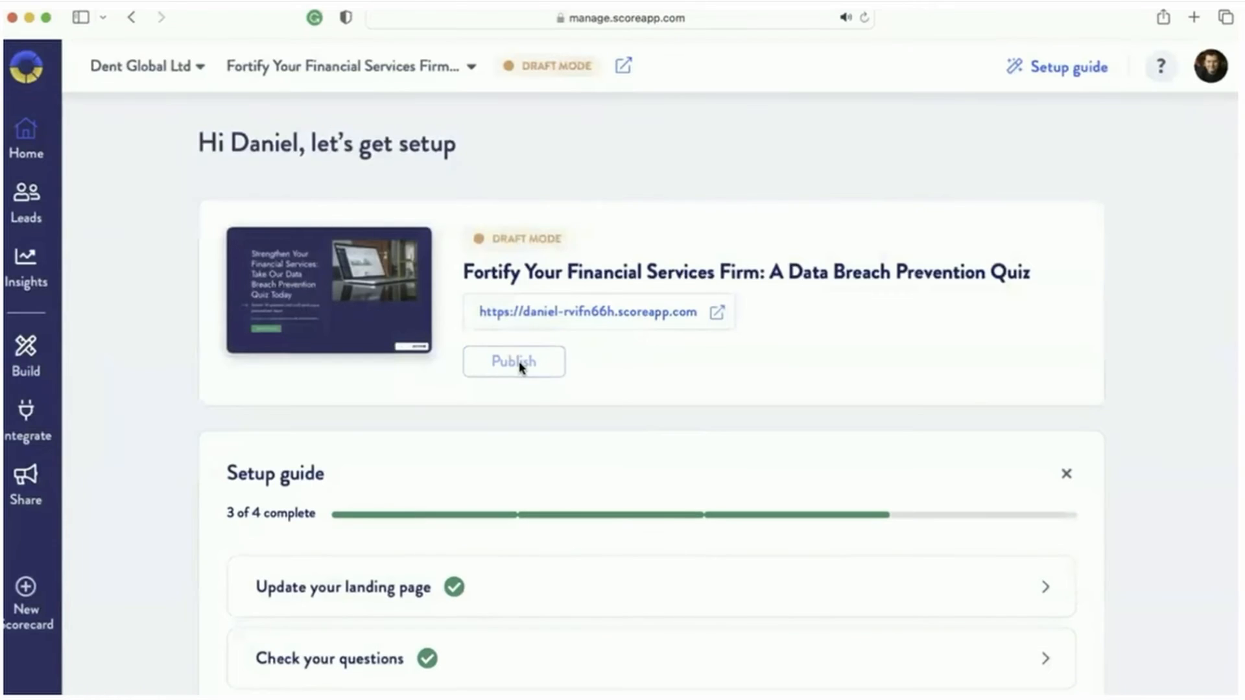
{"action": "left_click", "coordinate": [513, 362]}
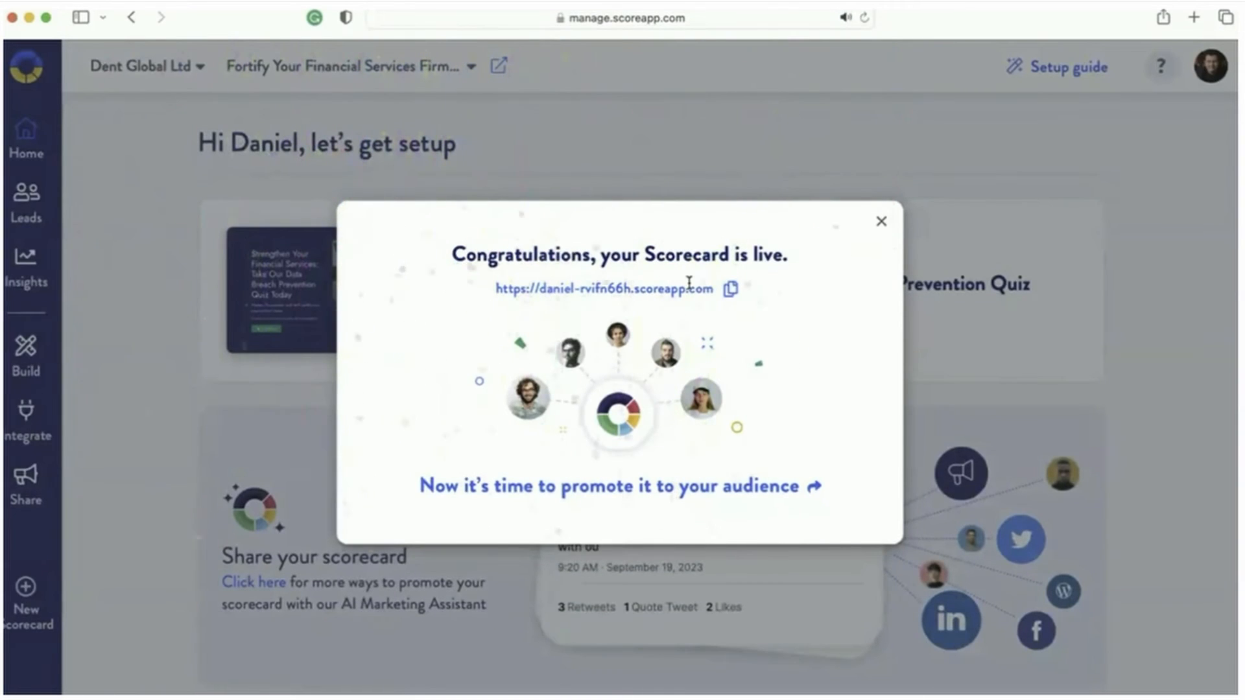
Step: Copy the live scorecard link from the congratulations popup and review the share panel
{"action": "left_click", "coordinate": [730, 288]}
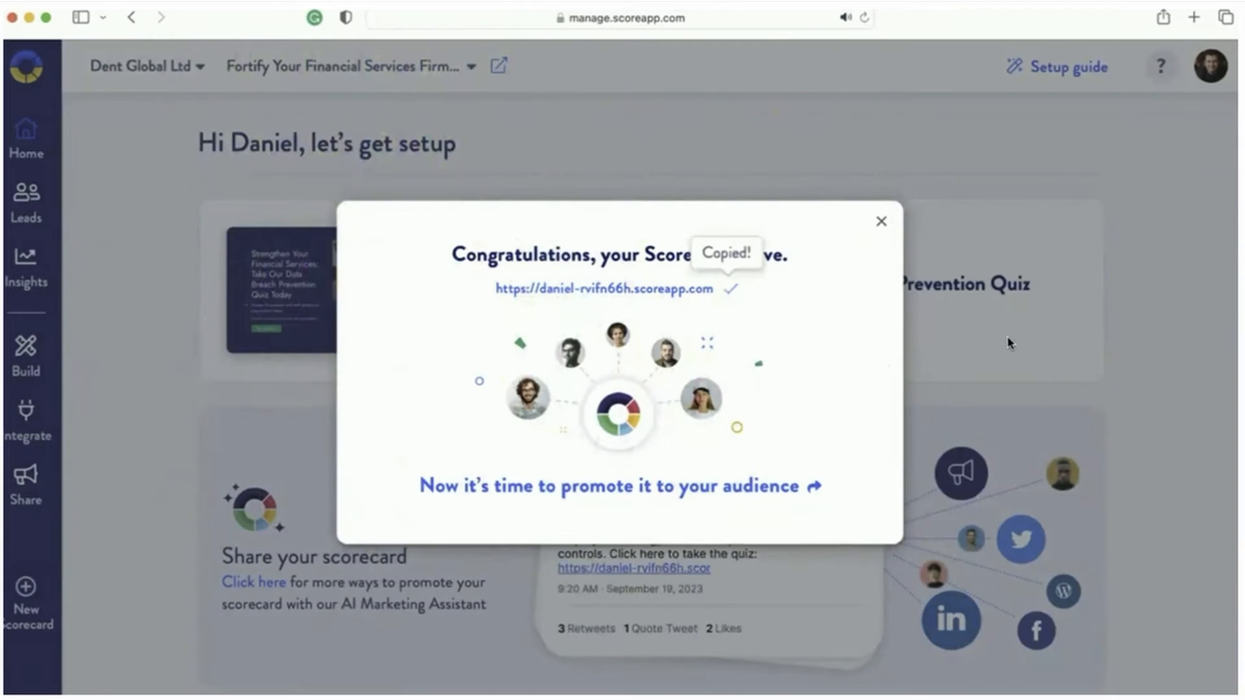
{"action": "left_click", "coordinate": [881, 222]}
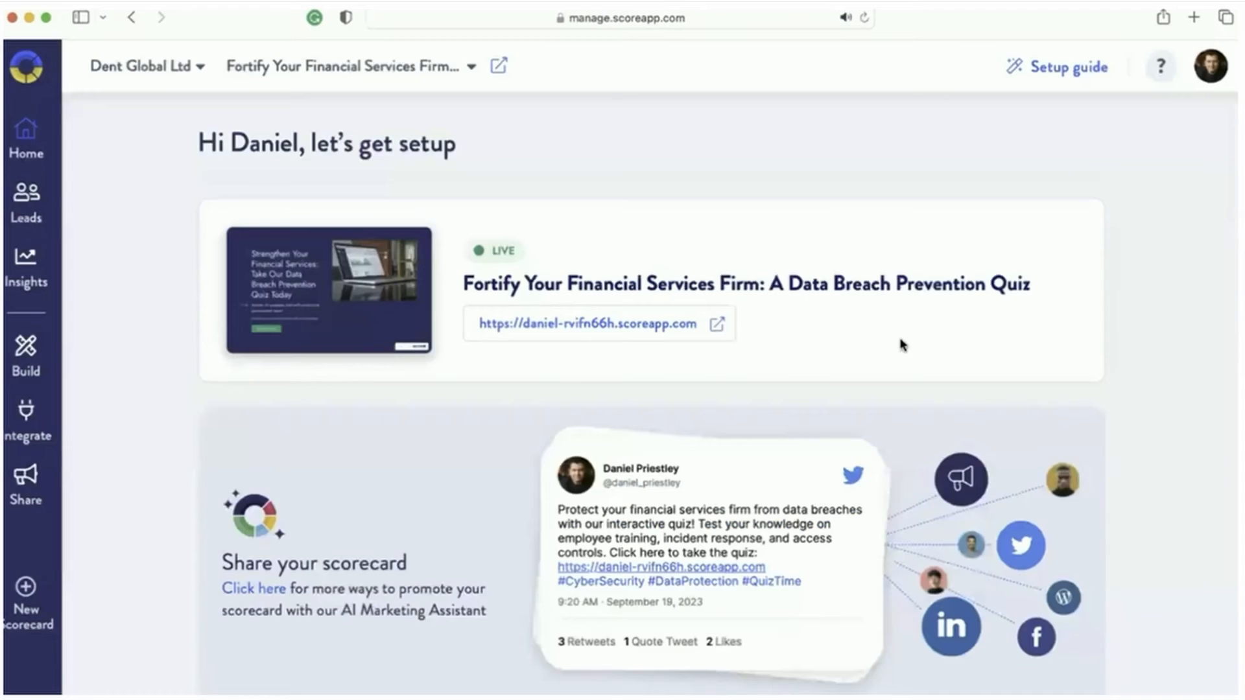
{"action": "scroll", "scroll_direction": "down", "scroll_amount": 3}
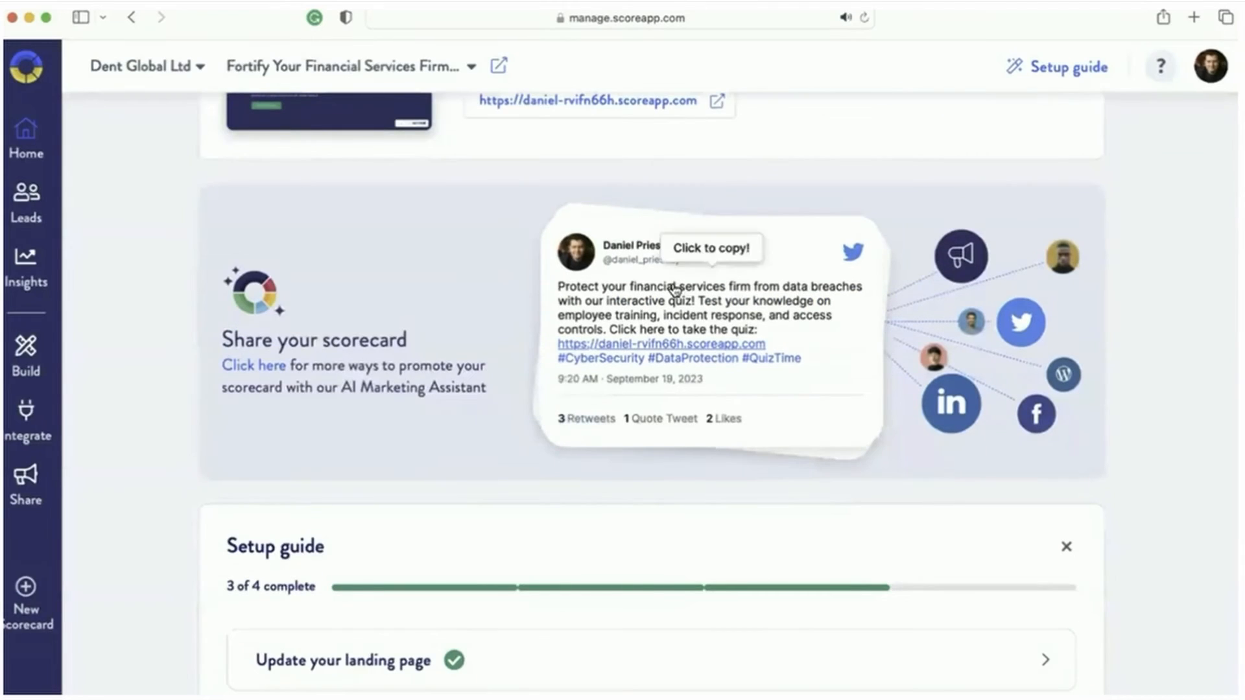
{"action": "scroll", "scroll_direction": "up", "scroll_amount": 3}
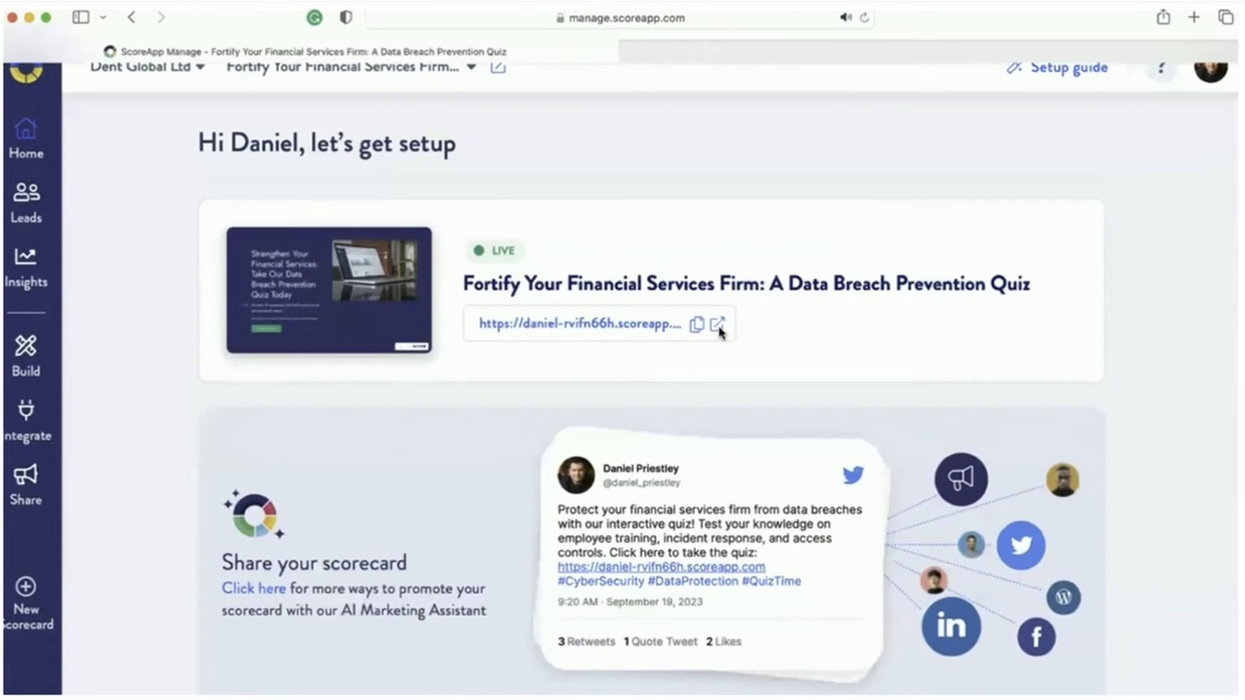
Step: Launch the live quiz from its public link and start it from the landing page
{"action": "left_click", "coordinate": [717, 325]}
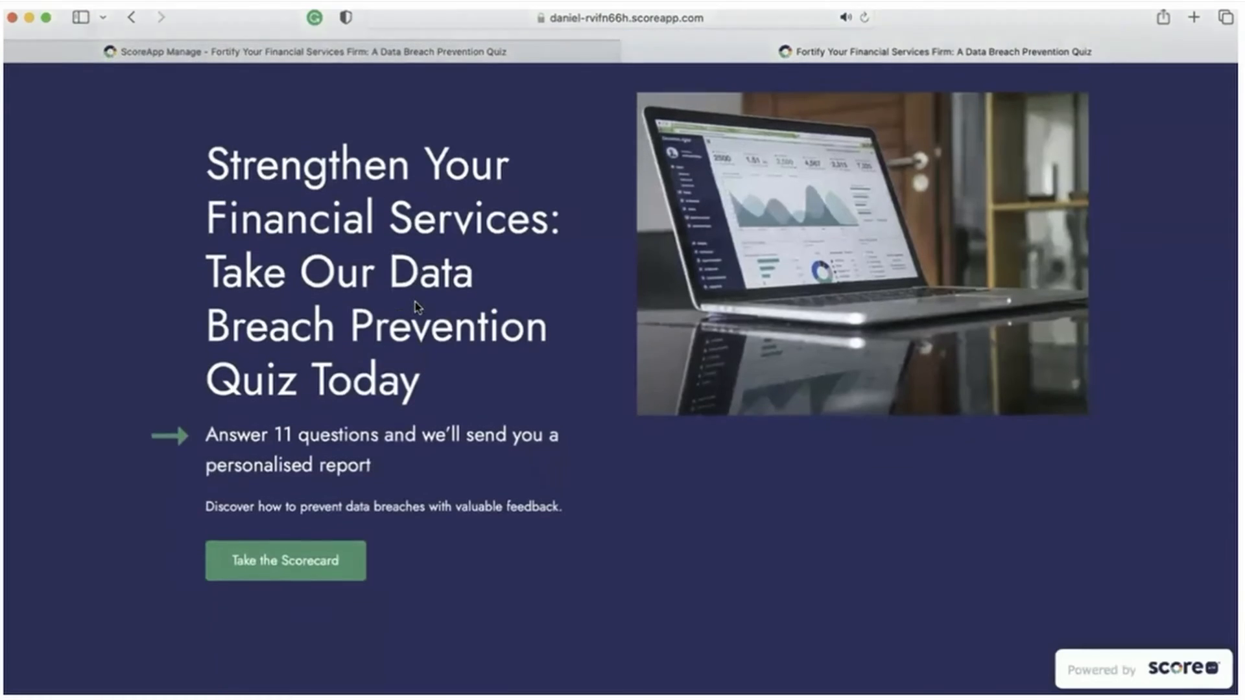
{"action": "left_click", "coordinate": [284, 560]}
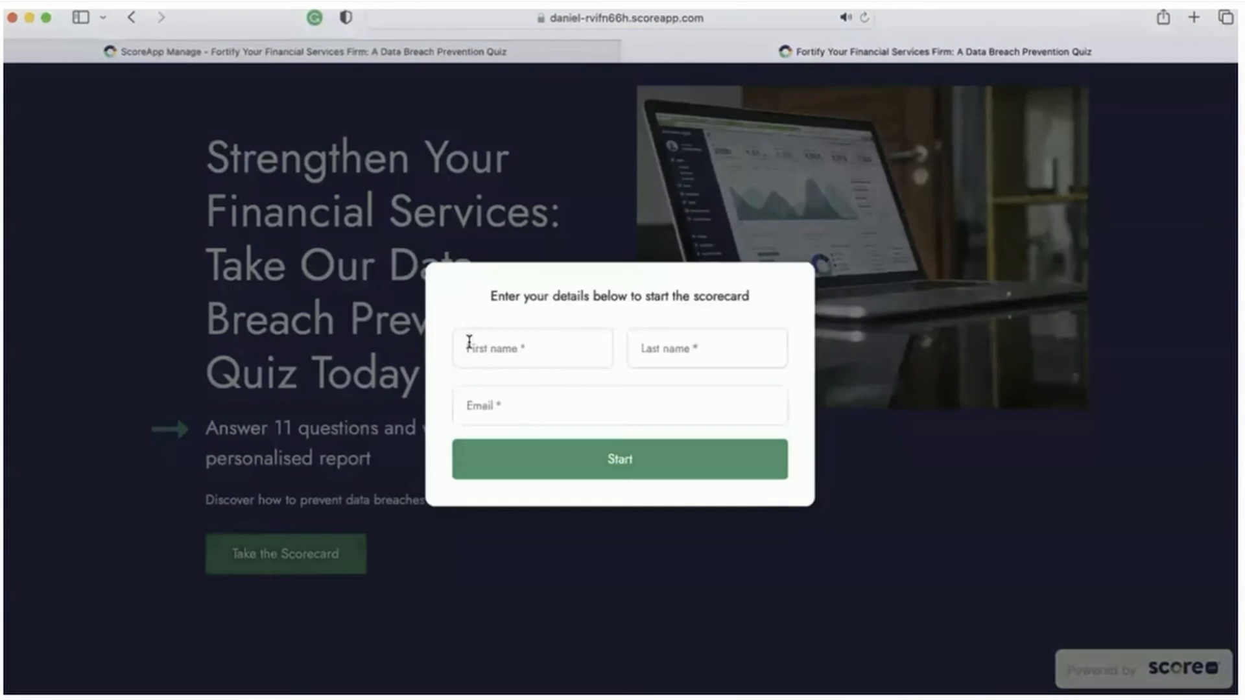
Step: Enter test lead details ('test', 'tes' email), start the quiz and answer Yes to the first question
{"action": "type", "text": "test"}
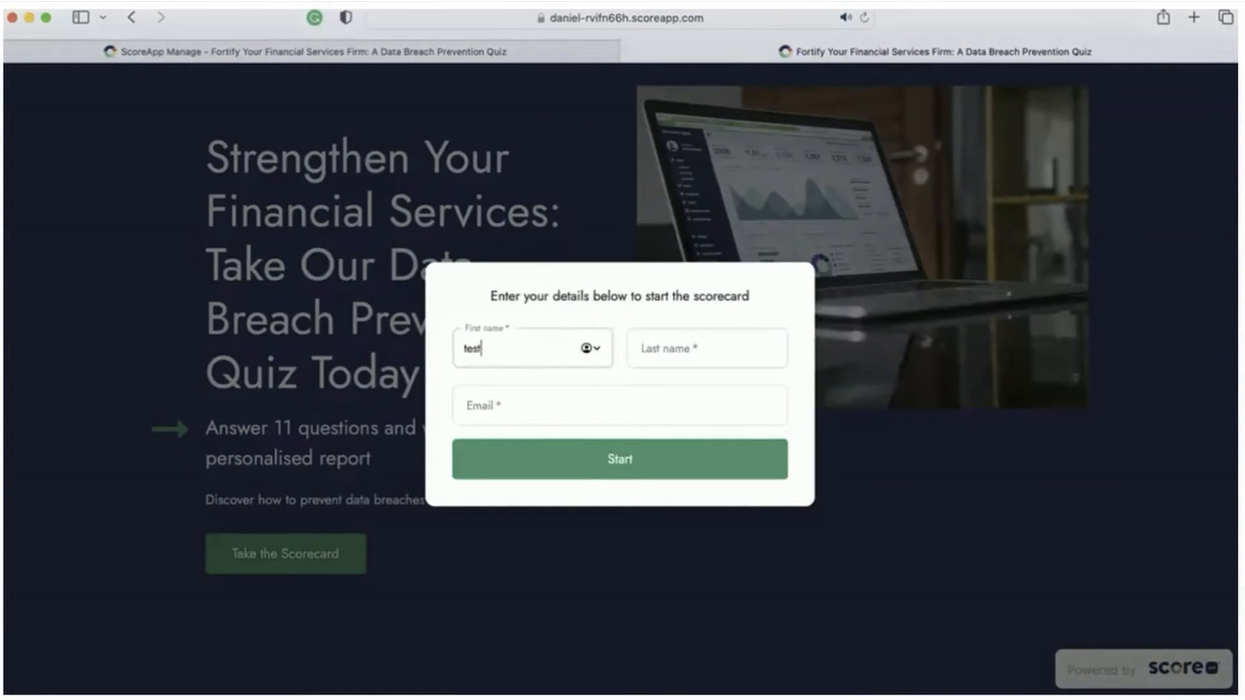
{"action": "left_click", "coordinate": [620, 404]}
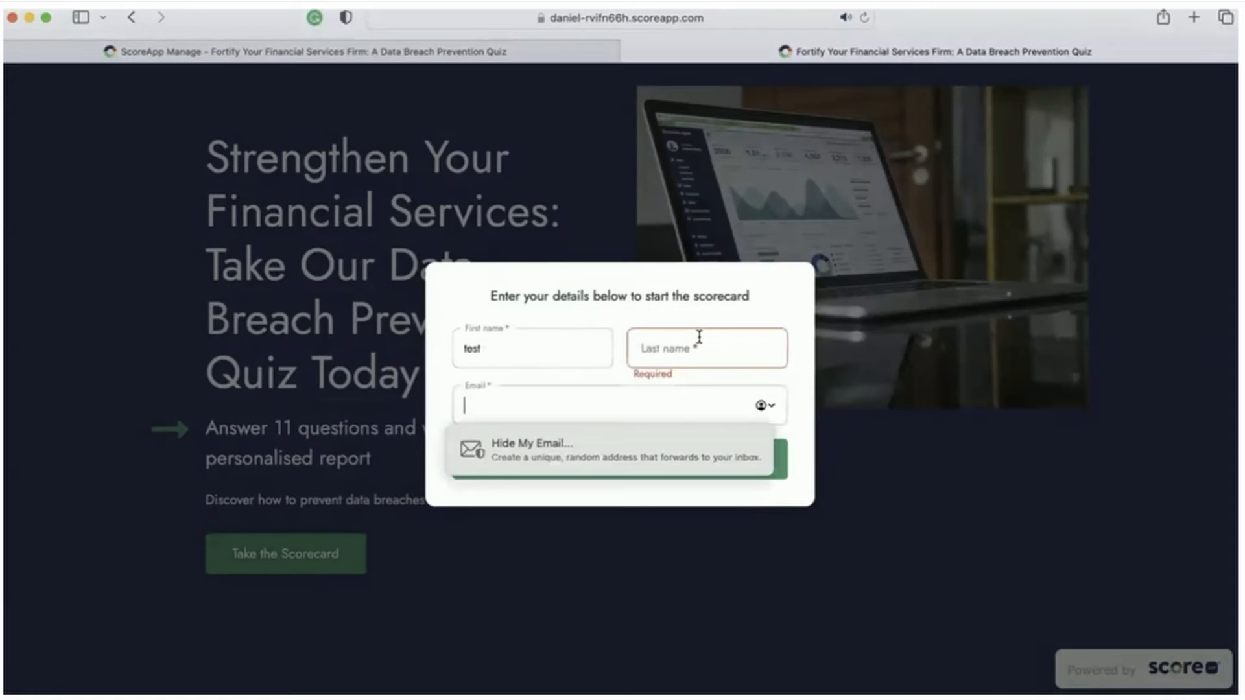
{"action": "type", "text": "test@test.c"}
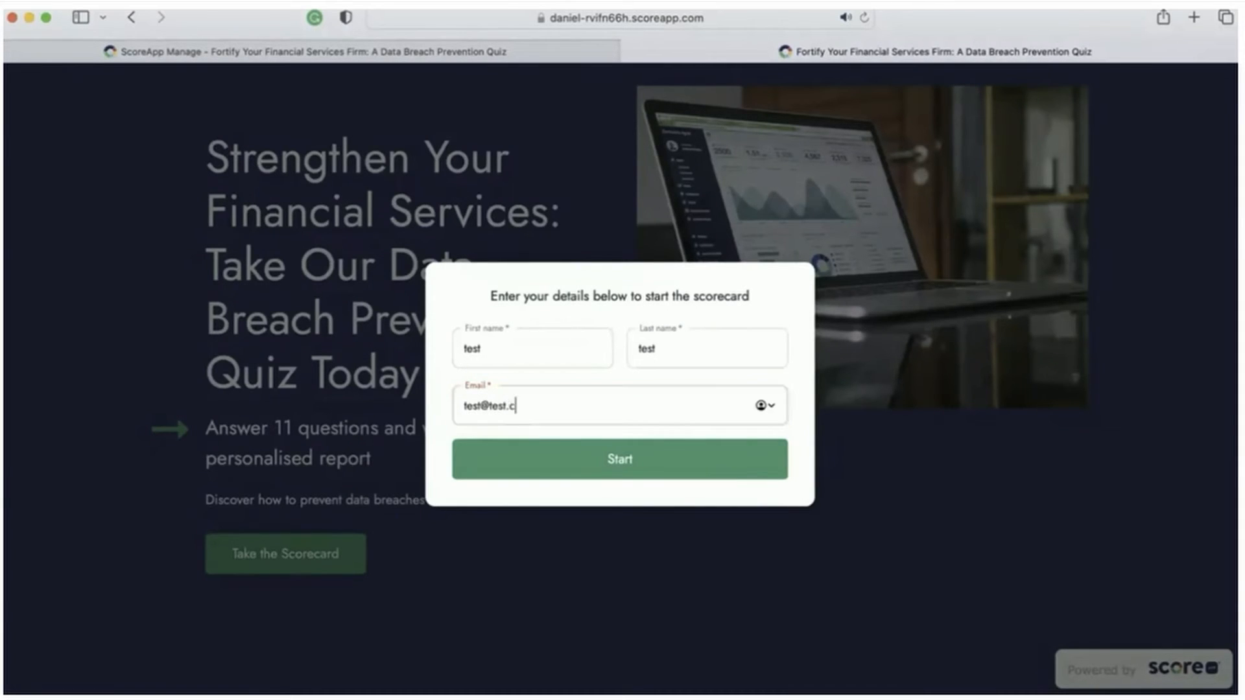
{"action": "left_click", "coordinate": [618, 459]}
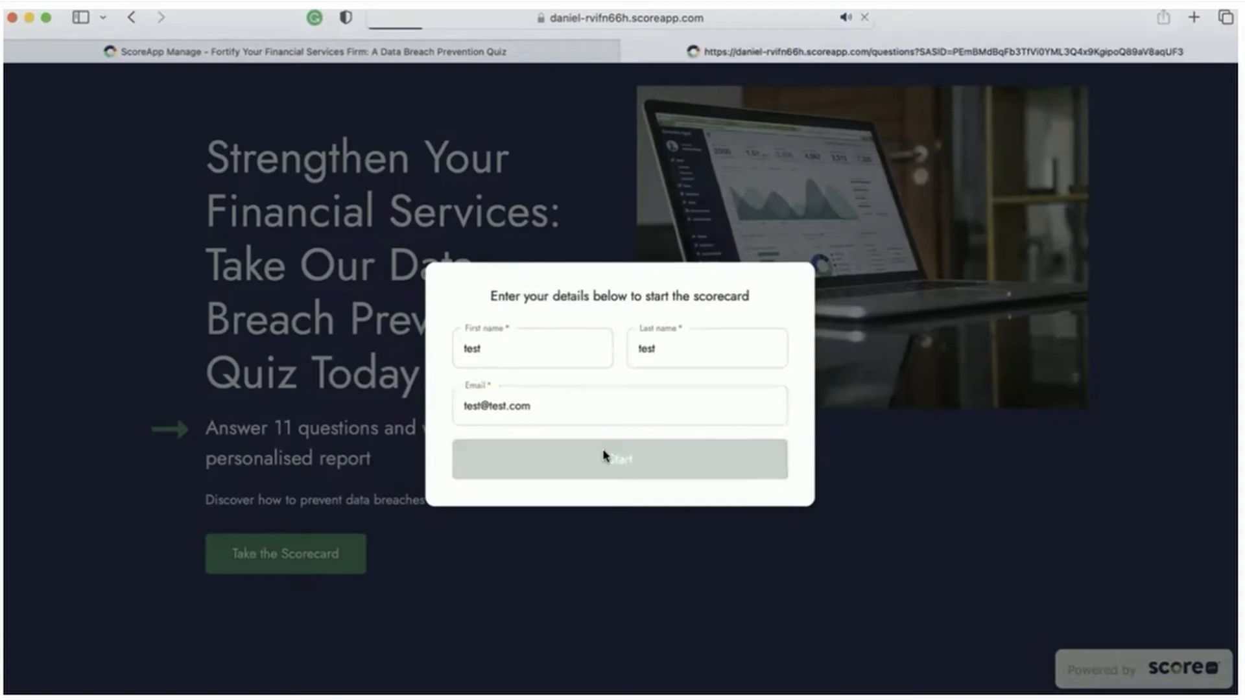
{"action": "left_click", "coordinate": [618, 459]}
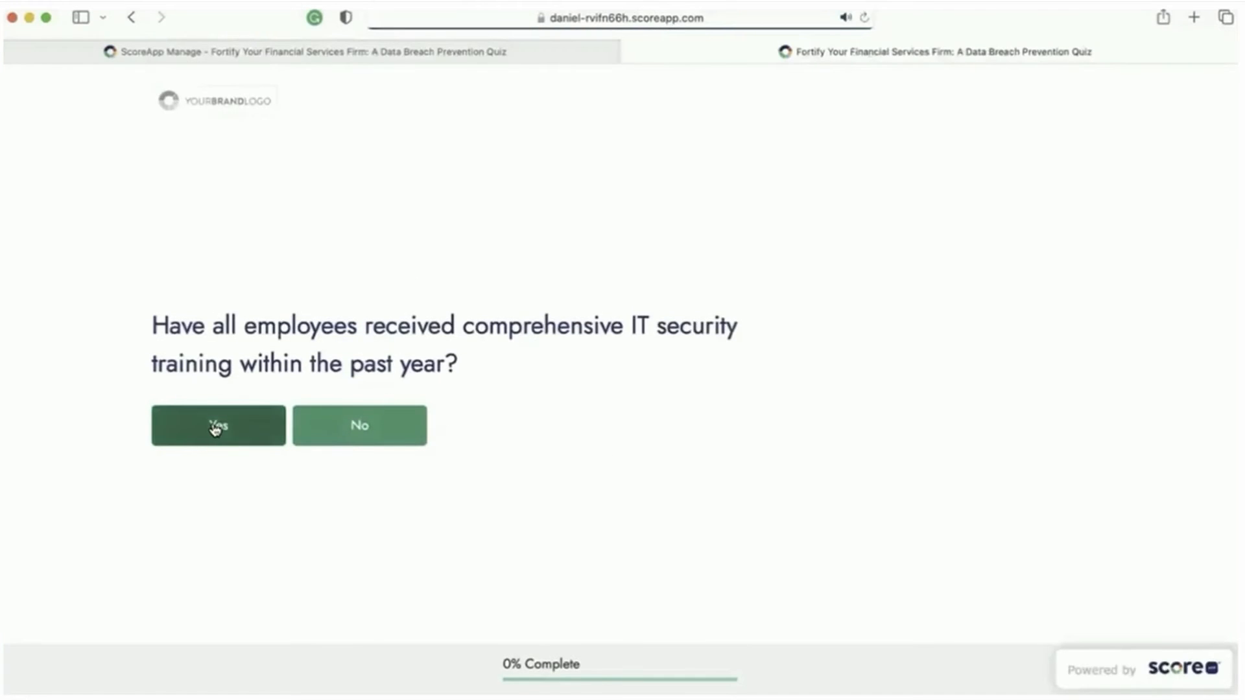
Step: Answer the remaining questions (Yes, Yes, Yes, No, Yes, Yes, Maybe Next Year) and submit for the 62% result
{"action": "left_click", "coordinate": [218, 425]}
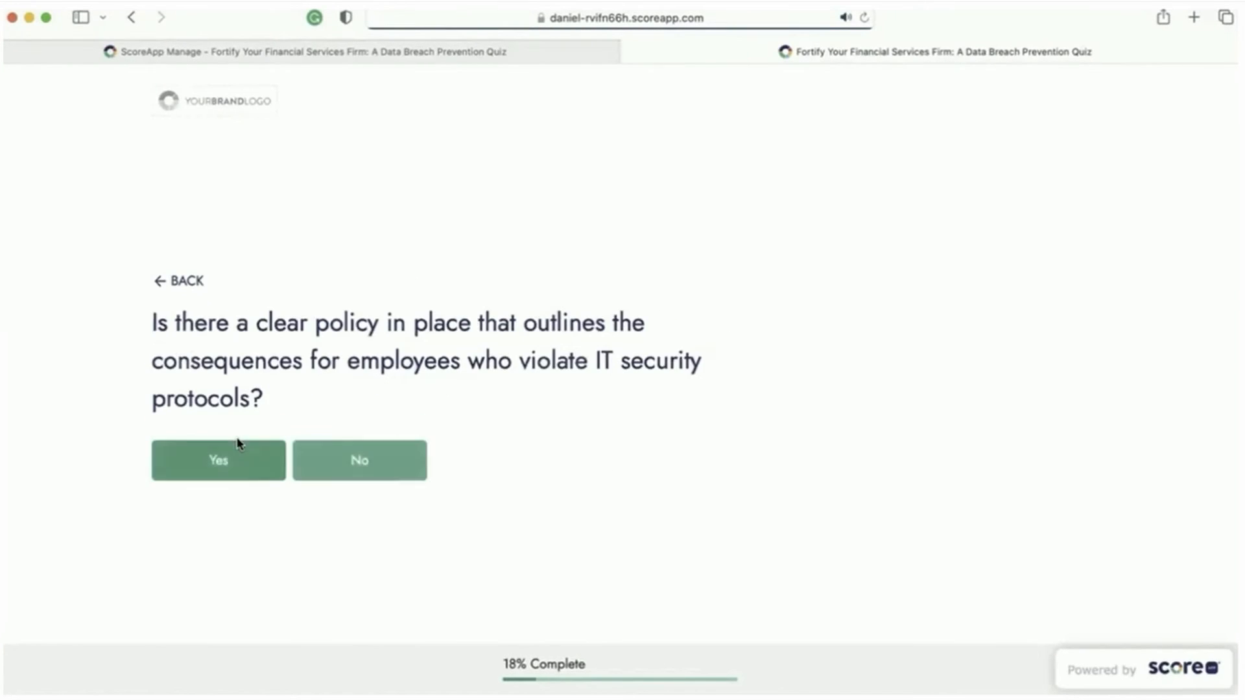
{"action": "left_click", "coordinate": [218, 461]}
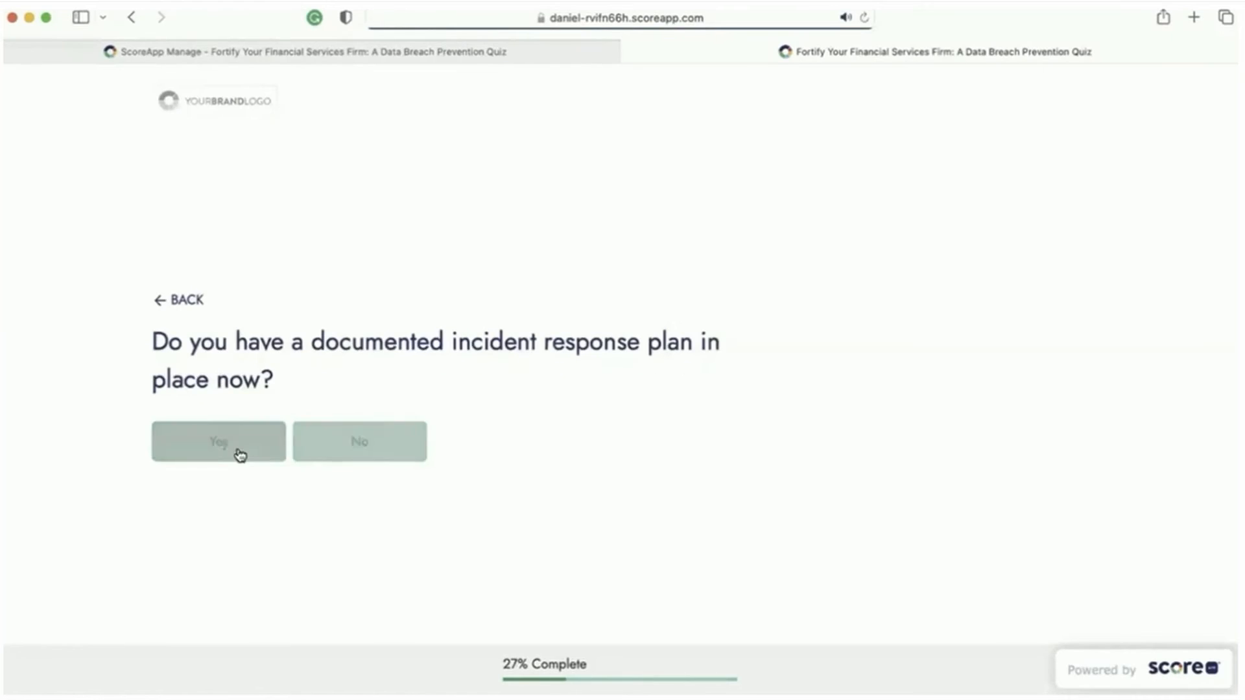
{"action": "left_click", "coordinate": [218, 441]}
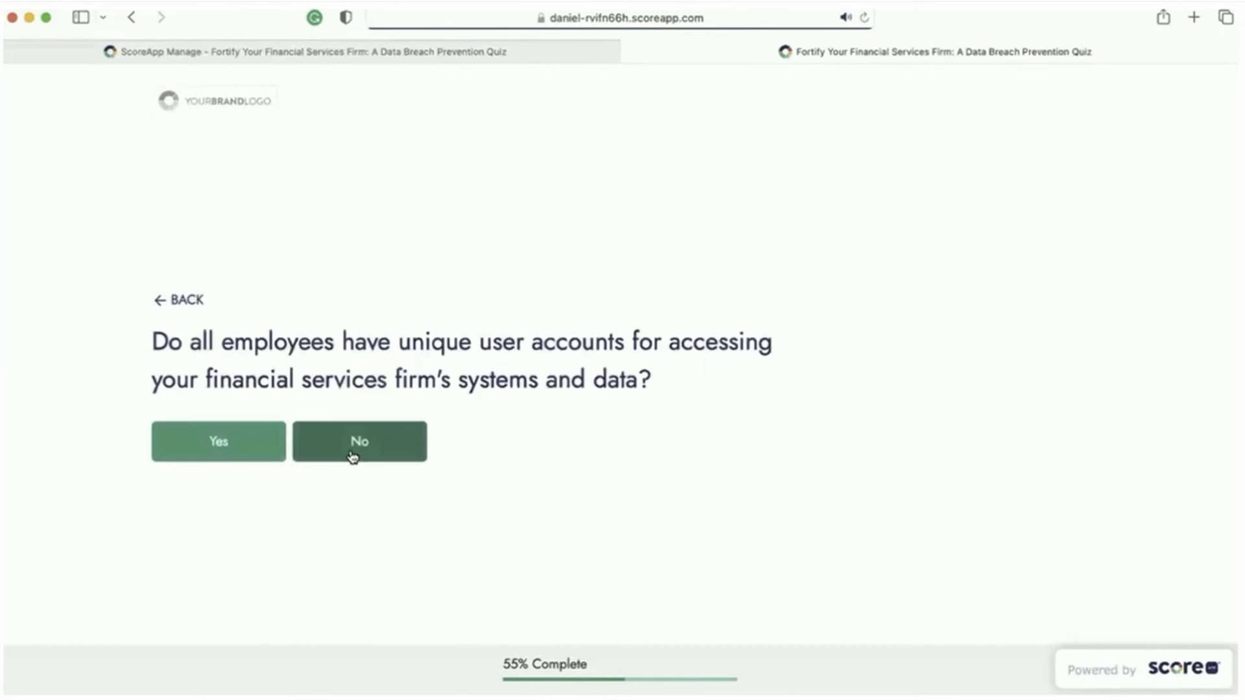
{"action": "left_click", "coordinate": [358, 441]}
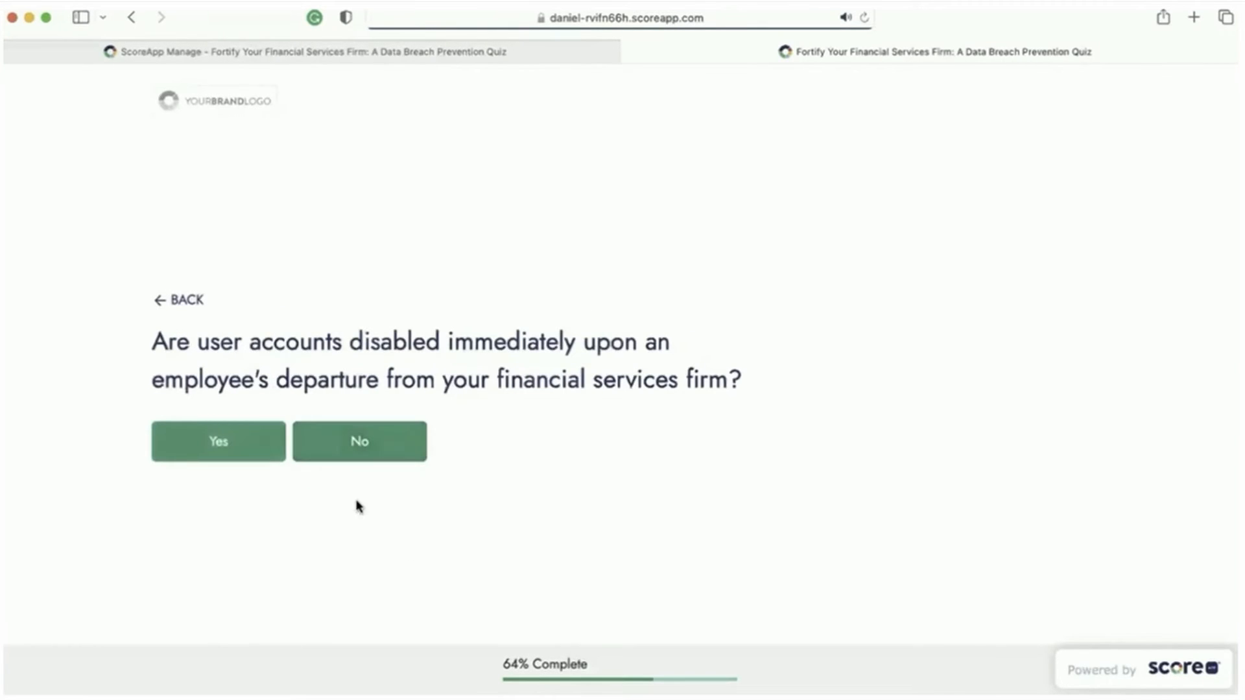
{"action": "left_click", "coordinate": [218, 440]}
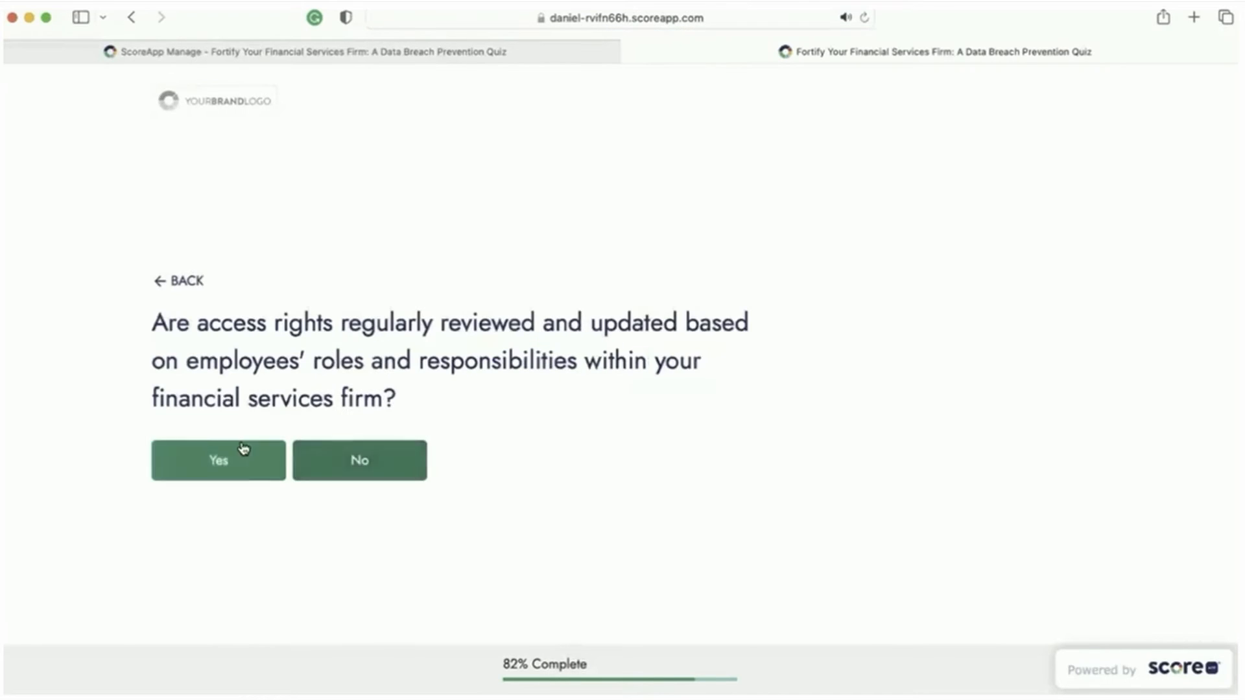
{"action": "left_click", "coordinate": [218, 460]}
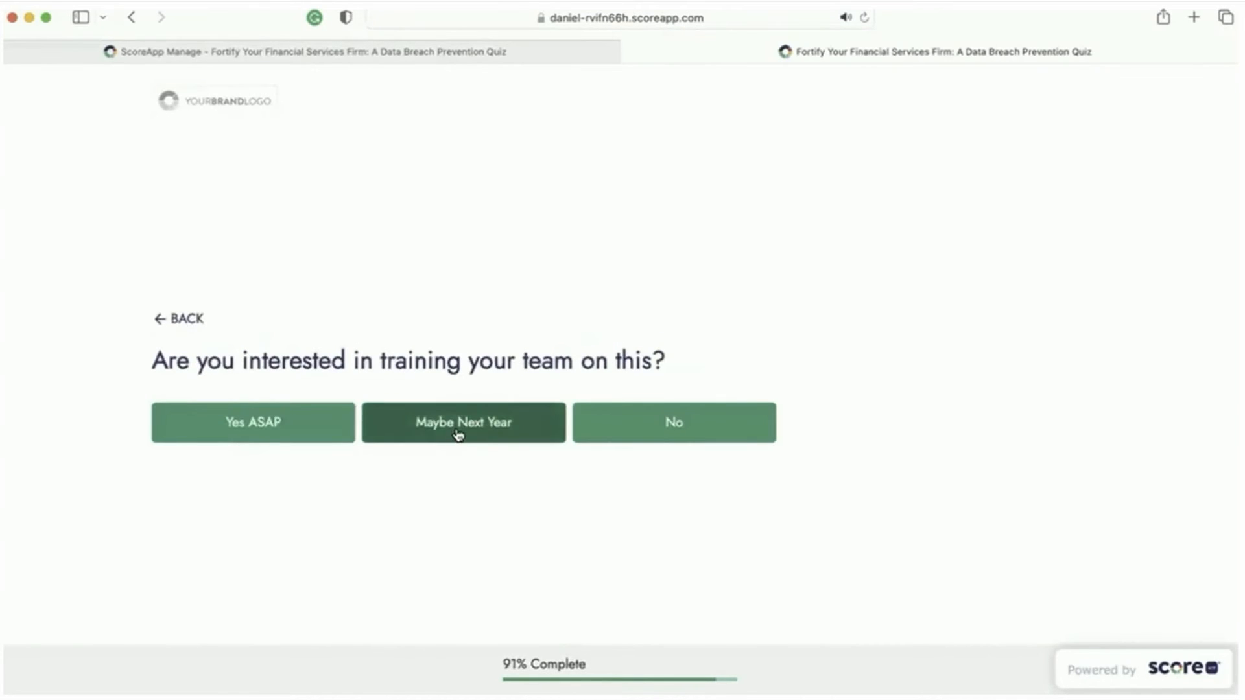
{"action": "left_click", "coordinate": [463, 422]}
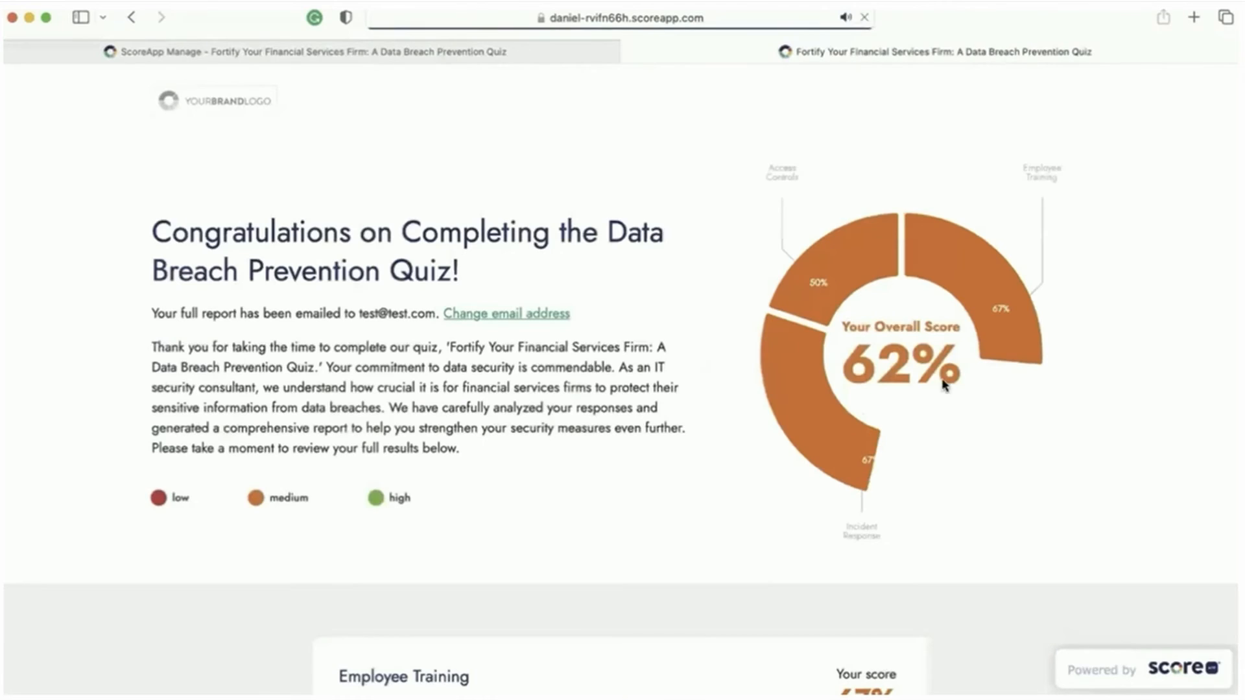
Step: Scroll through the 67%, 67% and 50% category cards and the showreel, then return to the Manage tab
{"action": "scroll", "scroll_direction": "down", "scroll_amount": 3}
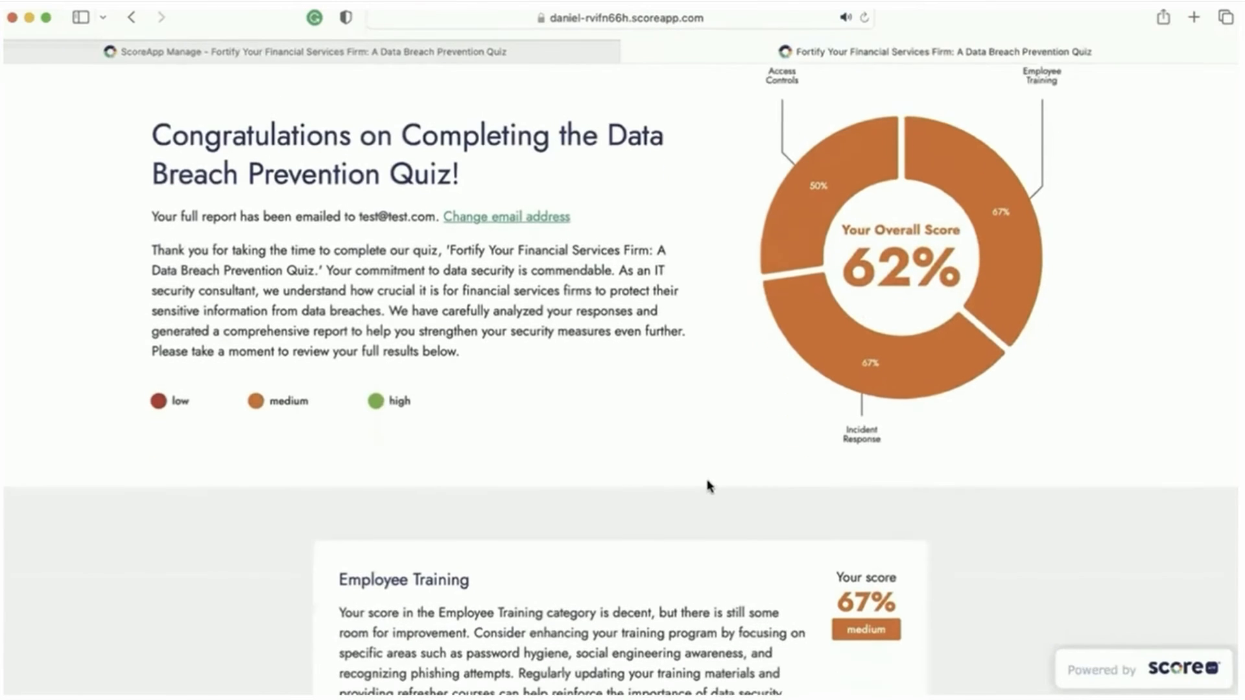
{"action": "scroll", "scroll_direction": "down", "scroll_amount": 3}
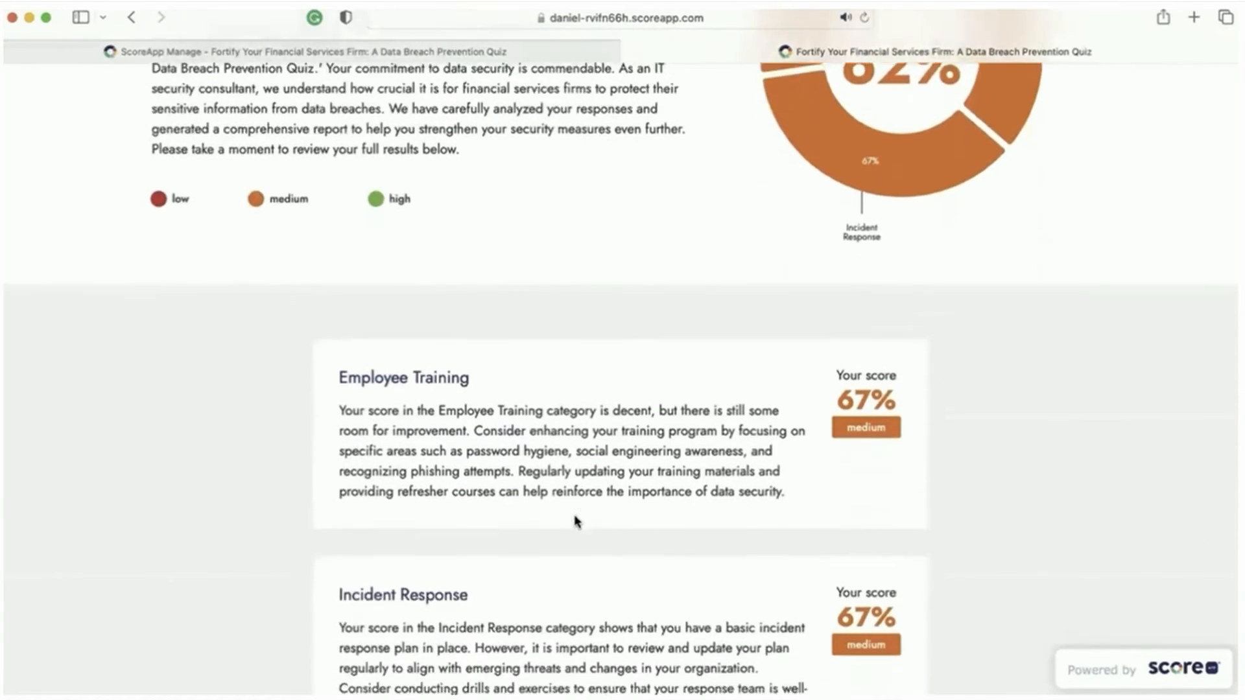
{"action": "scroll", "scroll_direction": "down", "scroll_amount": 3}
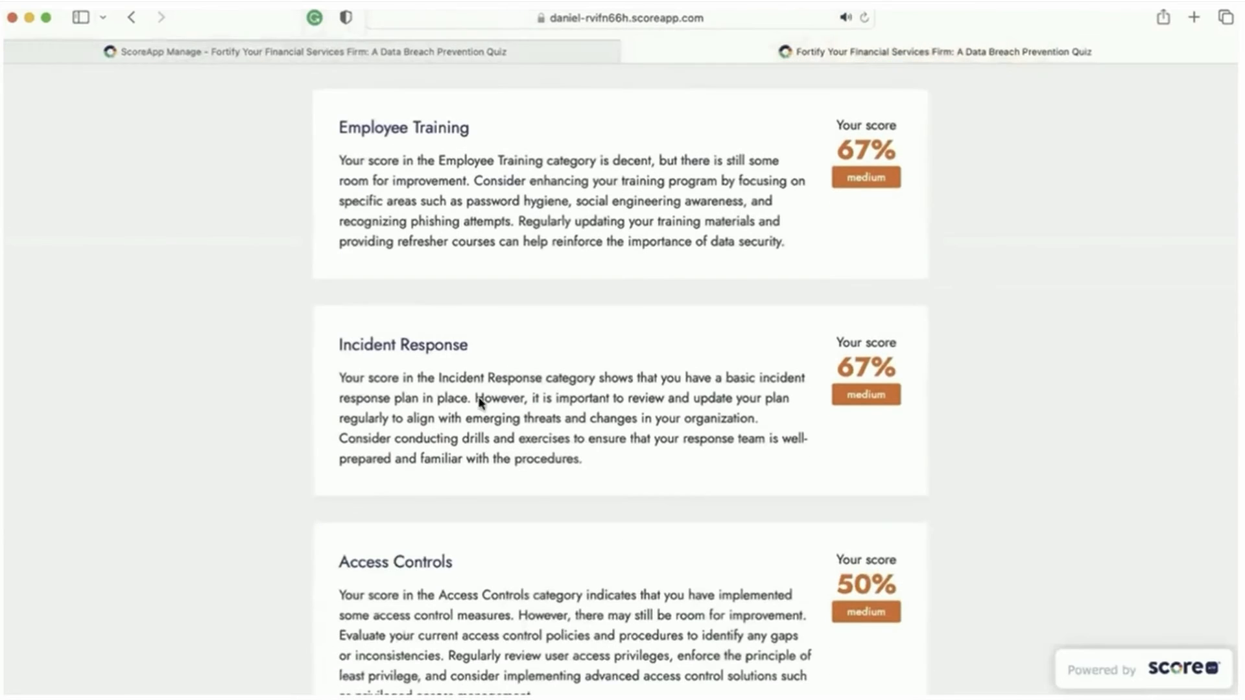
{"action": "scroll", "scroll_direction": "down", "scroll_amount": 3}
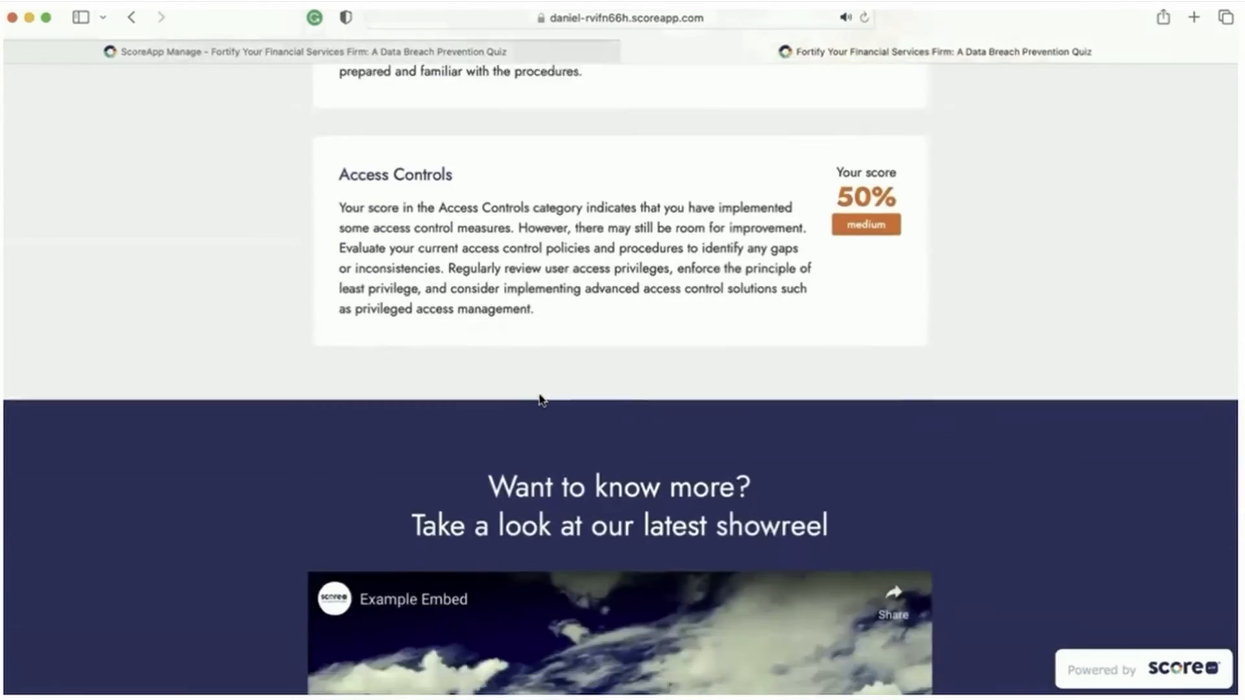
{"action": "scroll", "scroll_direction": "down", "scroll_amount": 3}
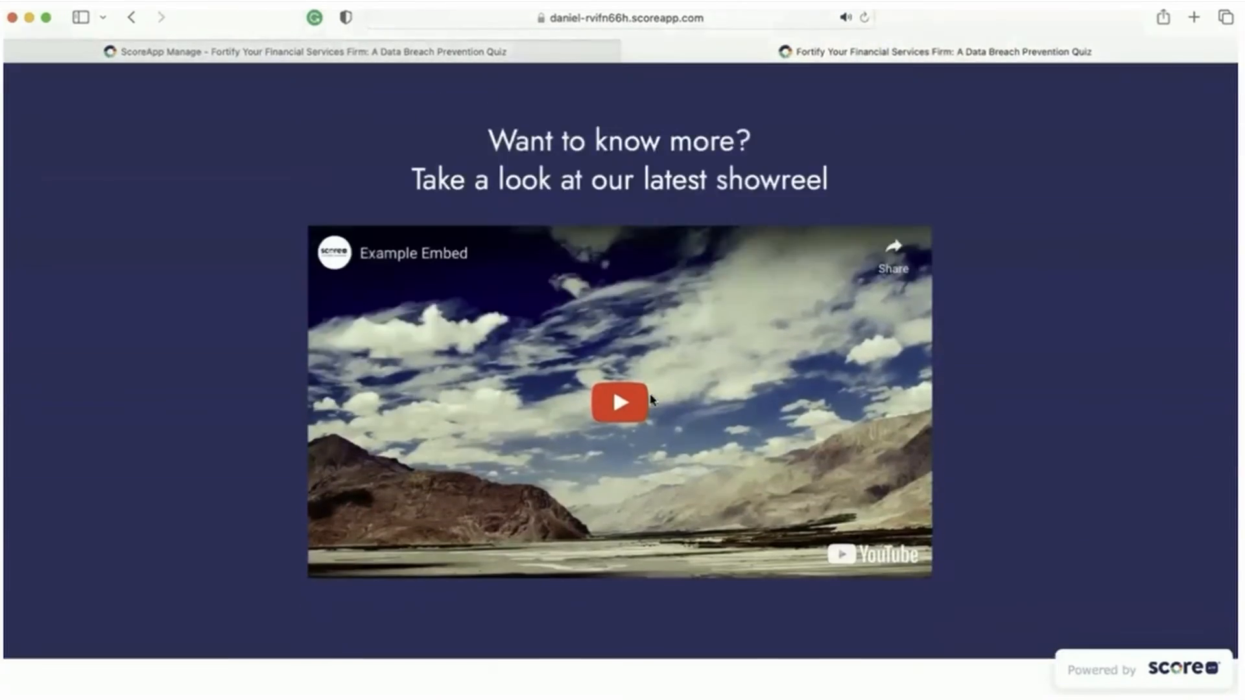
{"action": "scroll", "scroll_direction": "down", "scroll_amount": 3}
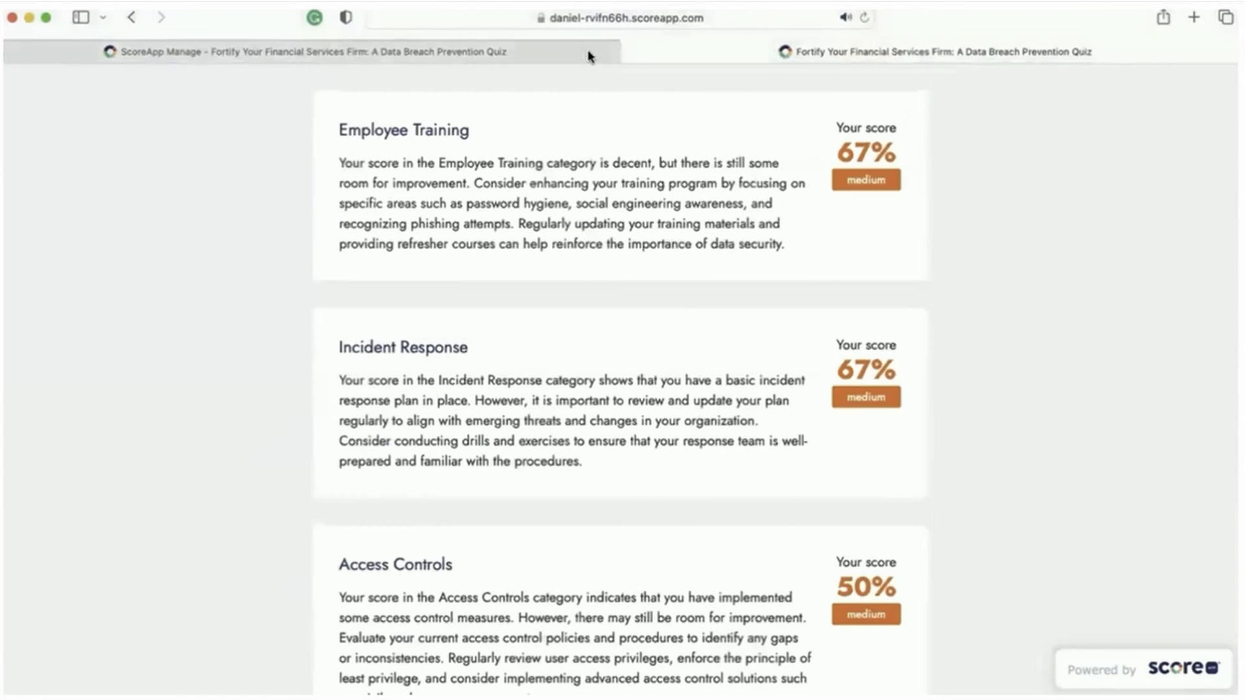
{"action": "left_click", "coordinate": [302, 52]}
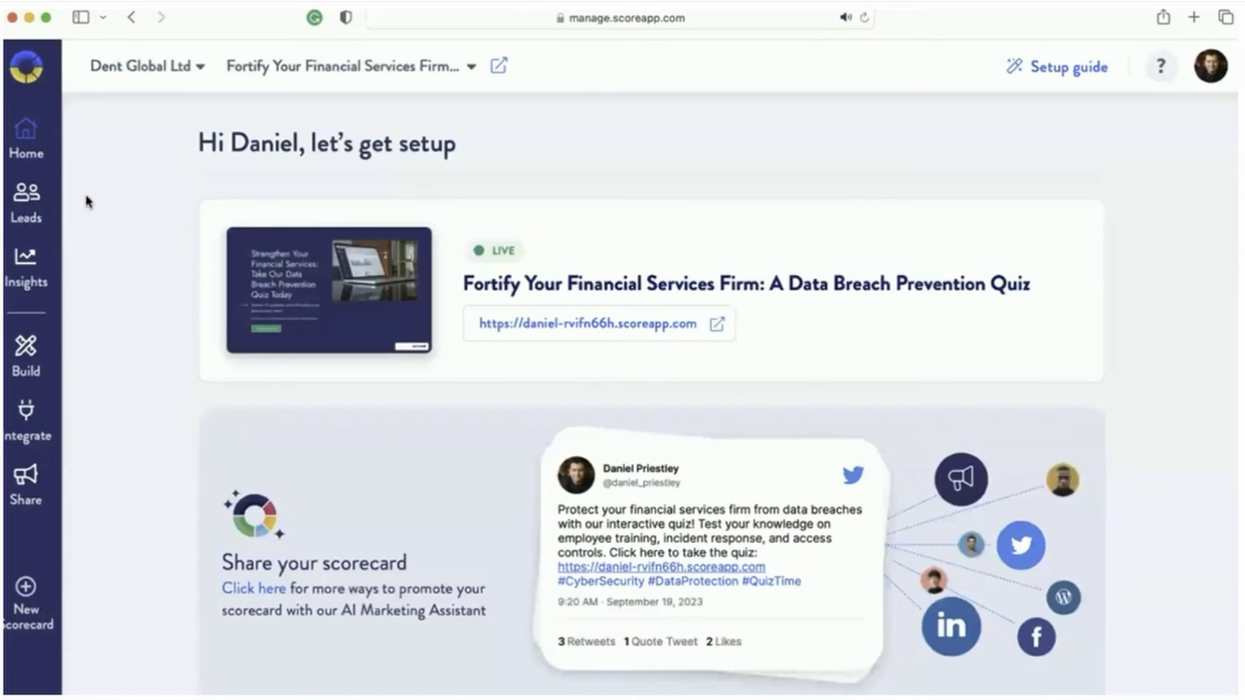
Step: From Leads, view the 'test test' lead's 62% record and bring up the AI lead assistant
{"action": "left_click", "coordinate": [26, 198]}
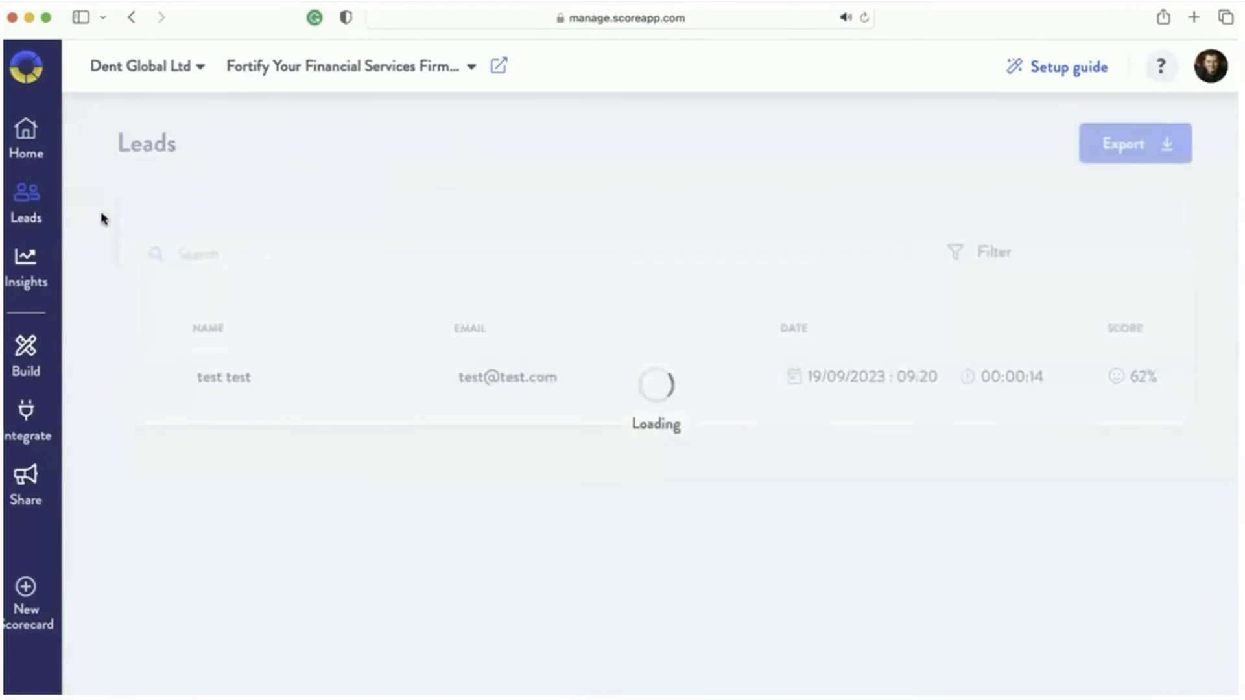
{"action": "left_click", "coordinate": [225, 377]}
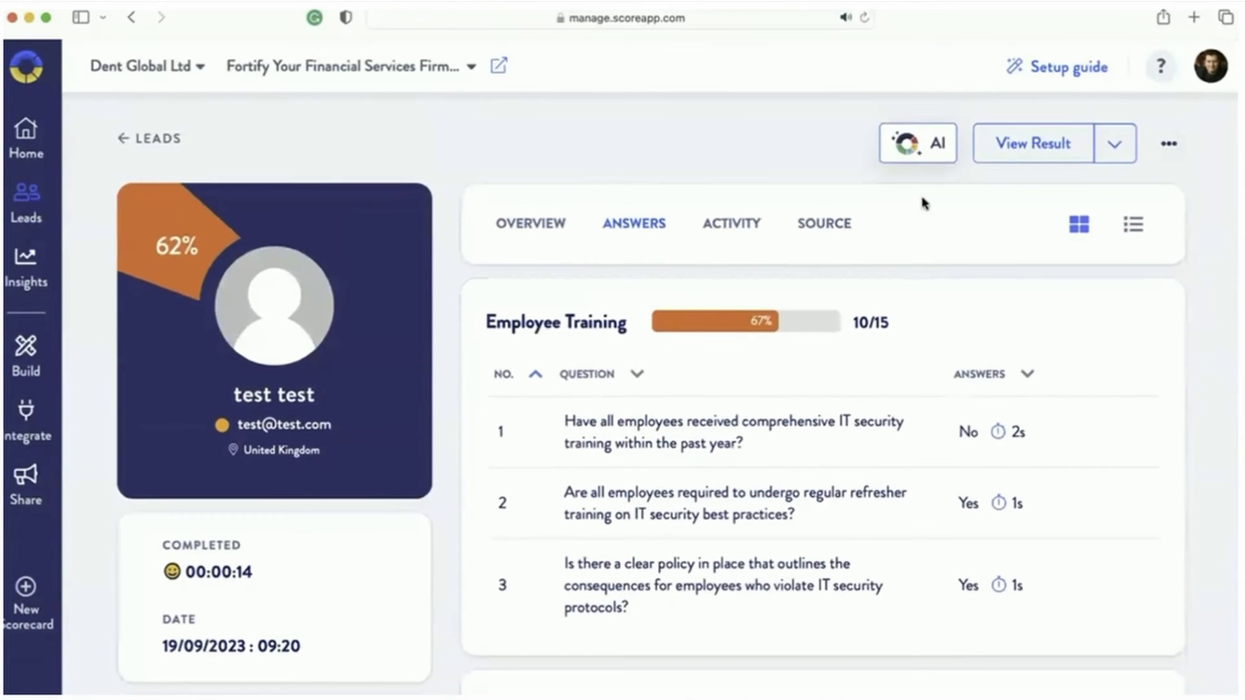
{"action": "left_click", "coordinate": [918, 144]}
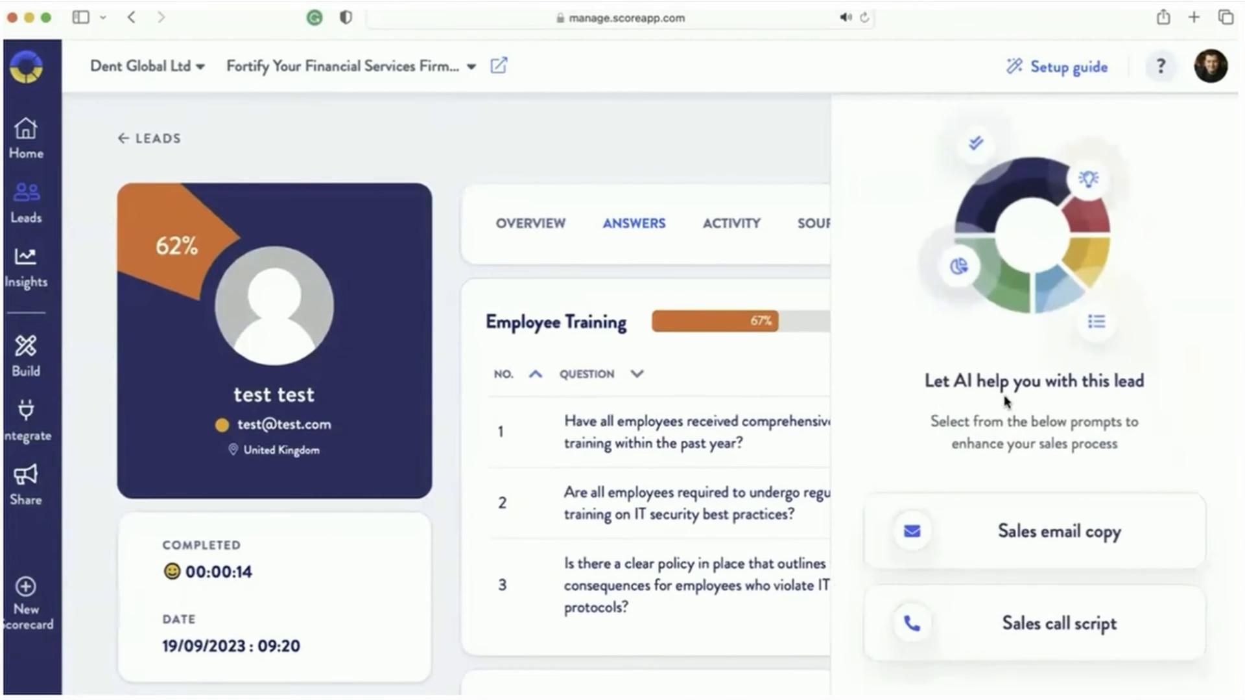
Step: Generate AI sales email copy for the test lead and return to the prompt choices
{"action": "left_click", "coordinate": [1034, 532]}
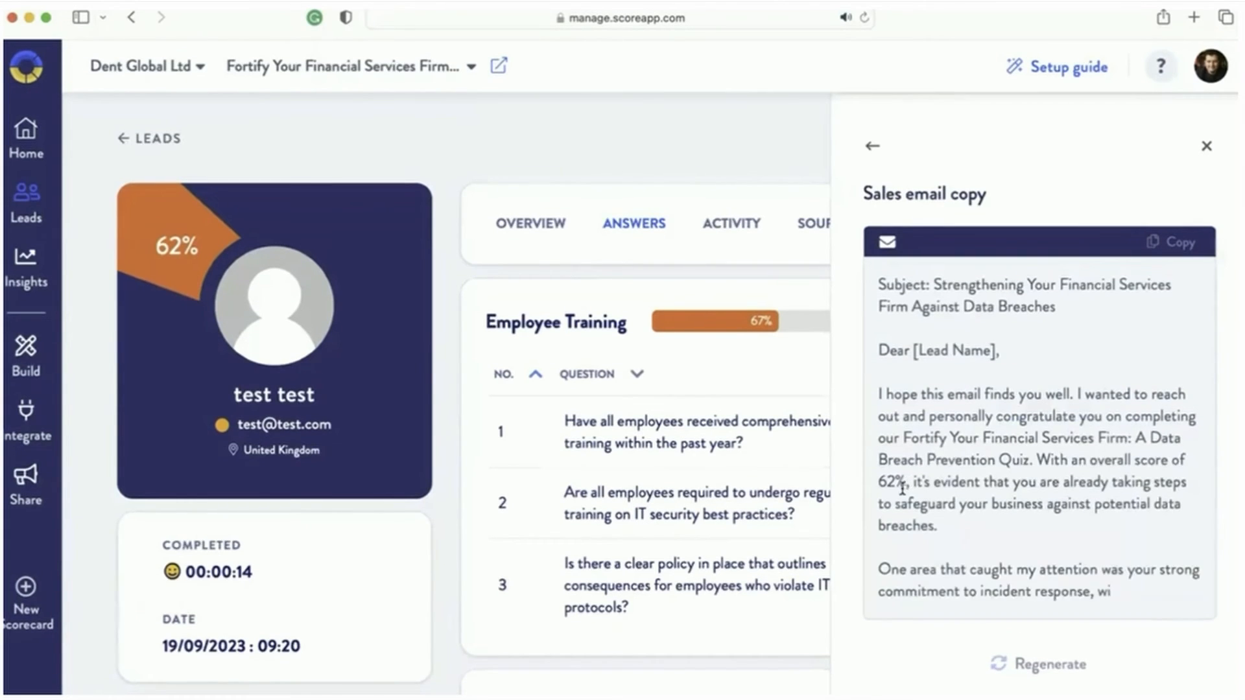
{"action": "scroll", "scroll_direction": "down", "scroll_amount": 3}
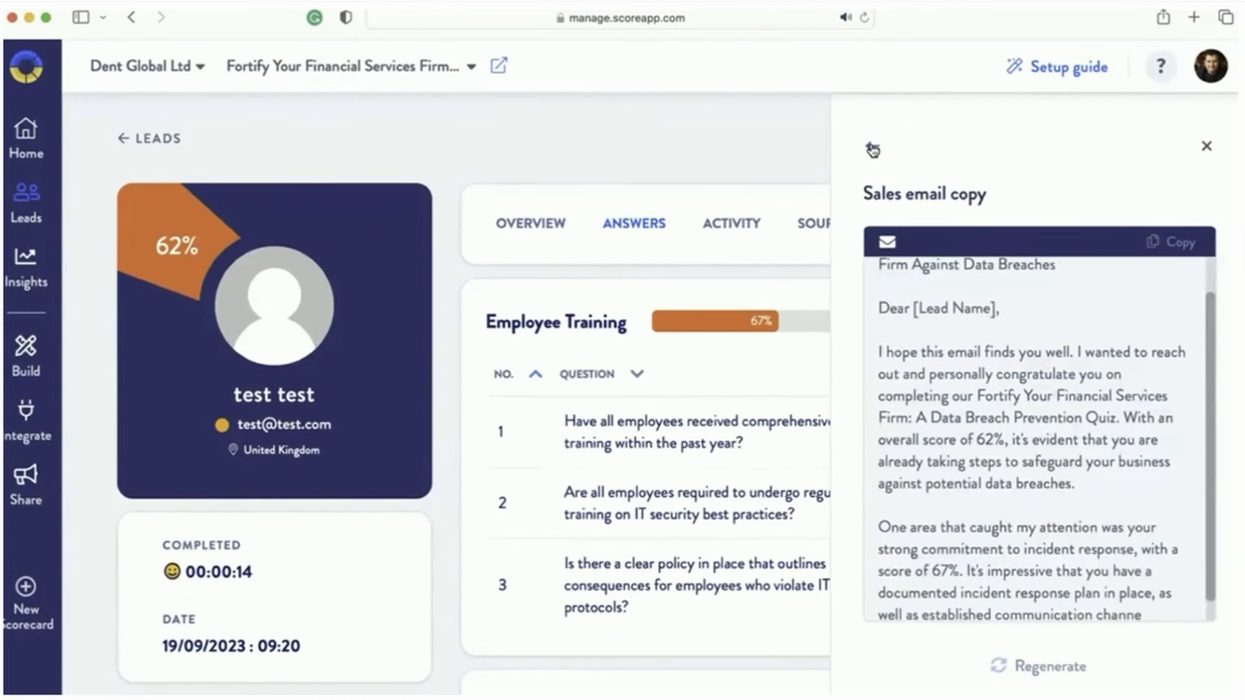
{"action": "left_click", "coordinate": [872, 147]}
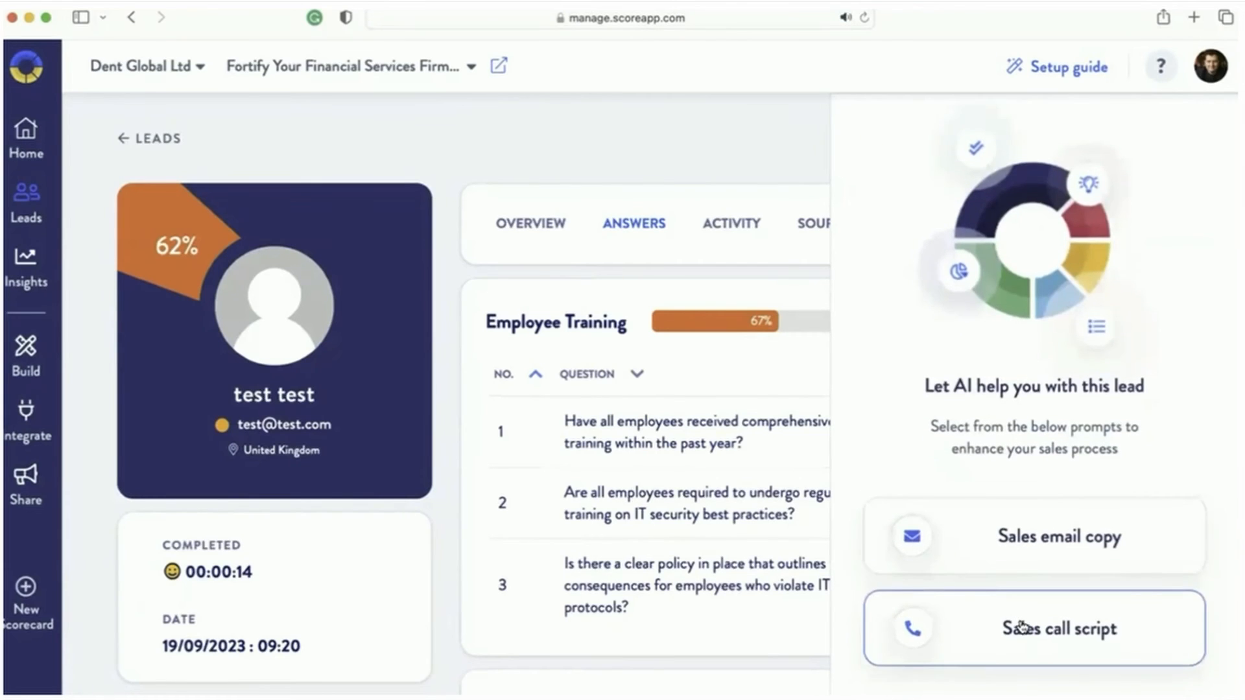
Step: Generate a sales call script for the lead, close the AI panel and return to the Leads list
{"action": "left_click", "coordinate": [1032, 627]}
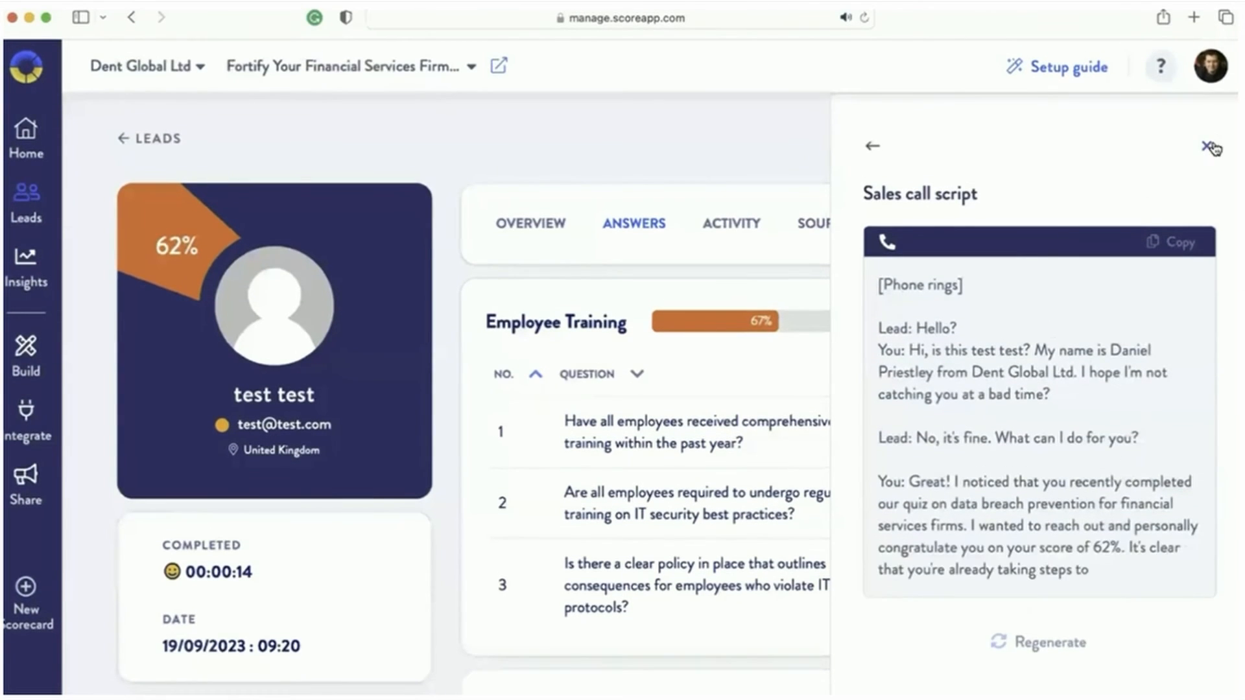
{"action": "left_click", "coordinate": [1209, 148]}
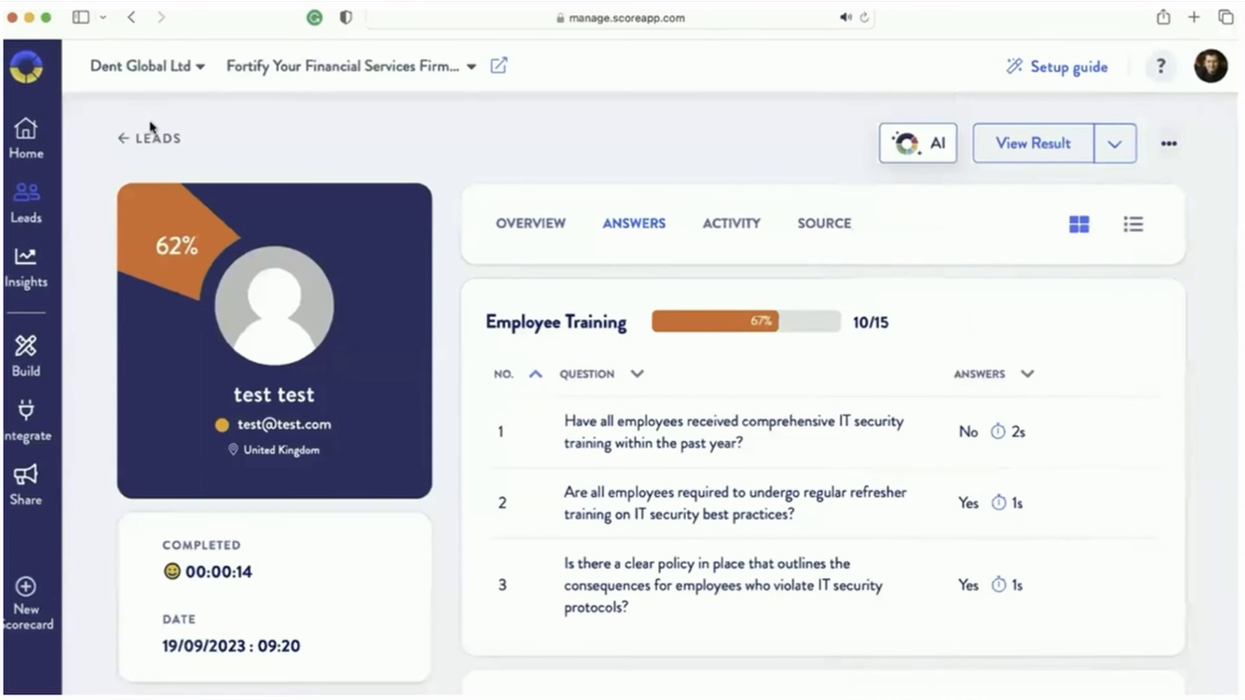
{"action": "left_click", "coordinate": [122, 139]}
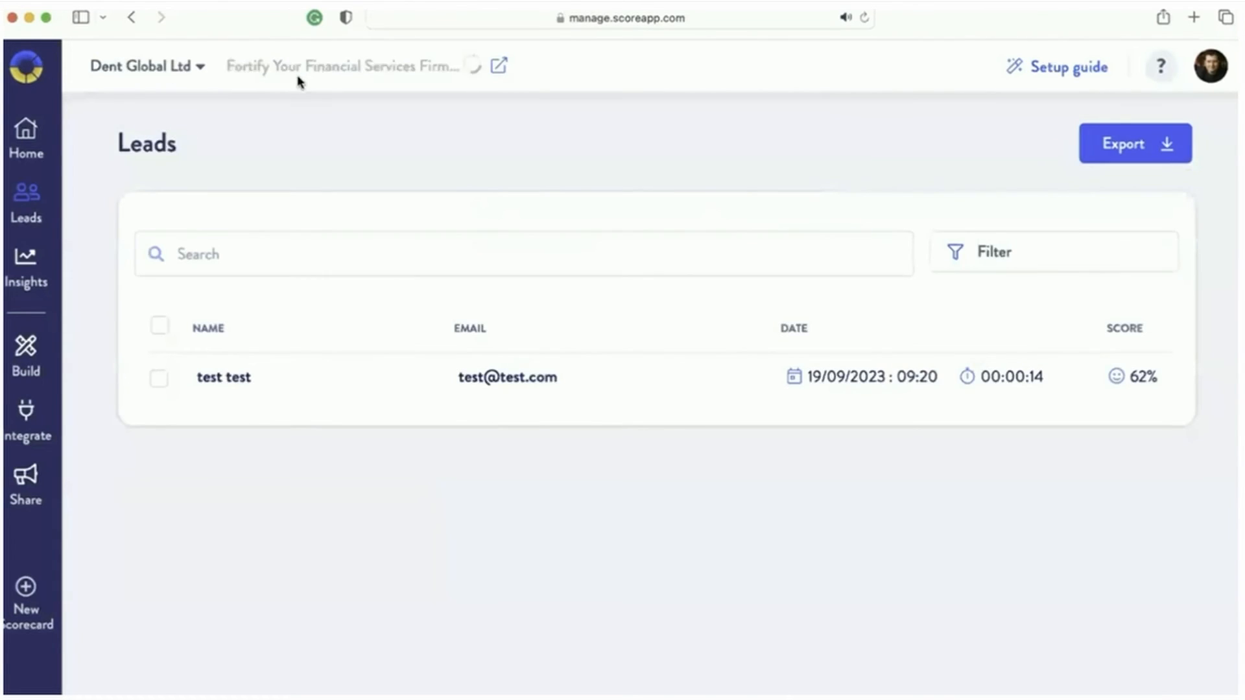
Step: Switch to the Key Person scorecard and view its Insights Answers breakdown (207 started, 184 finished)
{"action": "left_click", "coordinate": [345, 66]}
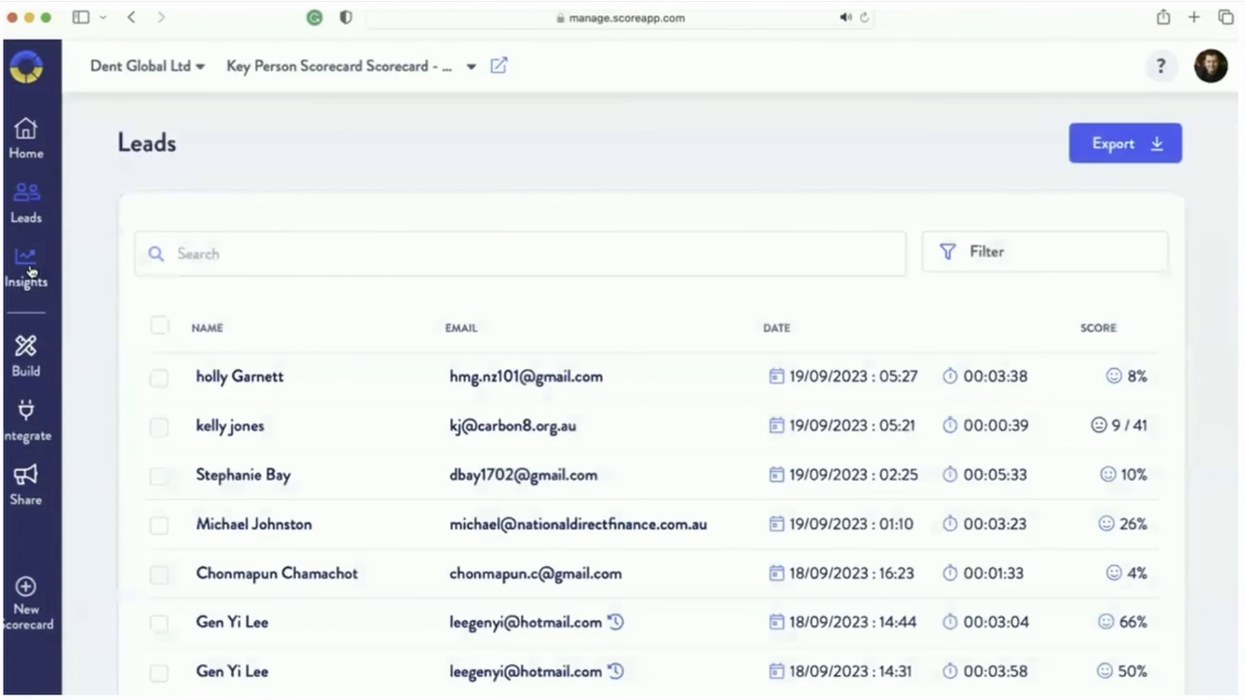
{"action": "left_click", "coordinate": [26, 267]}
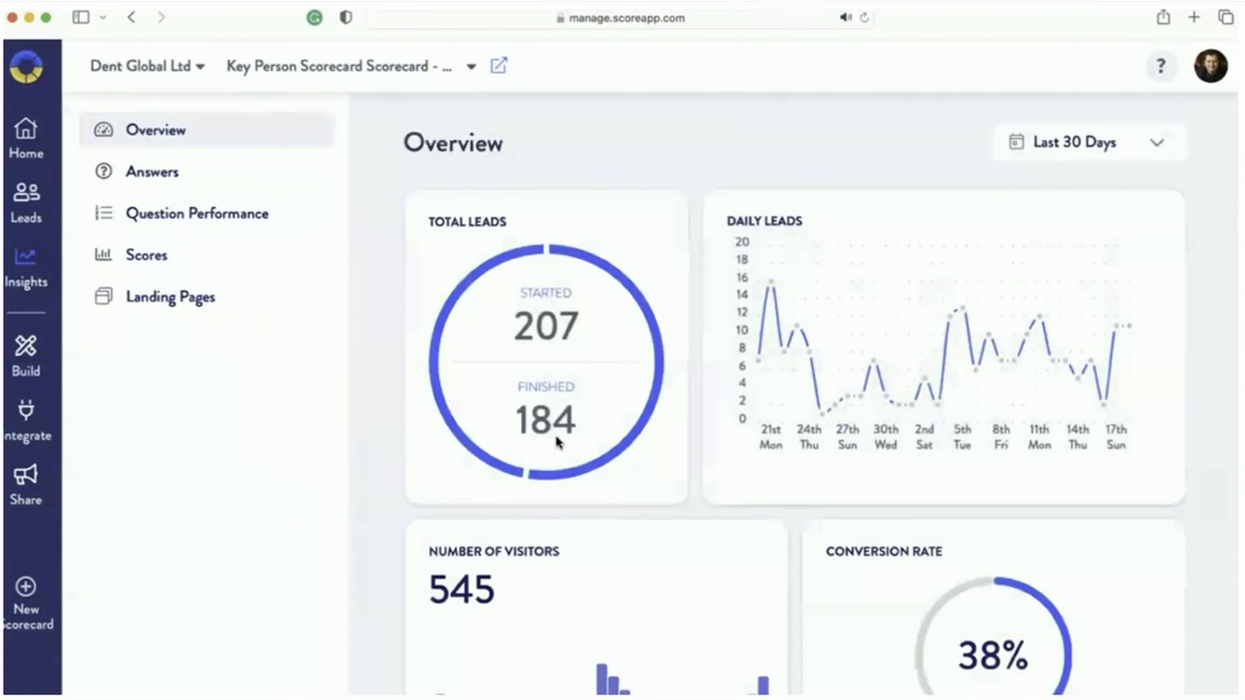
{"action": "scroll", "scroll_direction": "down", "scroll_amount": 3}
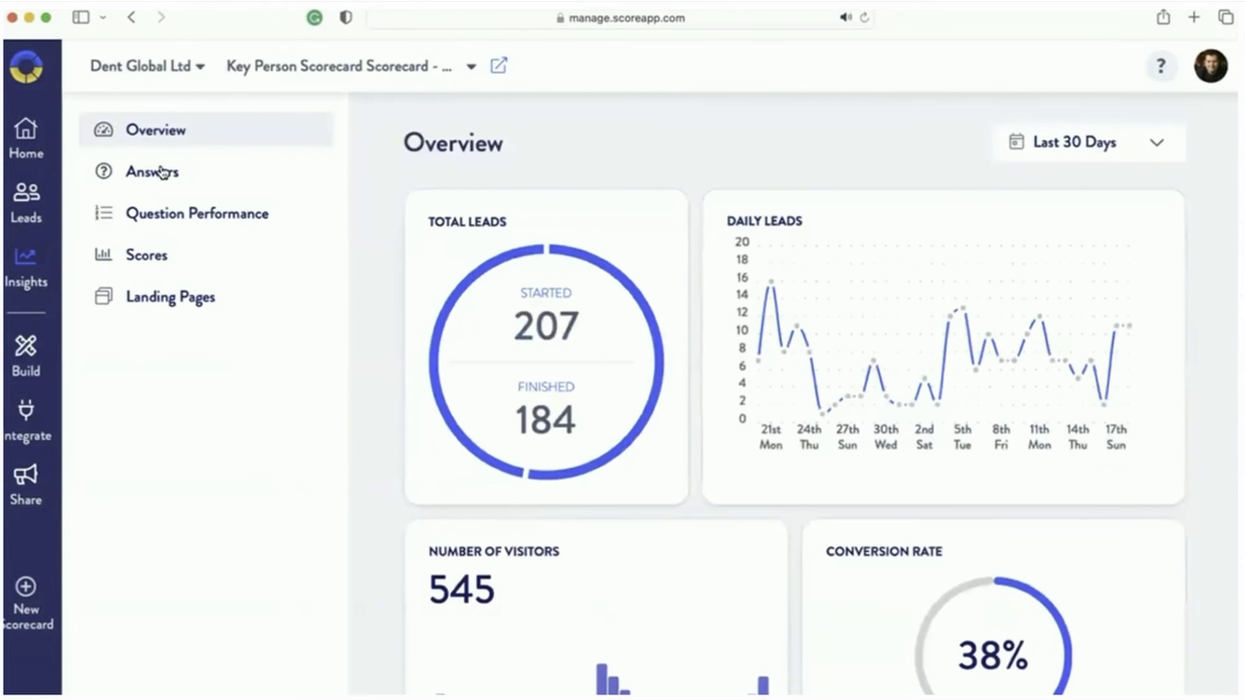
{"action": "left_click", "coordinate": [151, 172]}
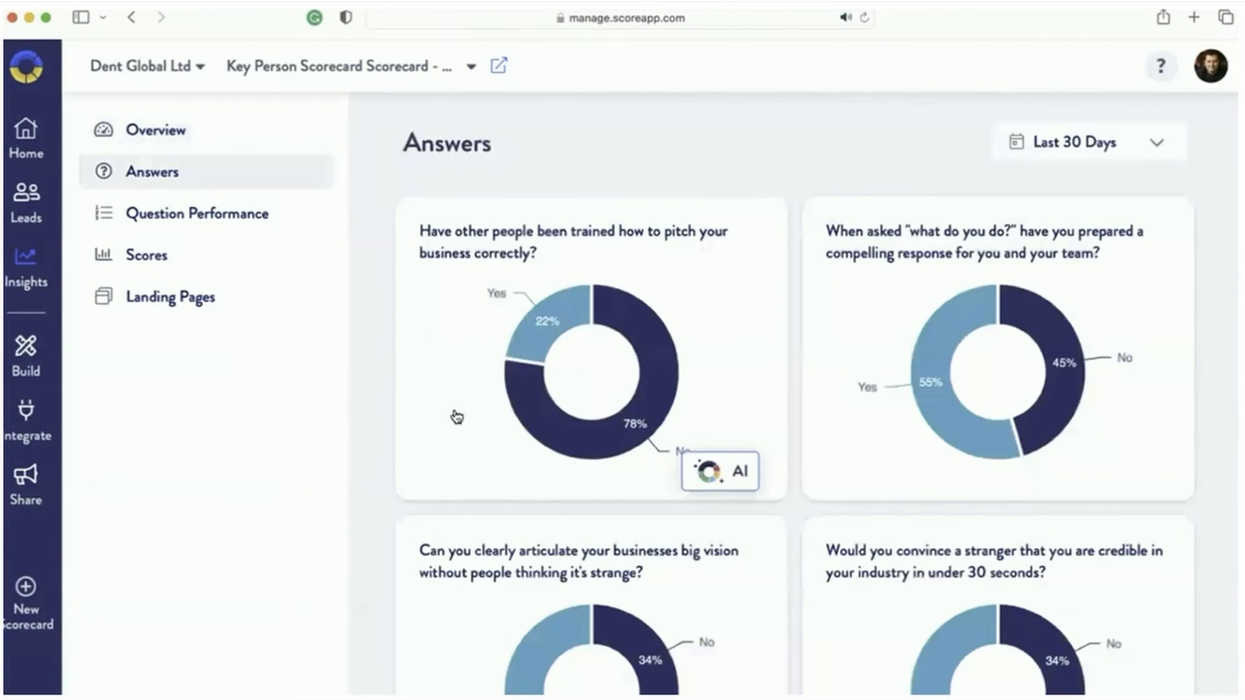
Step: Browse the answer charts and request an AI press article from a chart's content ideas
{"action": "scroll", "scroll_direction": "down", "scroll_amount": 3}
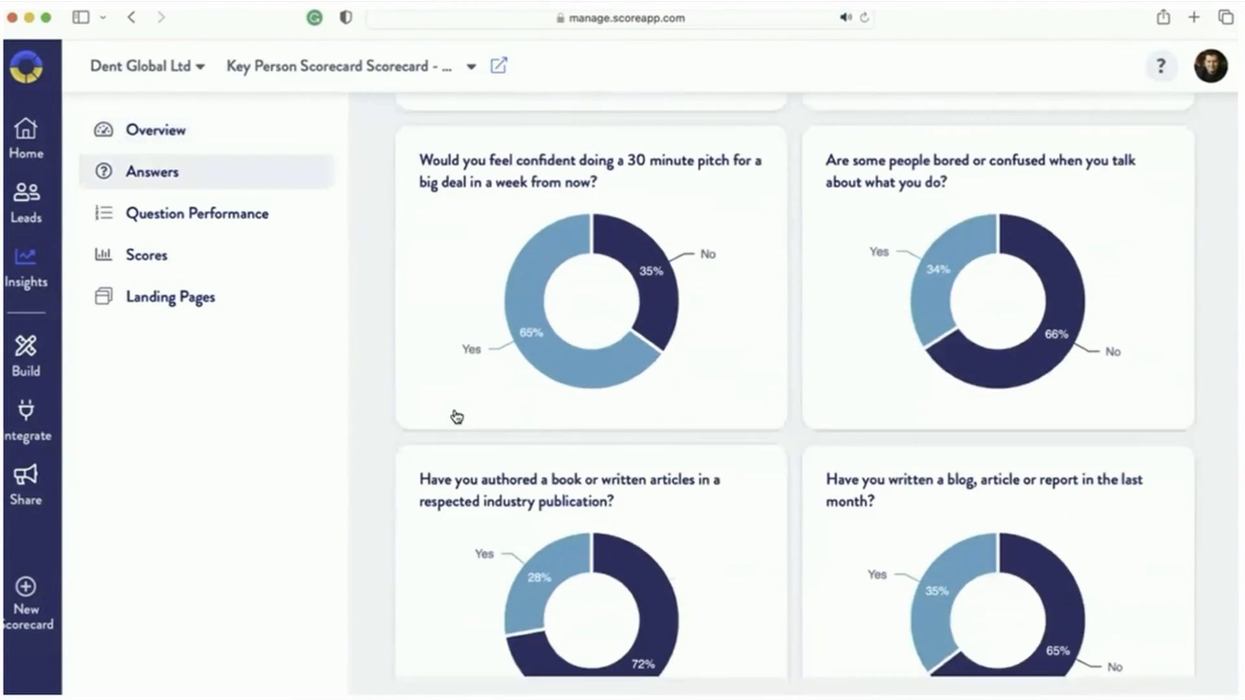
{"action": "scroll", "scroll_direction": "down", "scroll_amount": 3}
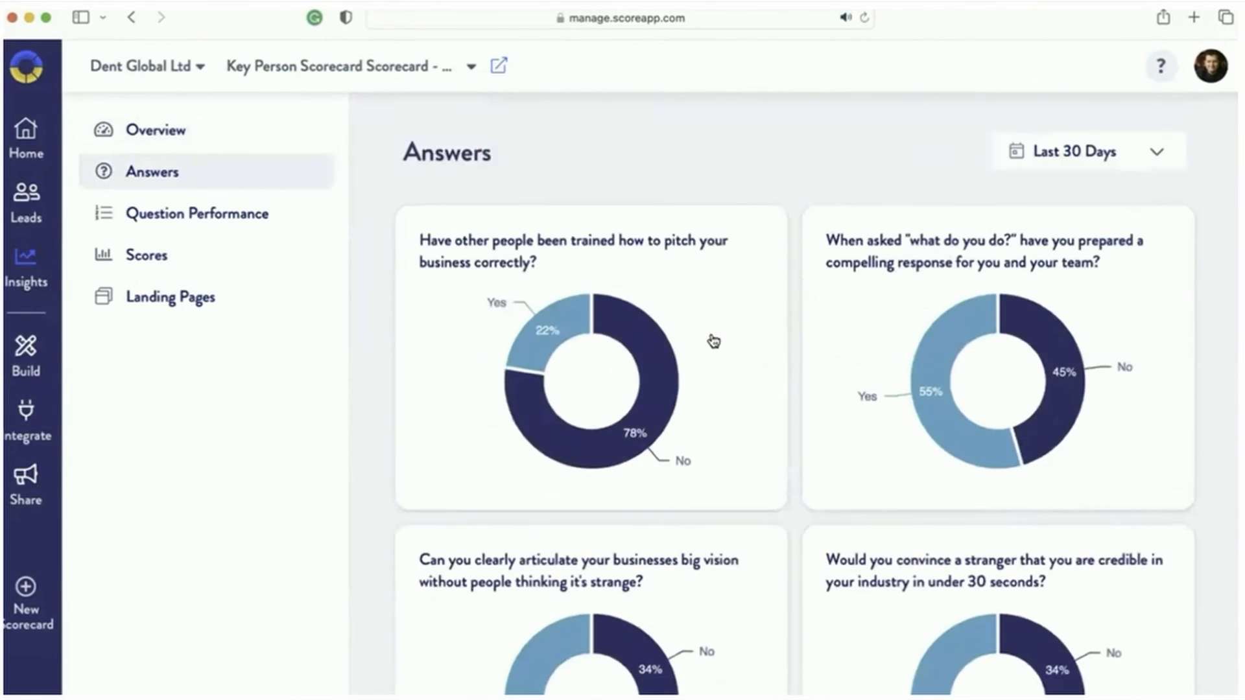
{"action": "left_click", "coordinate": [591, 381]}
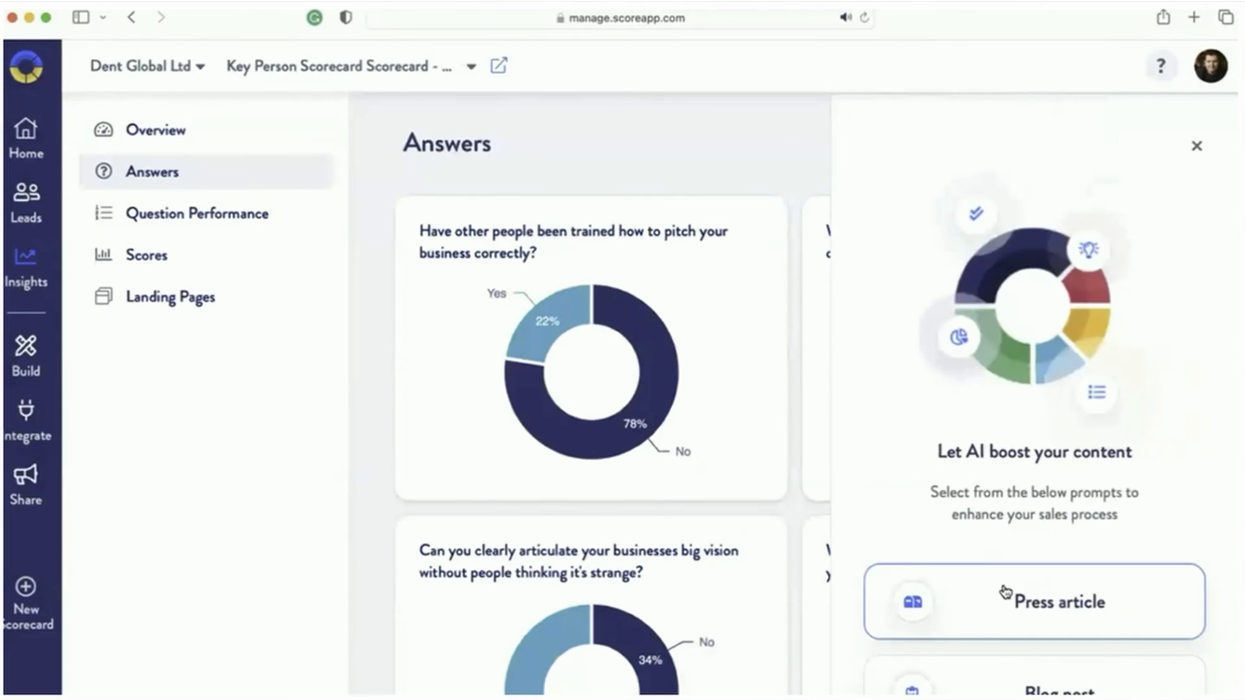
{"action": "left_click", "coordinate": [1034, 600]}
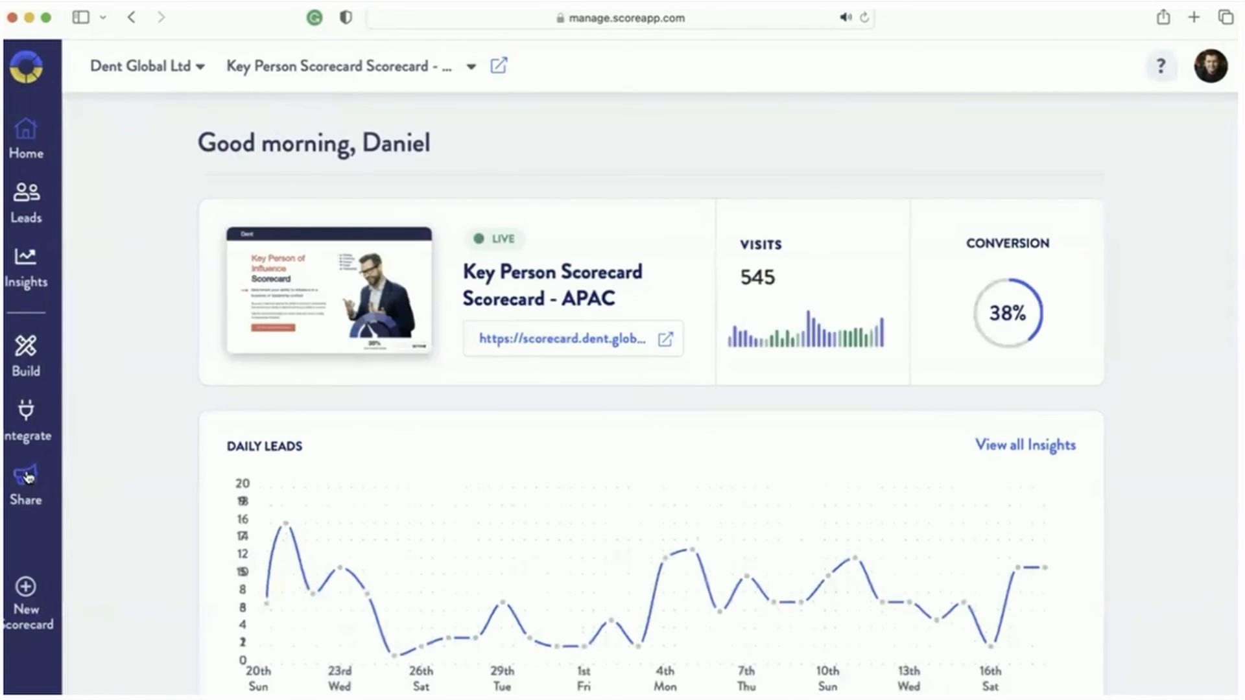
{"action": "left_click", "coordinate": [26, 482]}
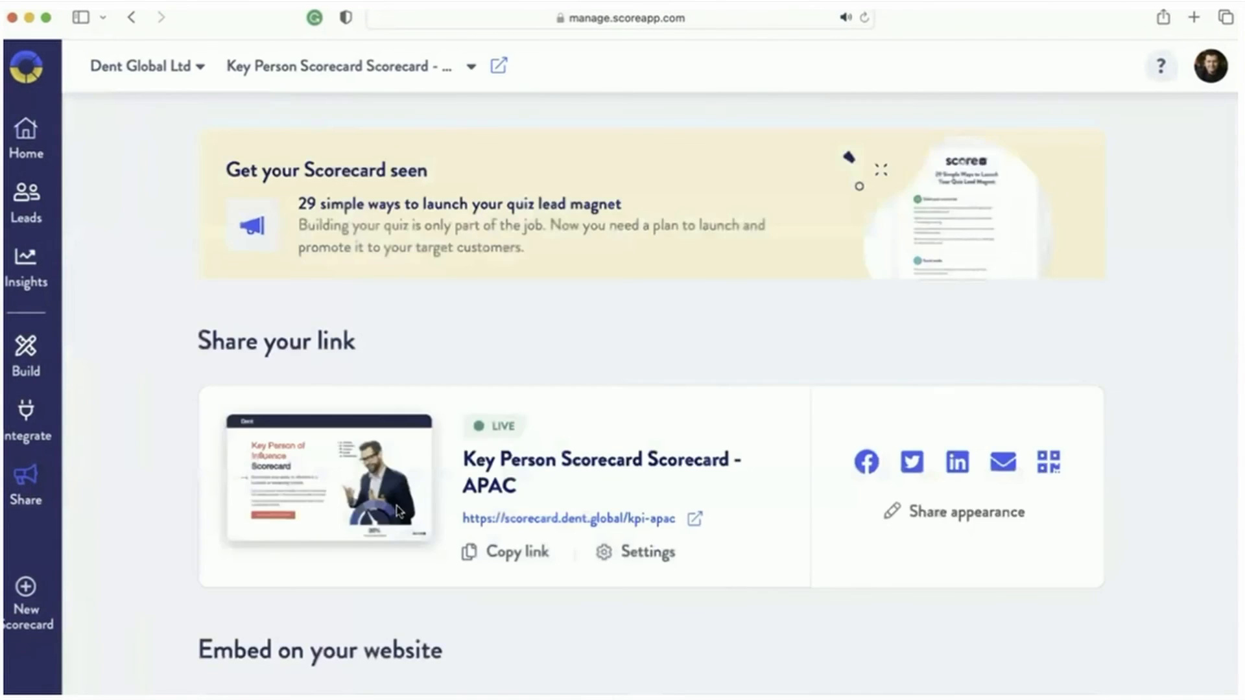
{"action": "scroll", "scroll_direction": "down", "scroll_amount": 3}
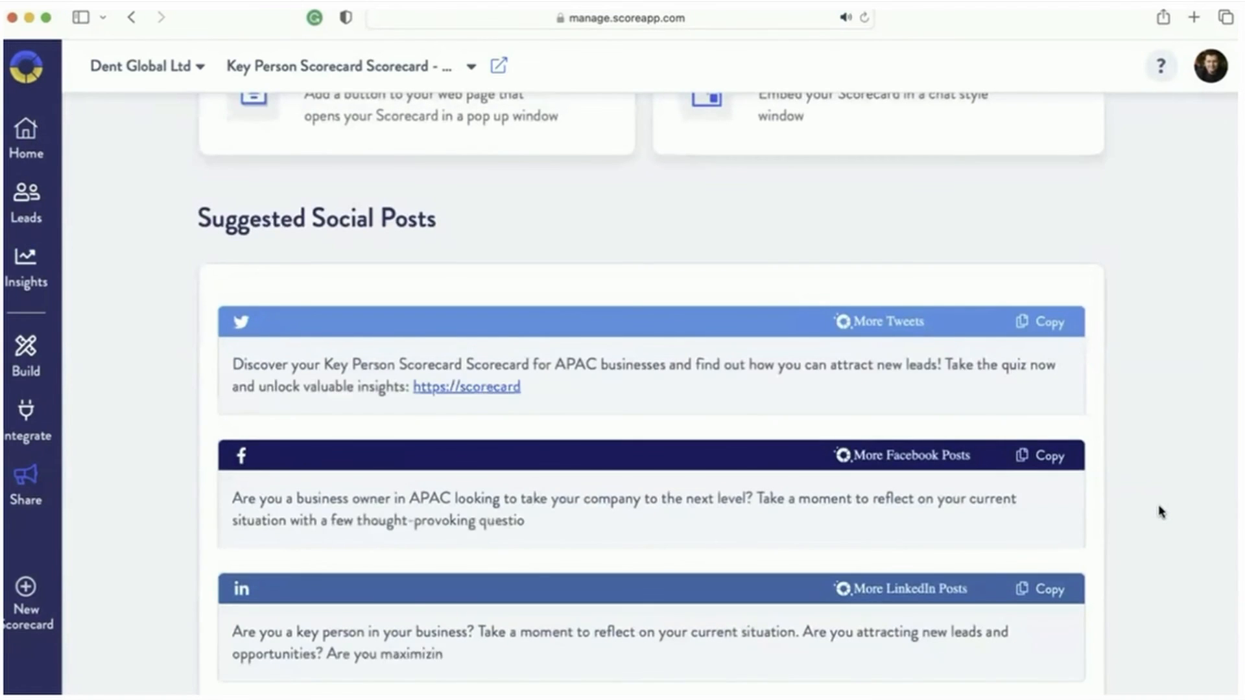
{"action": "scroll", "scroll_direction": "up", "scroll_amount": 3}
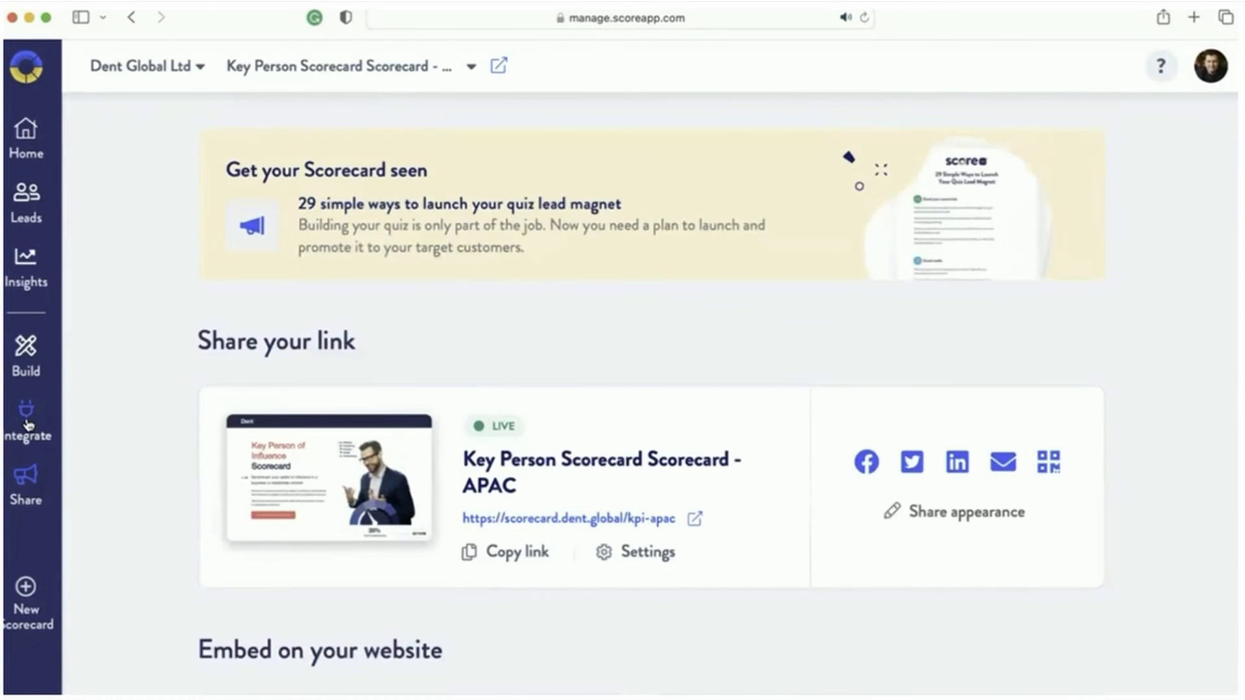
{"action": "left_click", "coordinate": [27, 416]}
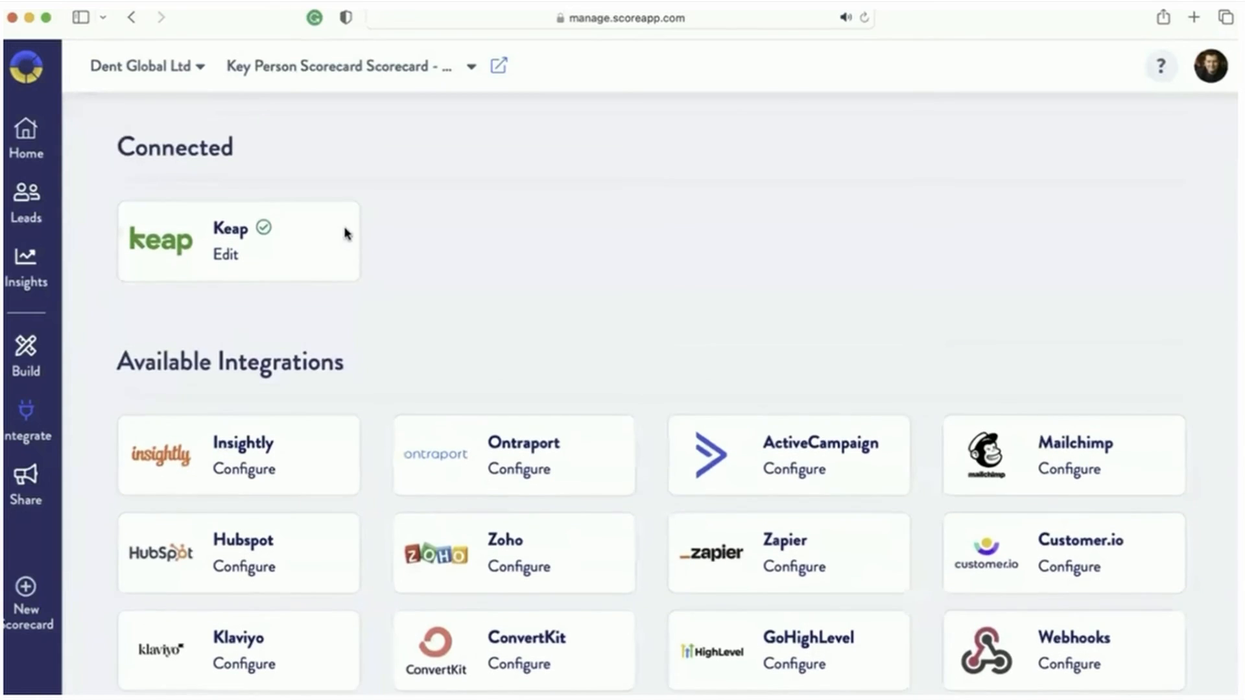
{"action": "left_click", "coordinate": [26, 140]}
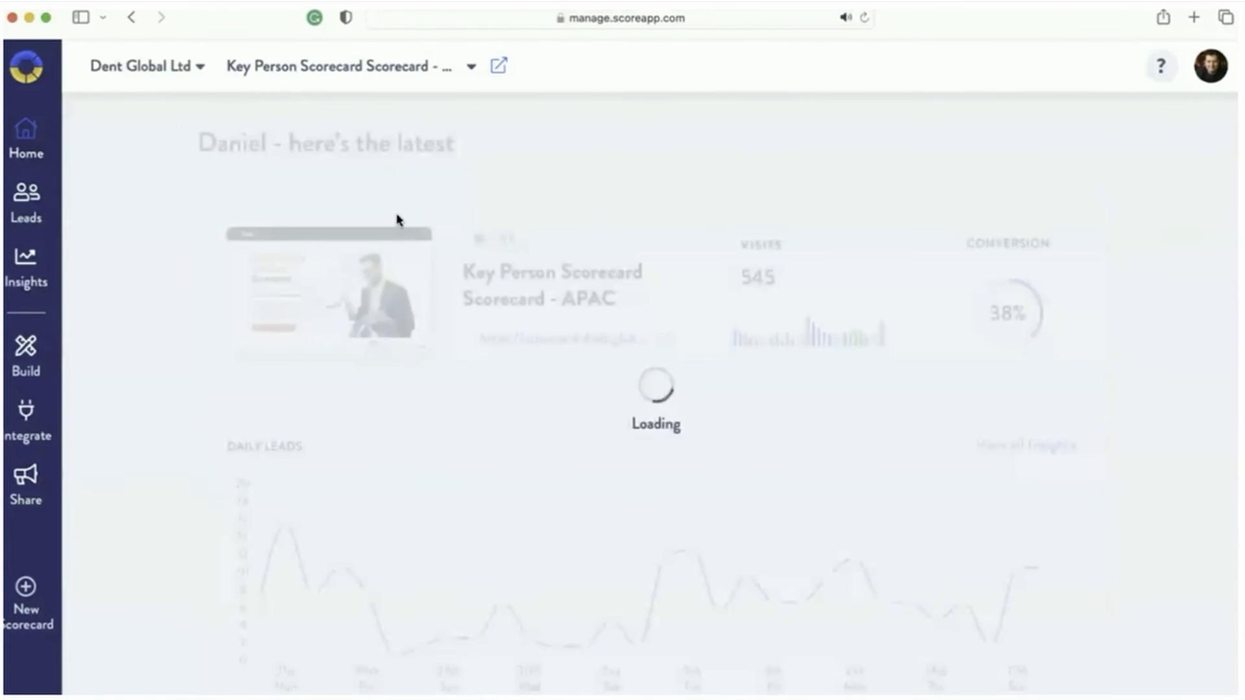